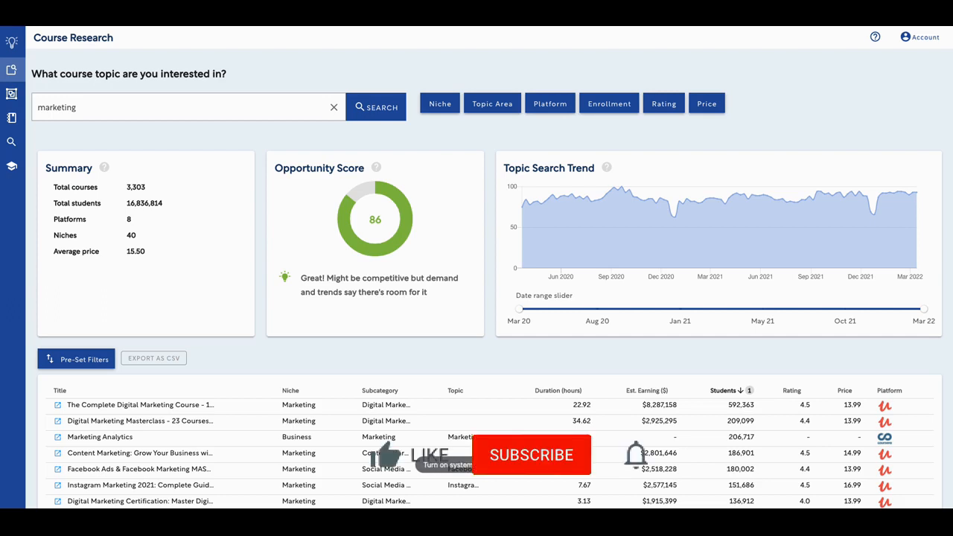
mouse_move(250, 193)
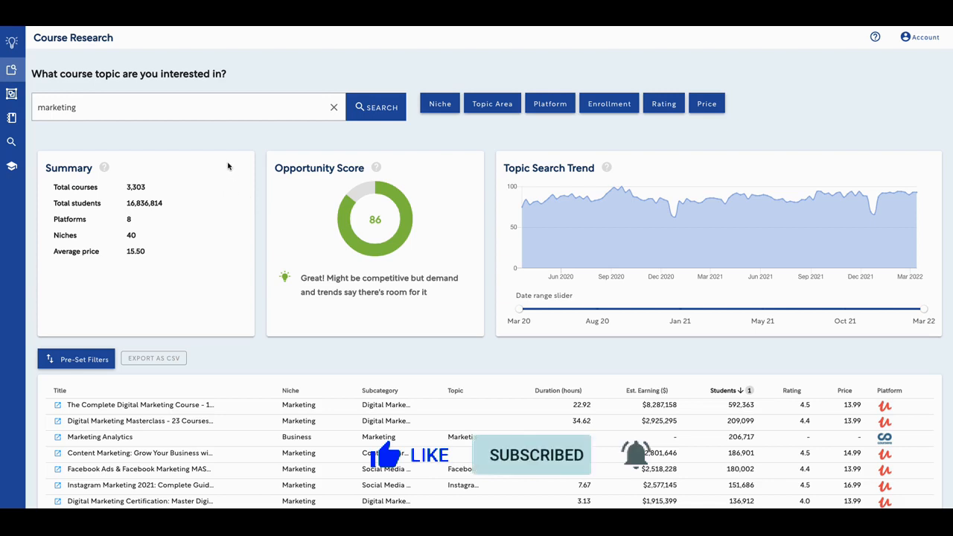
mouse_move(220, 131)
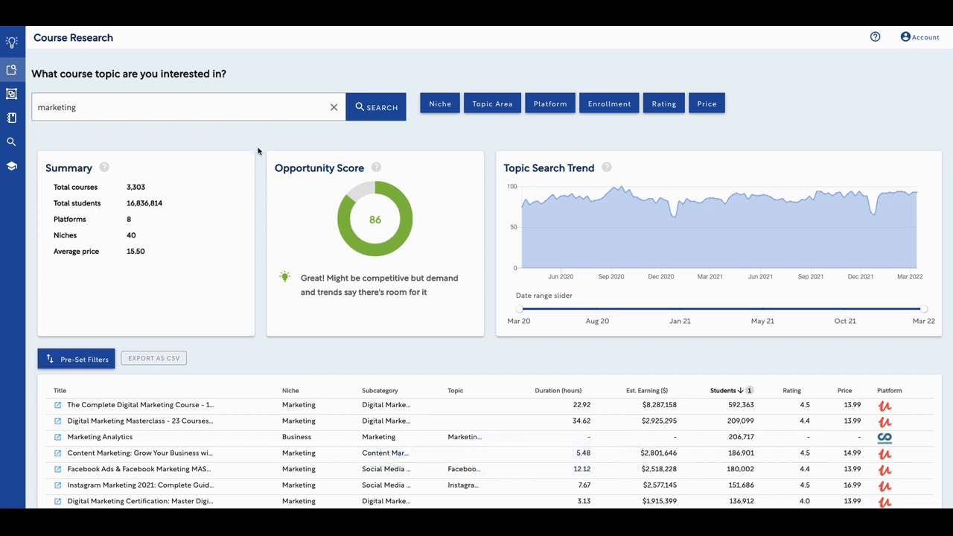
Step: Scroll down through the marketing course results table to the top course rows
scroll(down, 3)
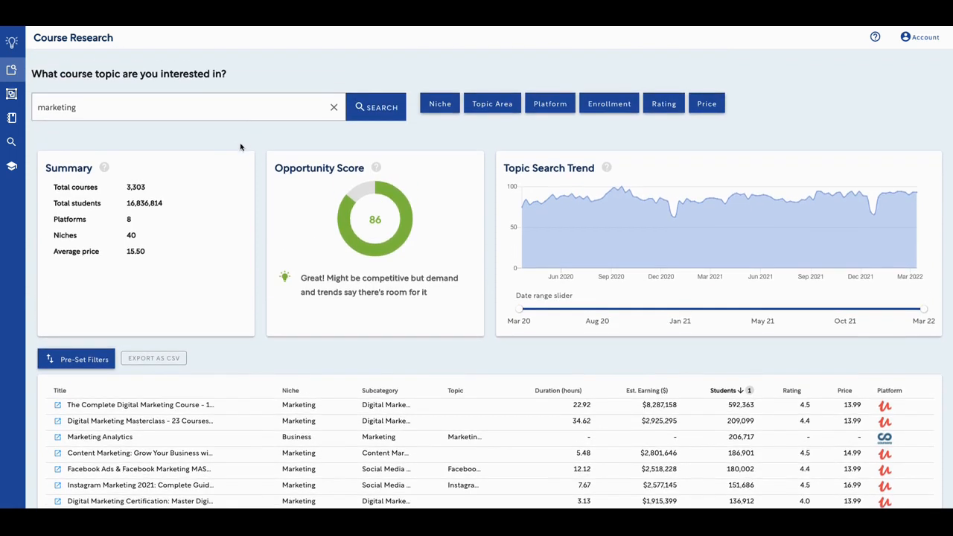
mouse_move(241, 148)
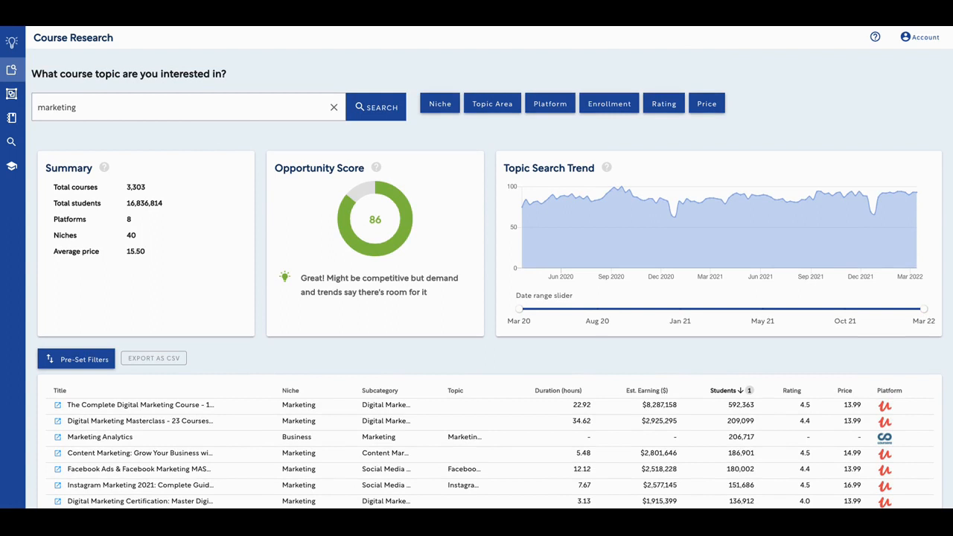
mouse_move(117, 140)
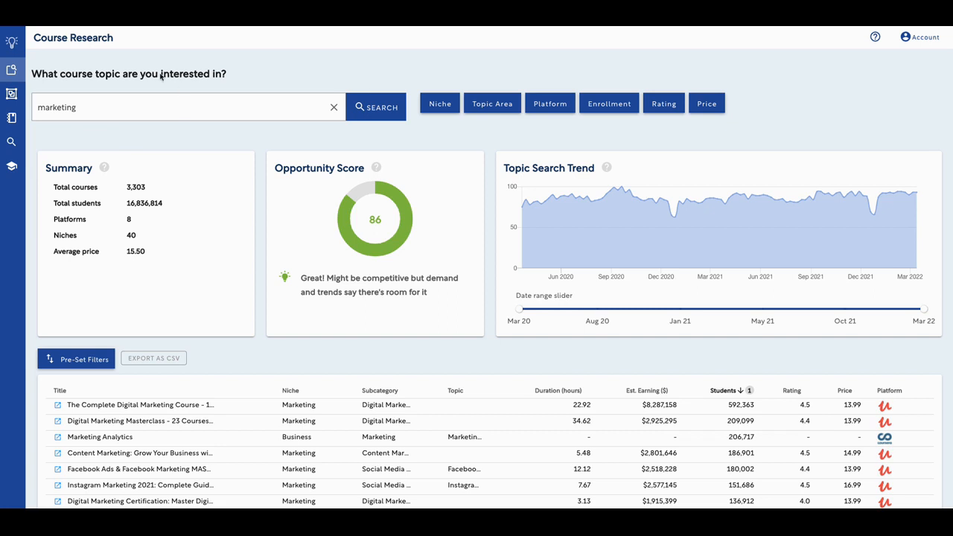
mouse_move(97, 89)
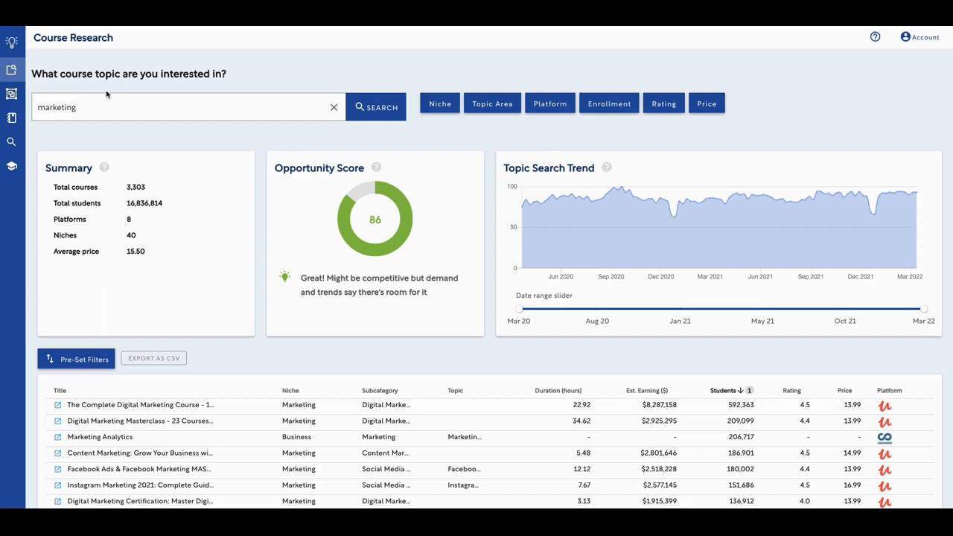
mouse_move(148, 101)
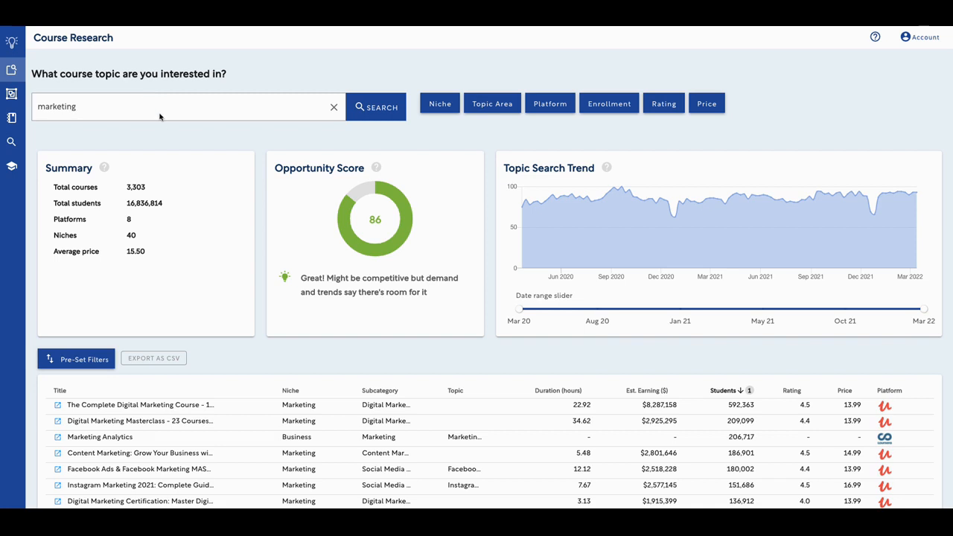
scroll(down, 3)
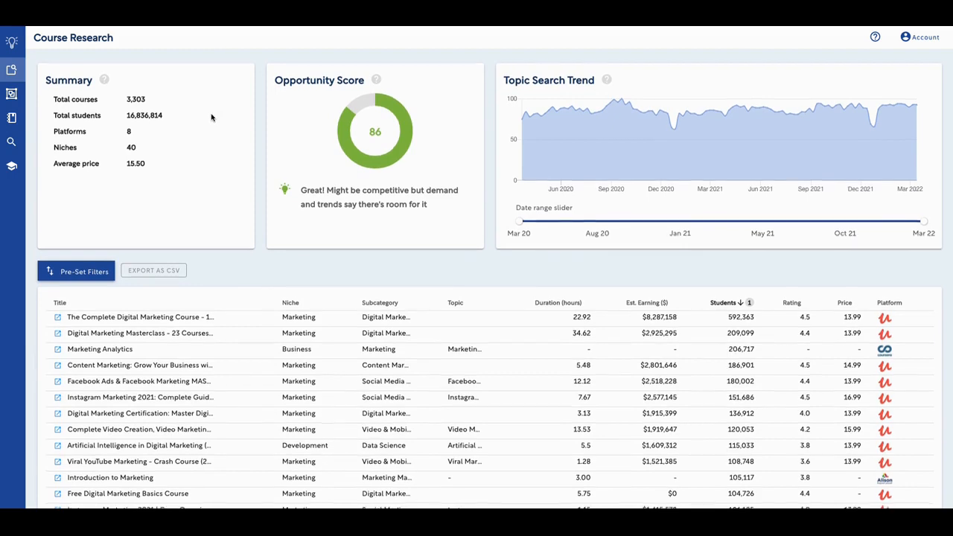
scroll(down, 3)
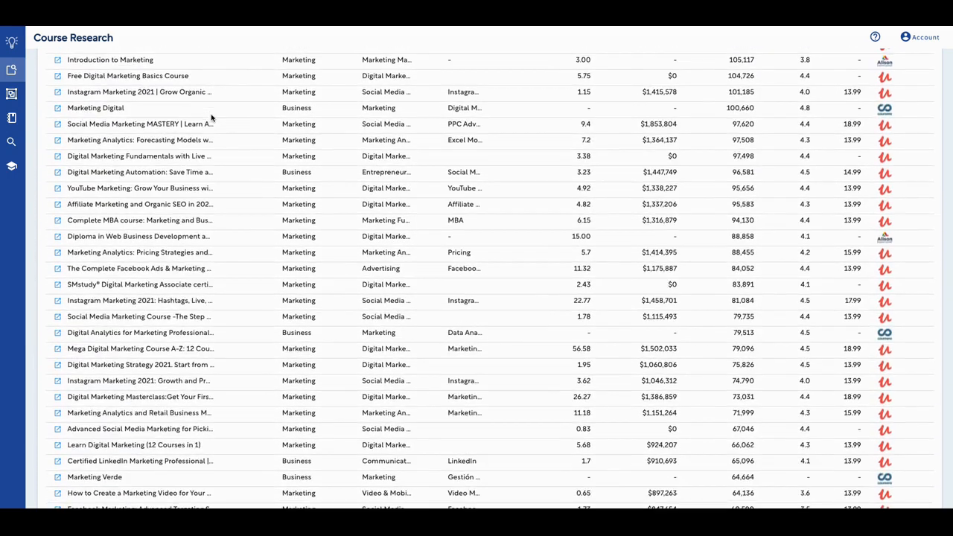
scroll(down, 3)
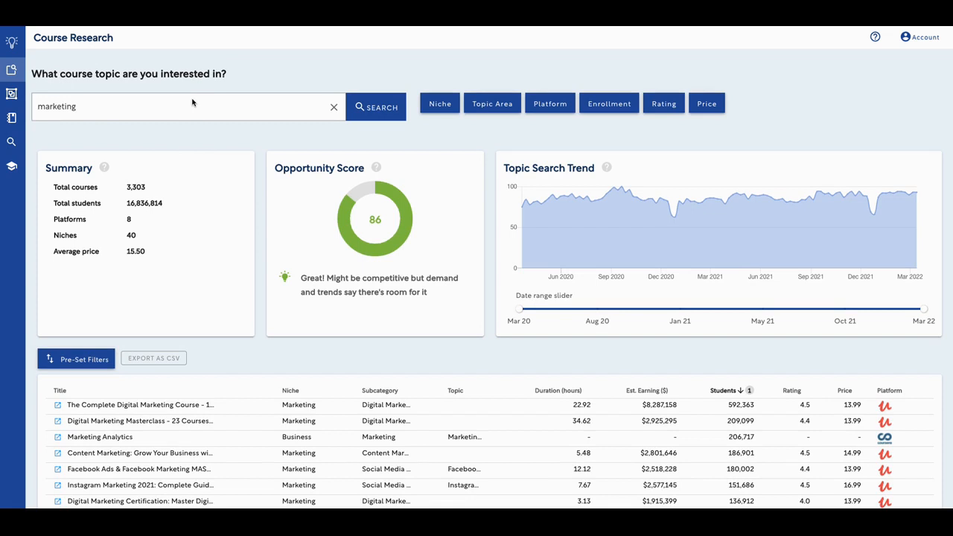
mouse_move(176, 86)
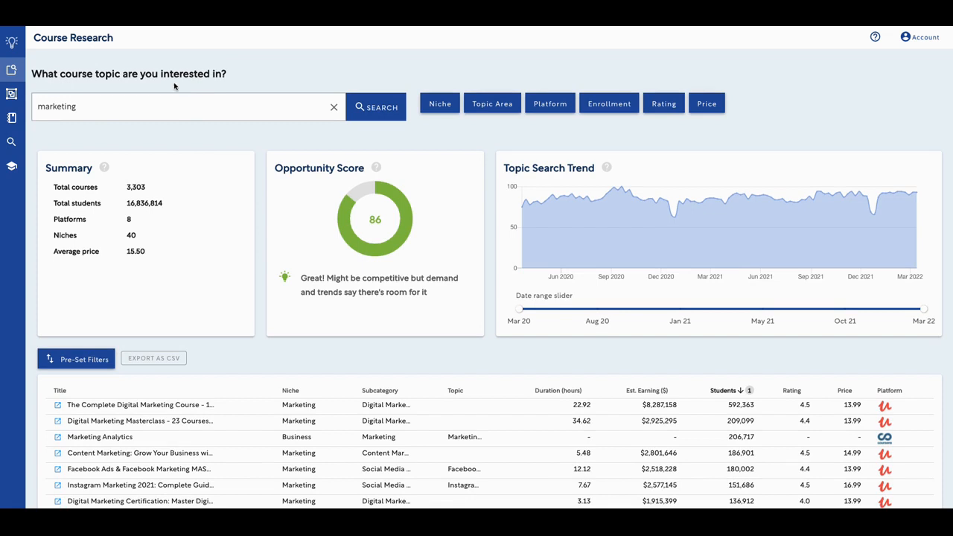
mouse_move(52, 85)
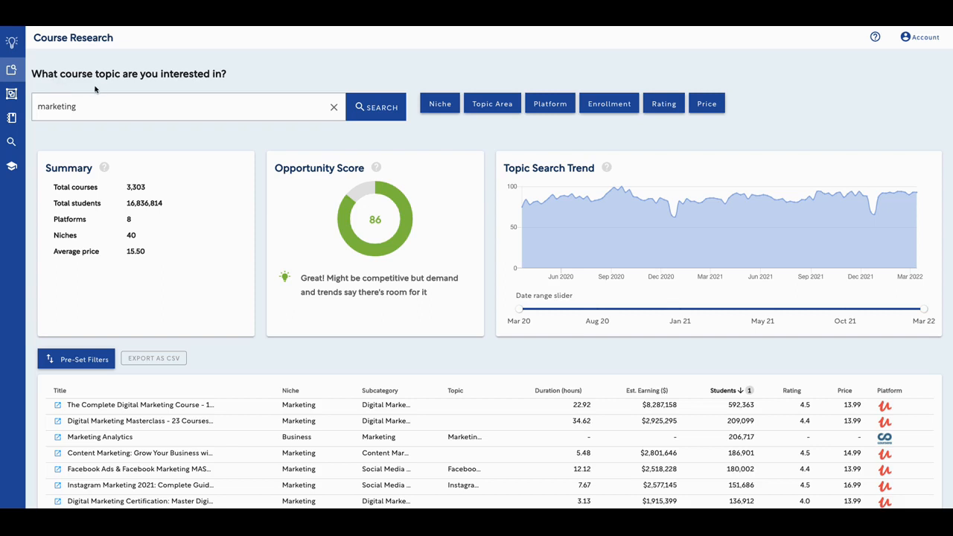
mouse_move(114, 91)
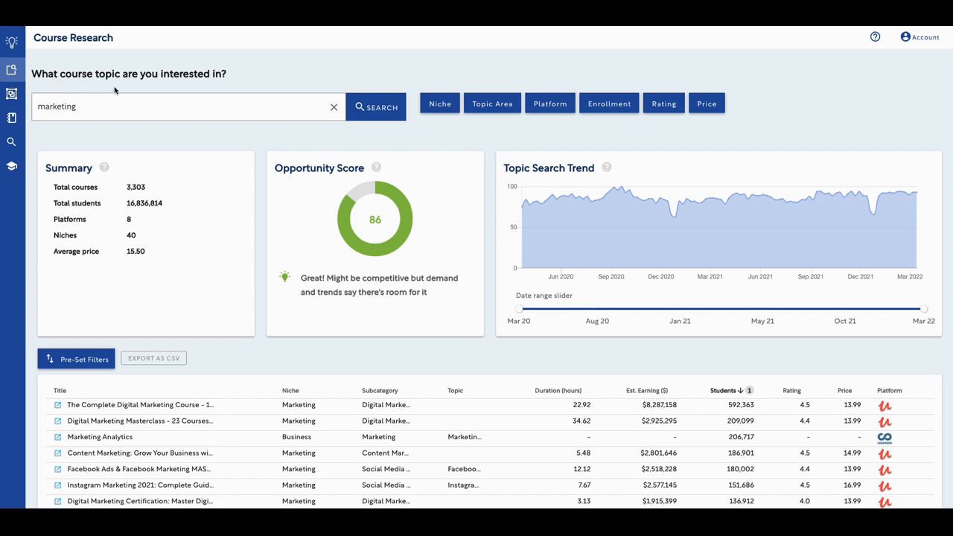
mouse_move(101, 119)
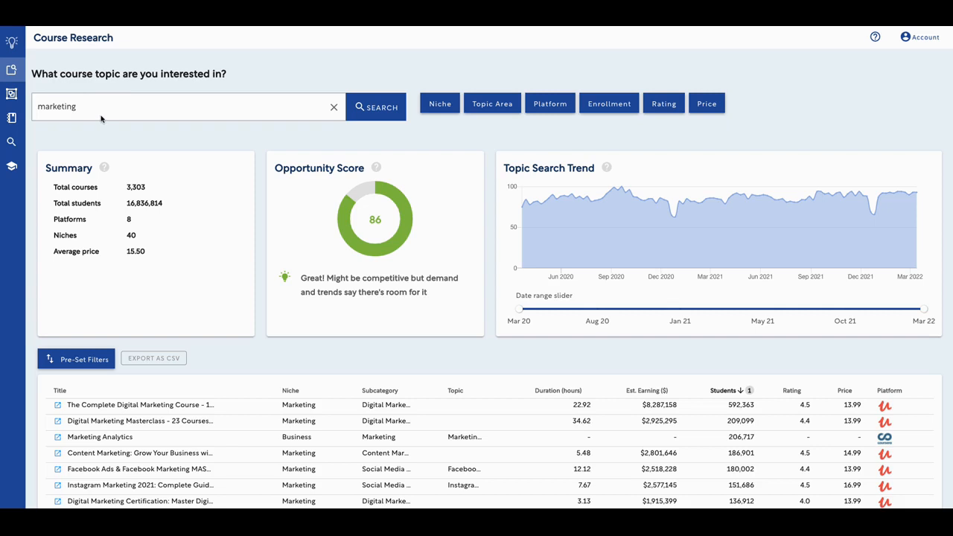
mouse_move(68, 87)
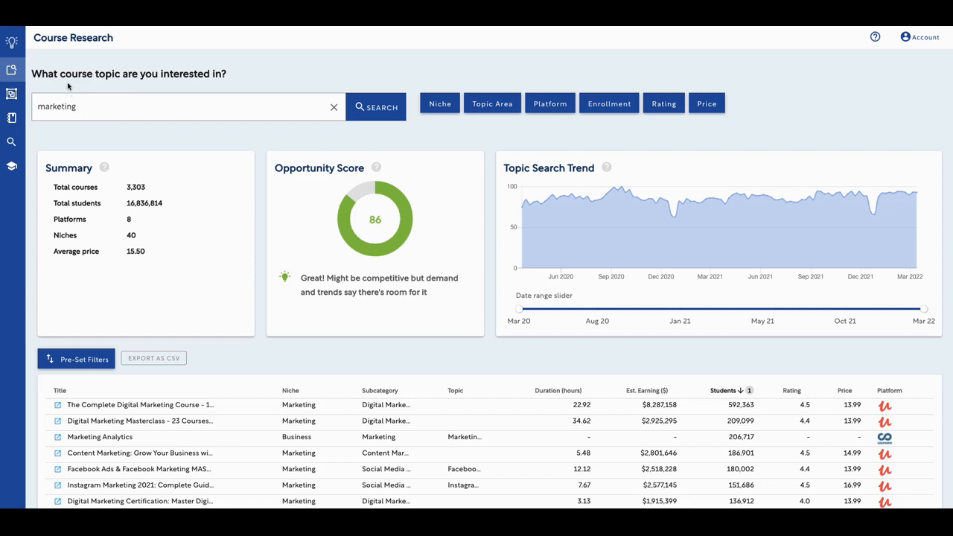
mouse_move(69, 88)
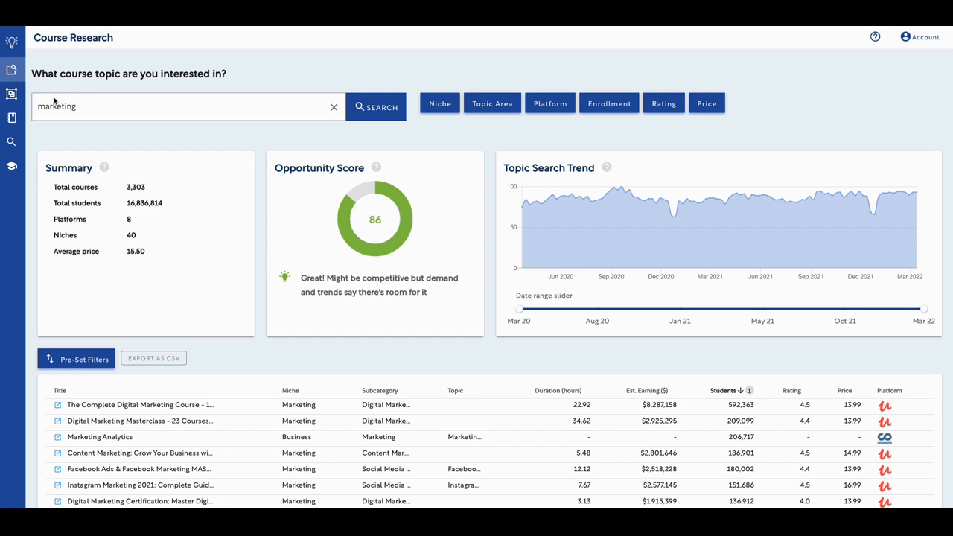
mouse_move(92, 116)
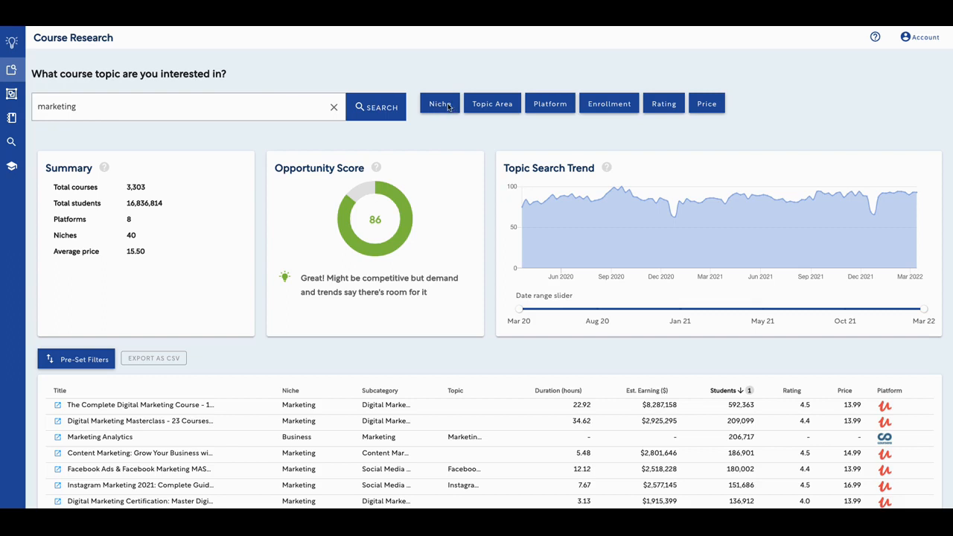
mouse_move(516, 113)
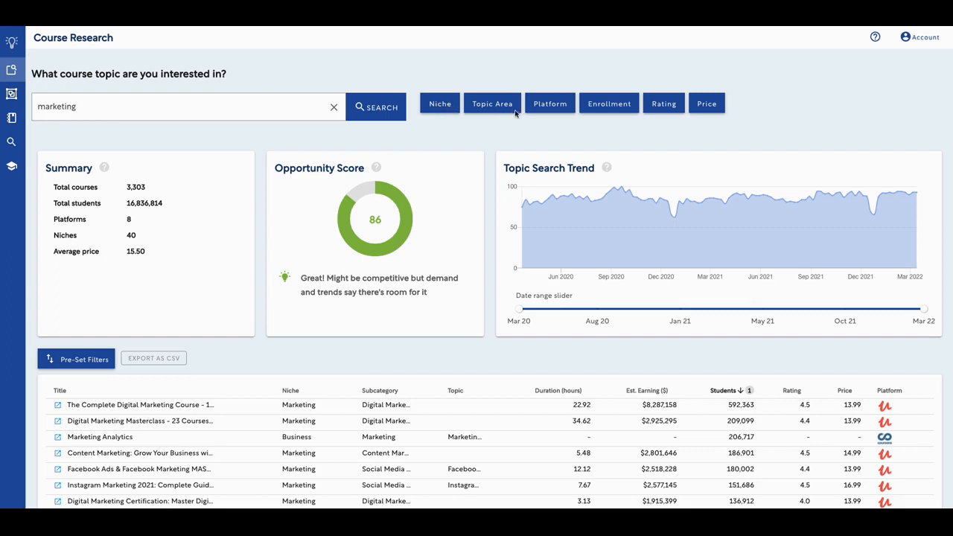
mouse_move(441, 111)
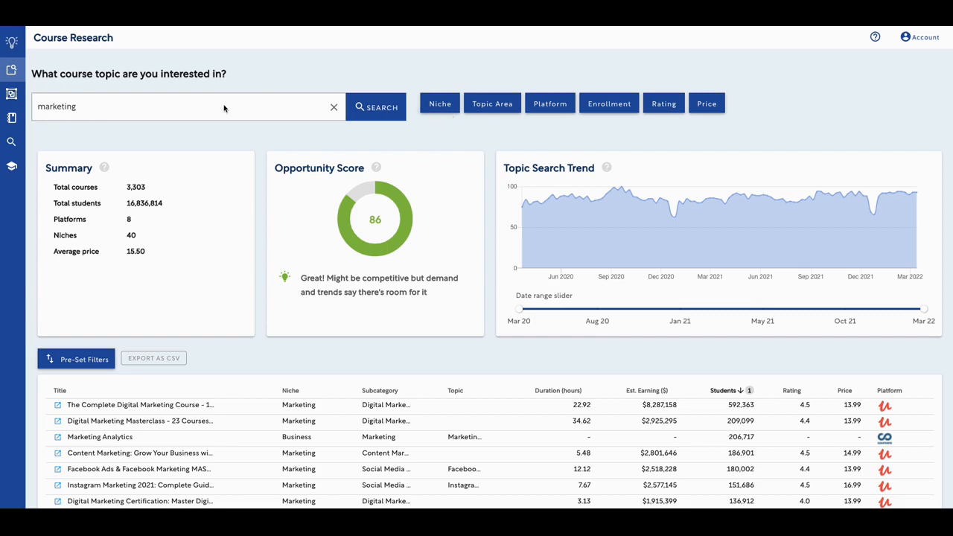
mouse_move(491, 104)
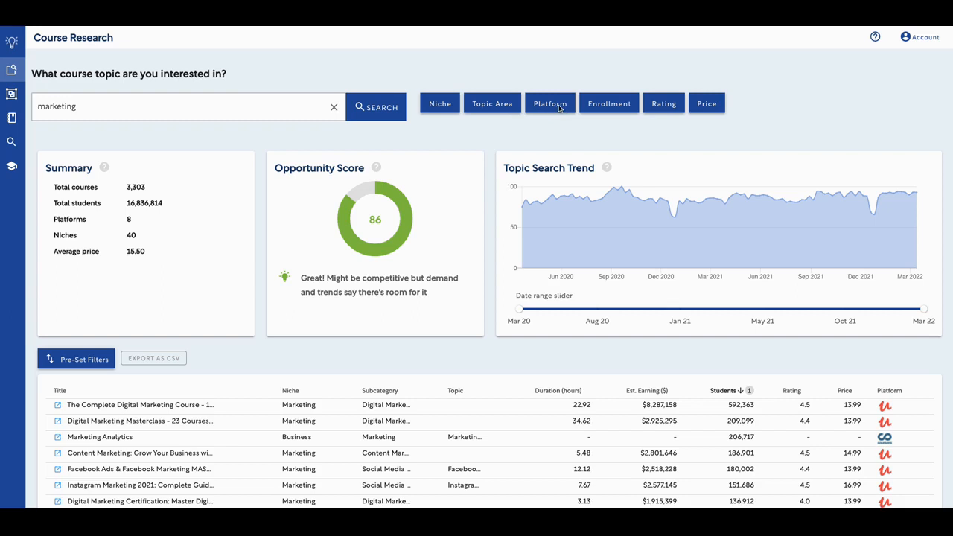
mouse_move(563, 111)
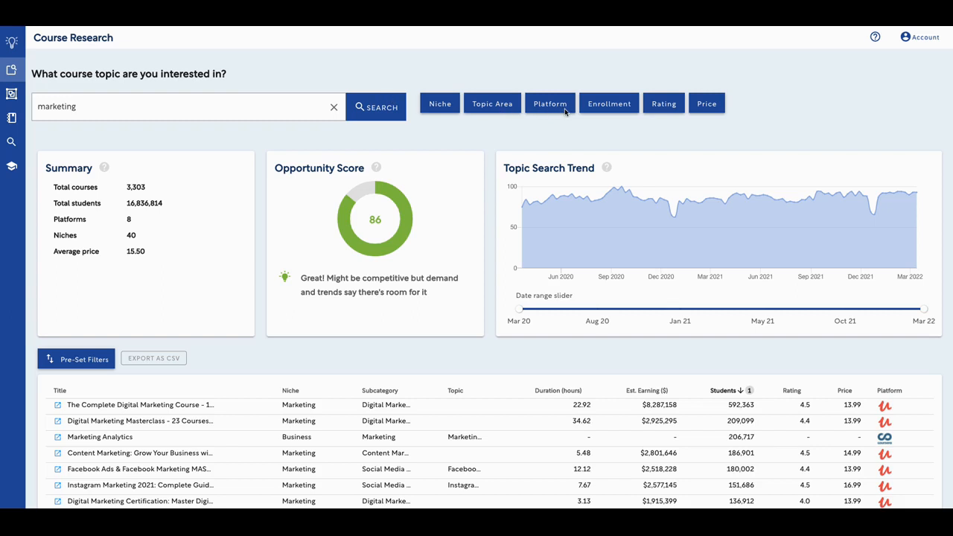
mouse_move(664, 104)
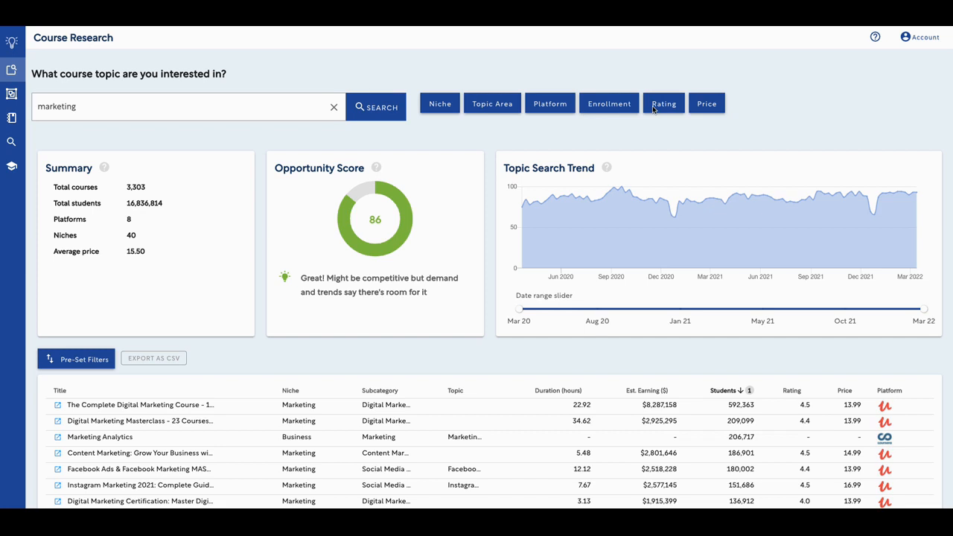
mouse_move(722, 113)
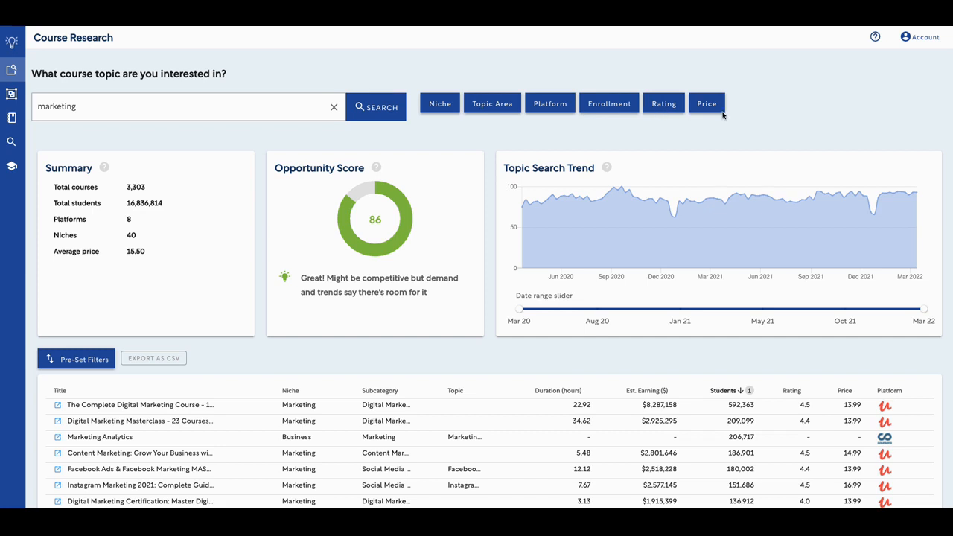
mouse_move(285, 151)
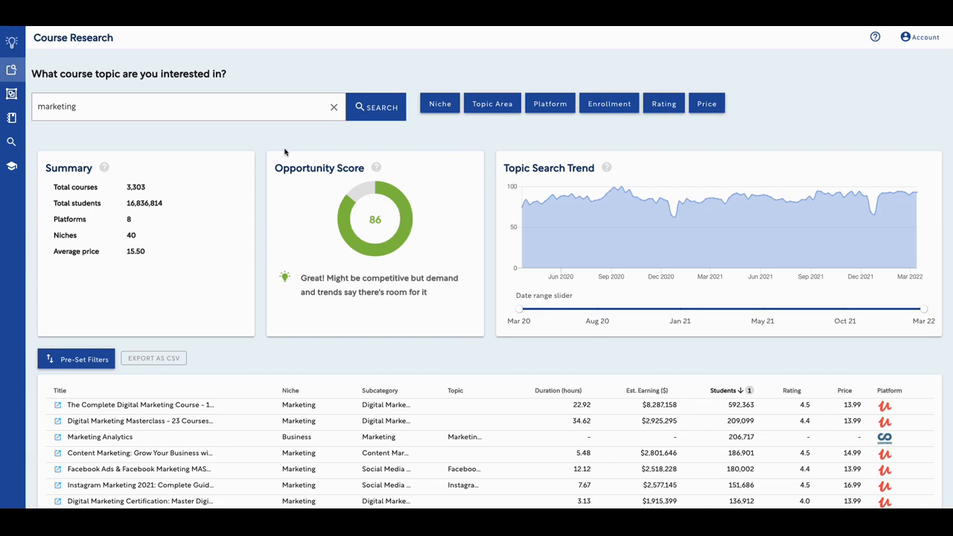
mouse_move(231, 222)
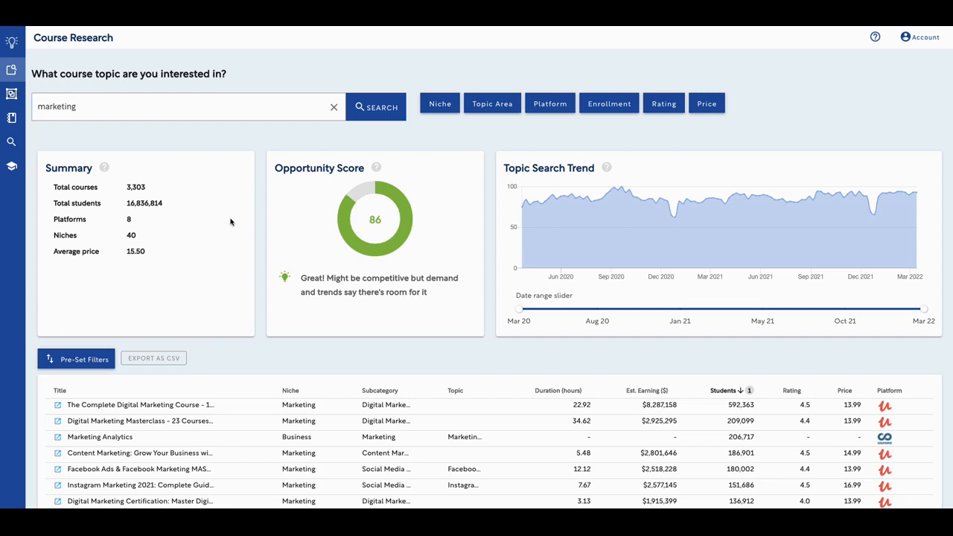
mouse_move(315, 226)
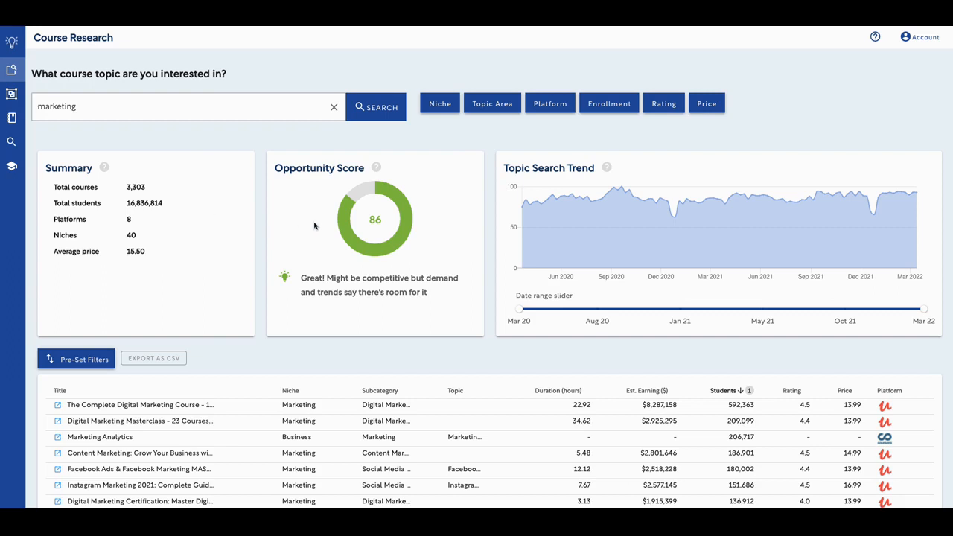
mouse_move(90, 149)
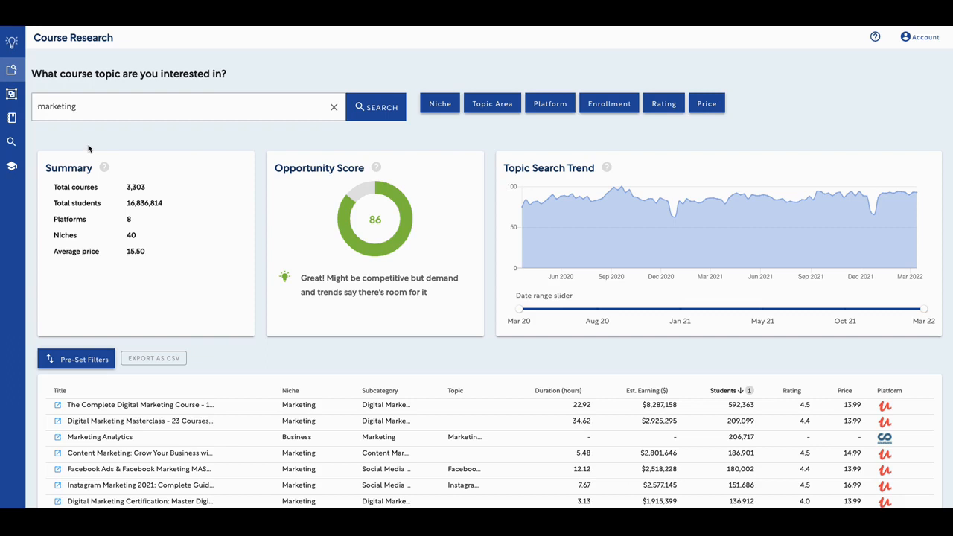
mouse_move(143, 196)
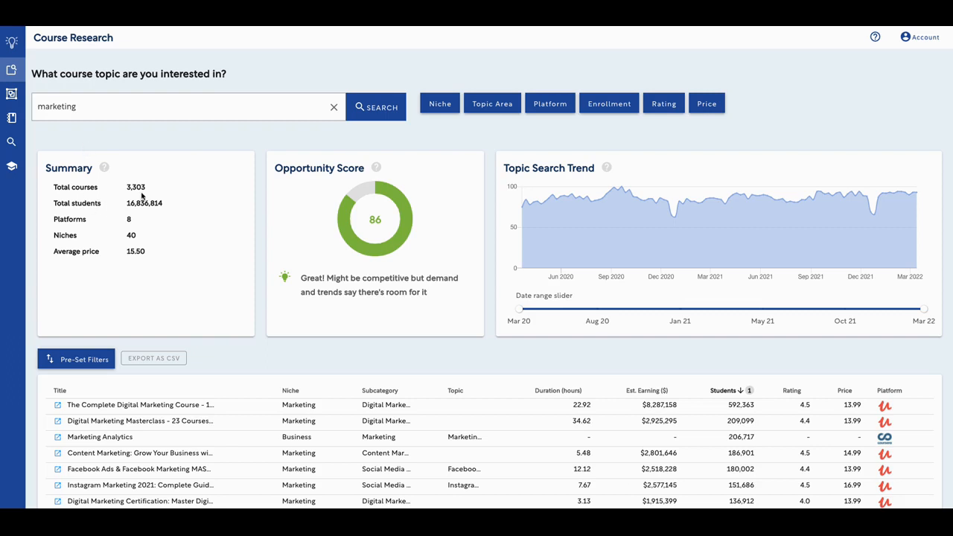
mouse_move(146, 201)
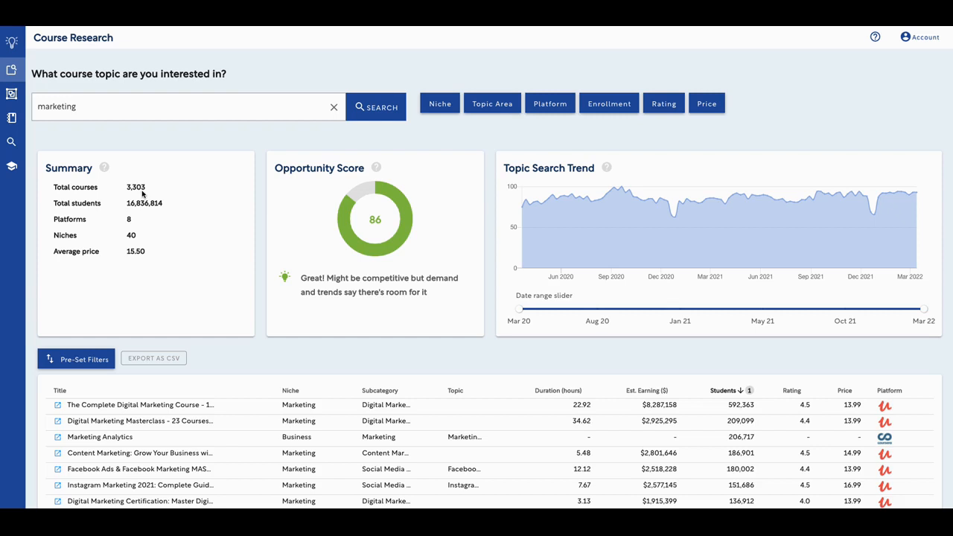
mouse_move(143, 192)
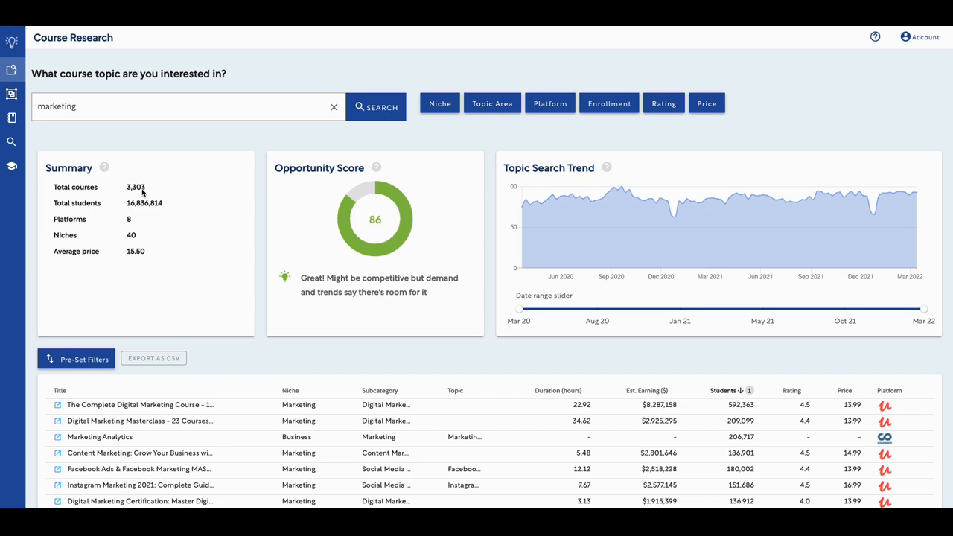
mouse_move(149, 204)
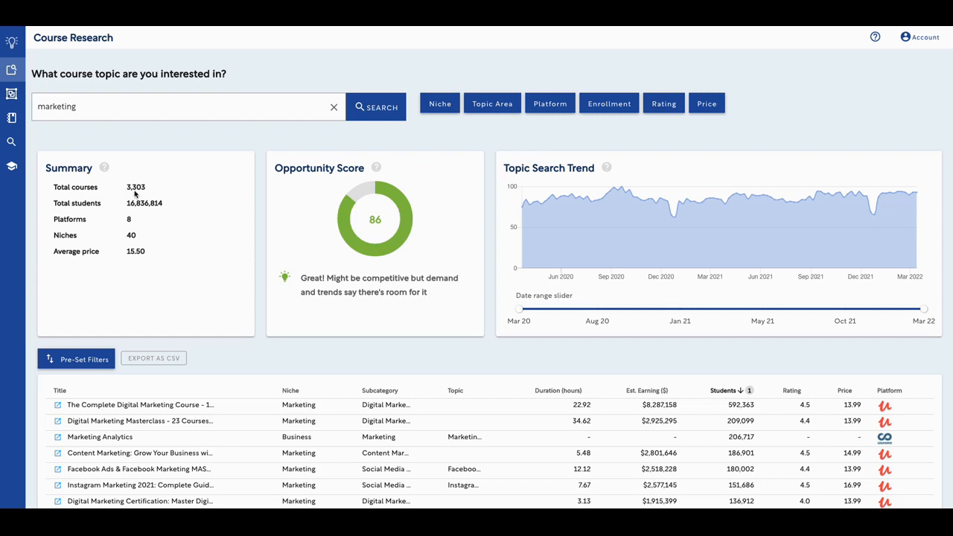
mouse_move(143, 203)
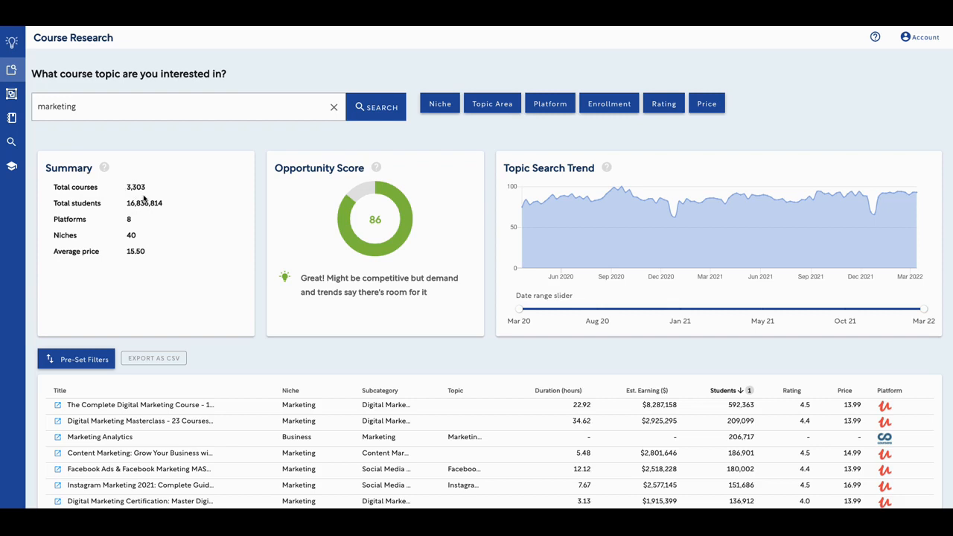
mouse_move(77, 217)
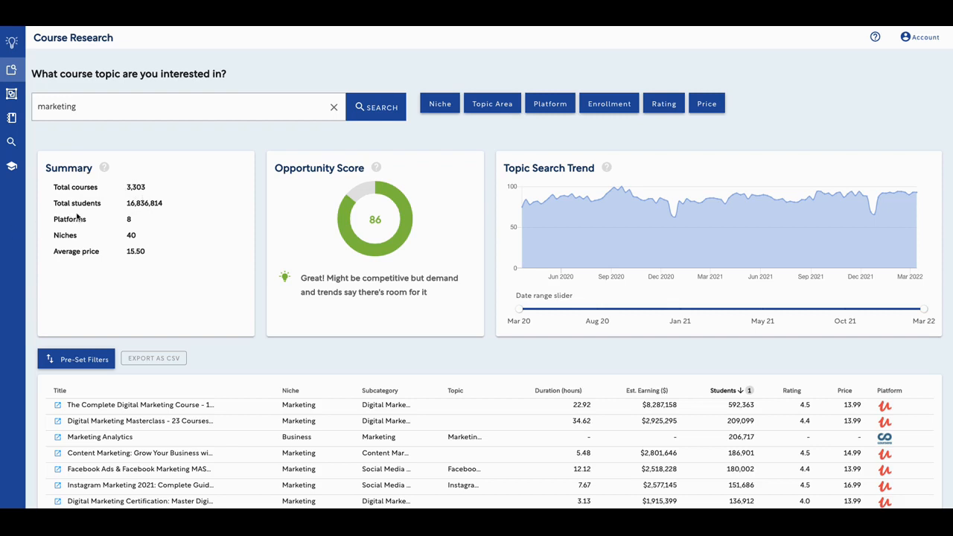
mouse_move(143, 212)
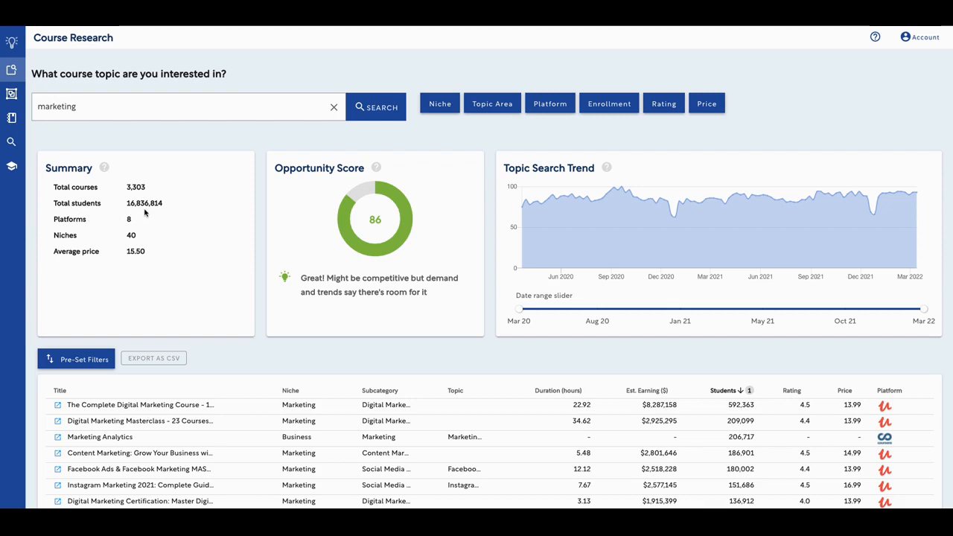
mouse_move(156, 210)
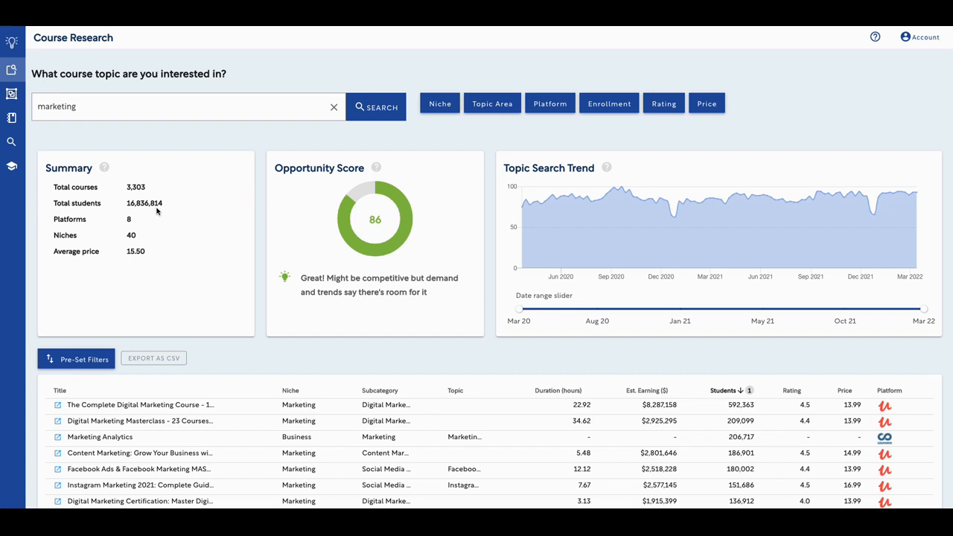
mouse_move(110, 214)
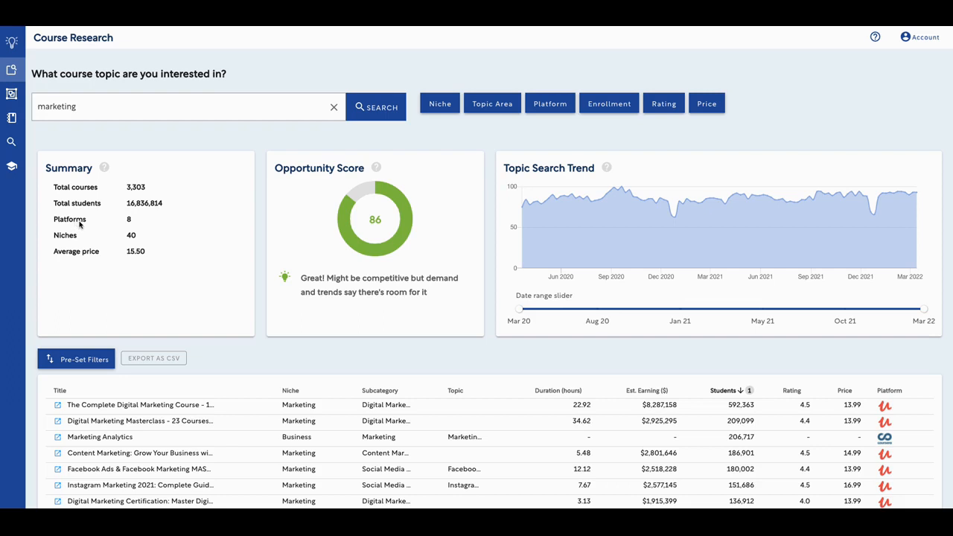
mouse_move(91, 224)
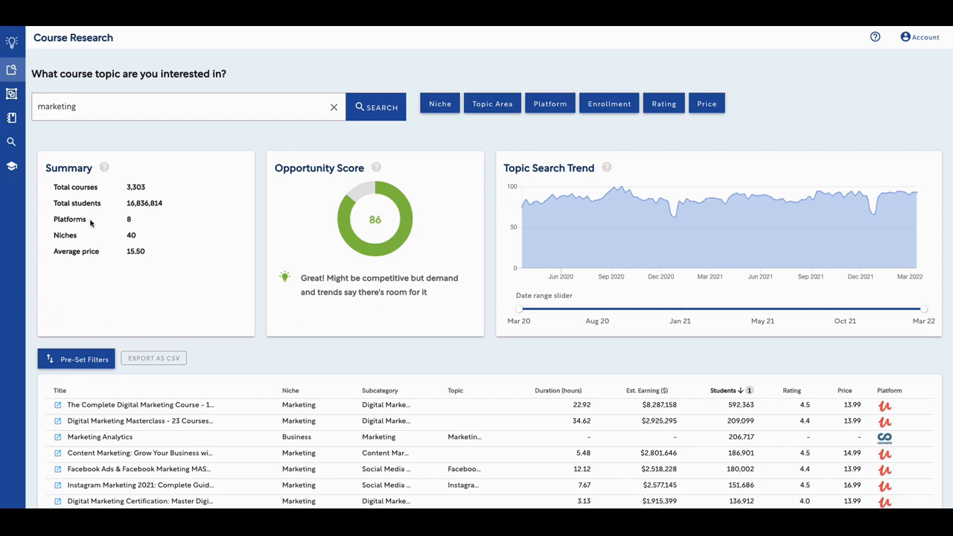
mouse_move(131, 229)
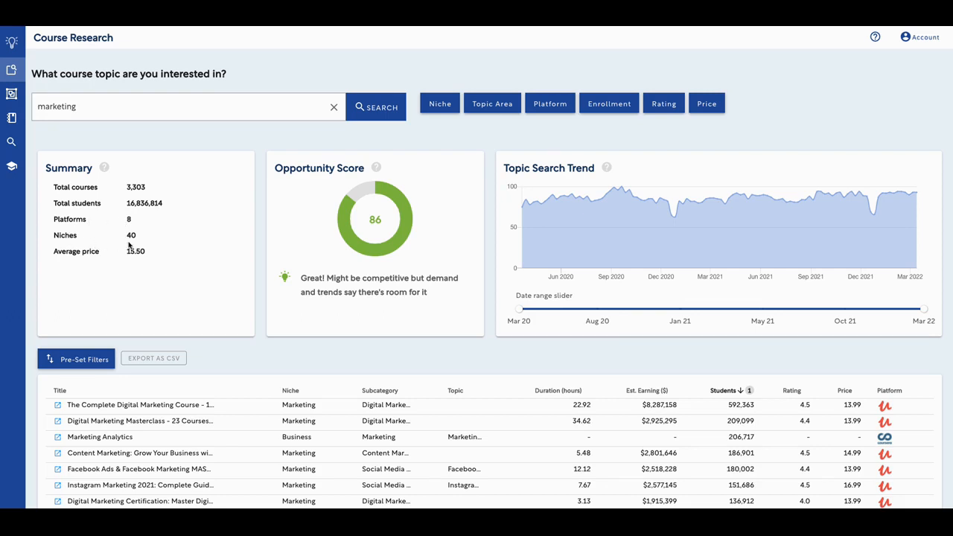
mouse_move(134, 247)
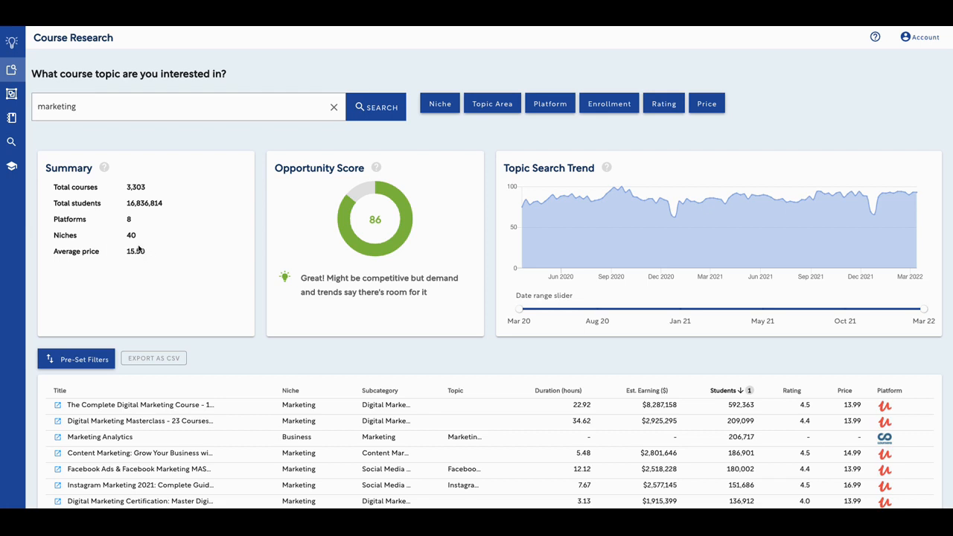
mouse_move(116, 265)
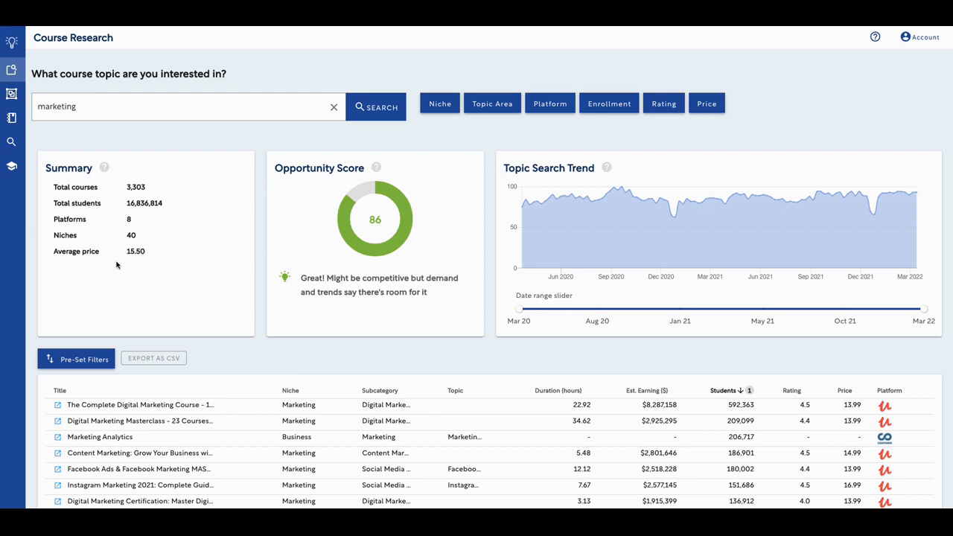
scroll(down, 3)
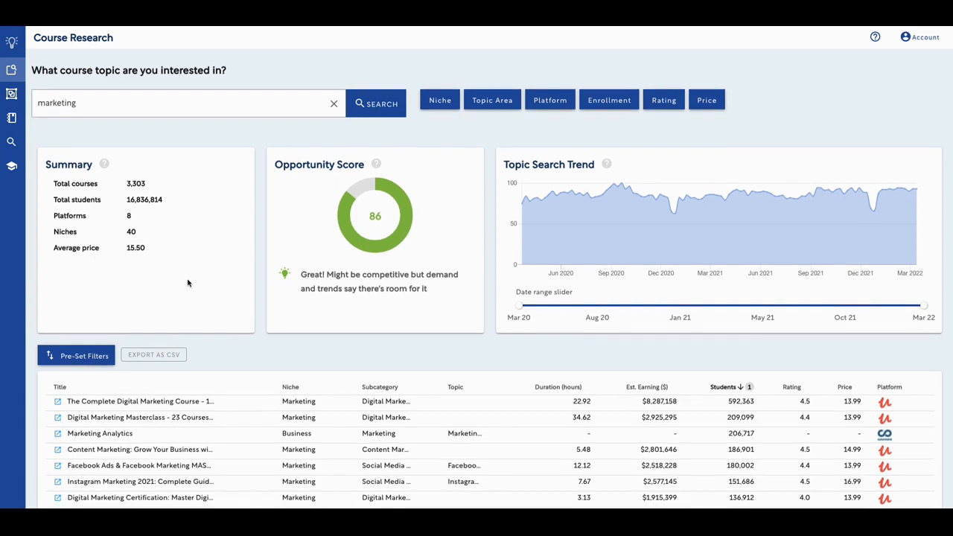
scroll(down, 3)
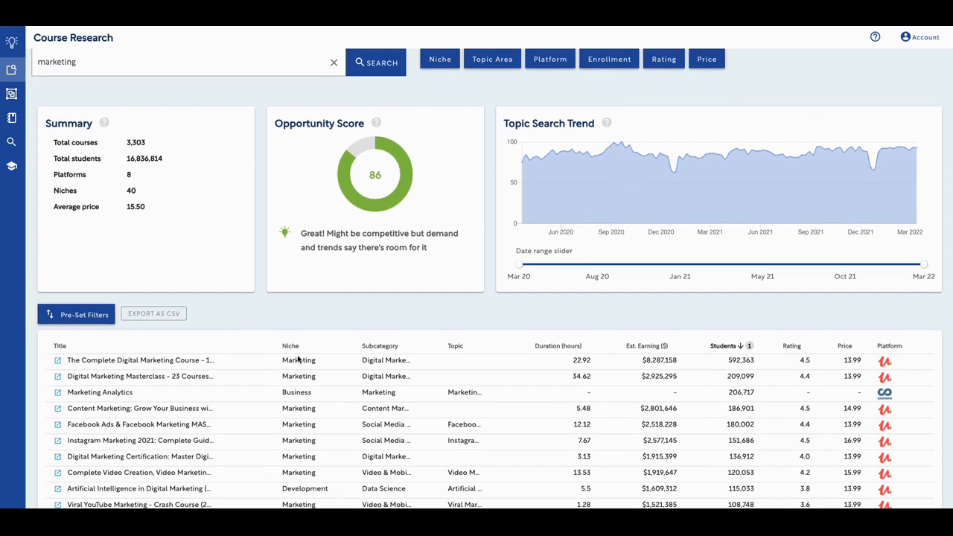
scroll(down, 3)
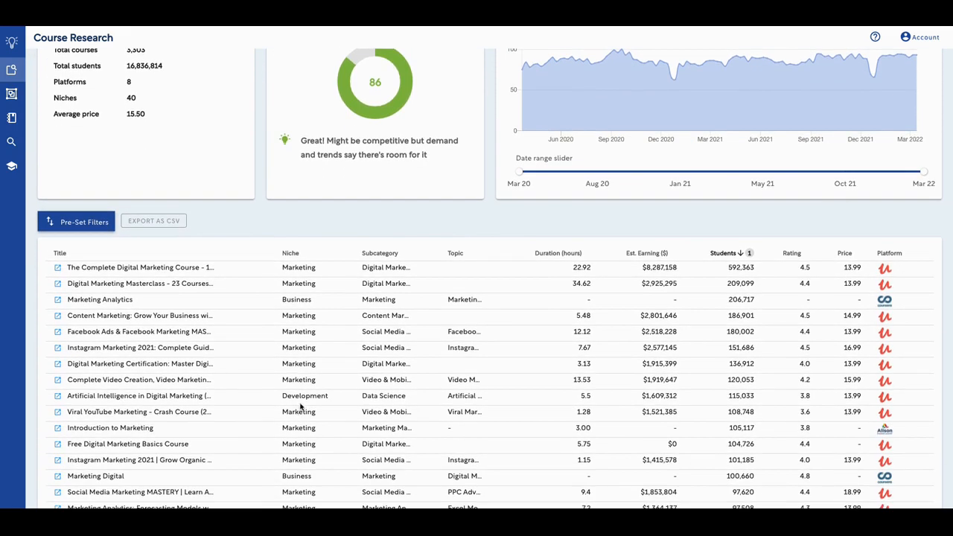
scroll(down, 3)
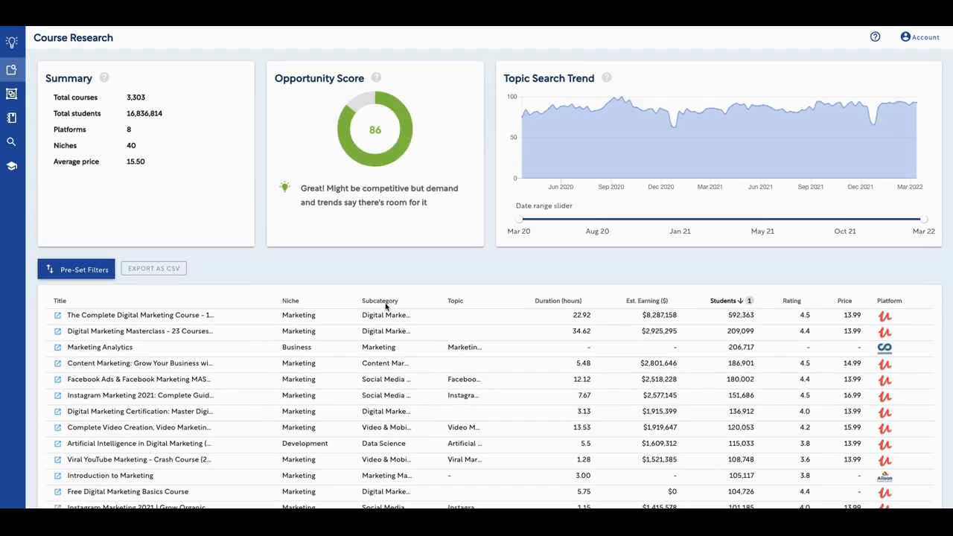
scroll(down, 3)
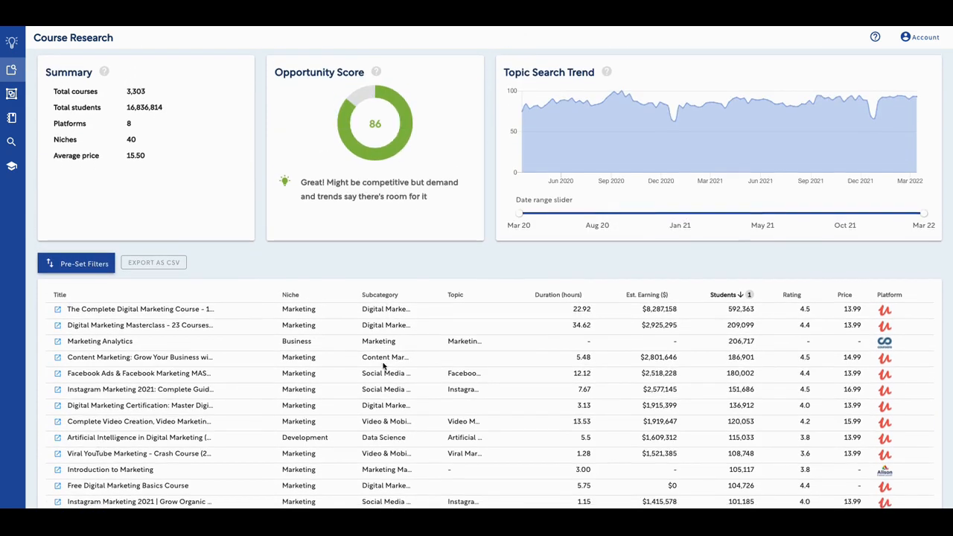
scroll(down, 3)
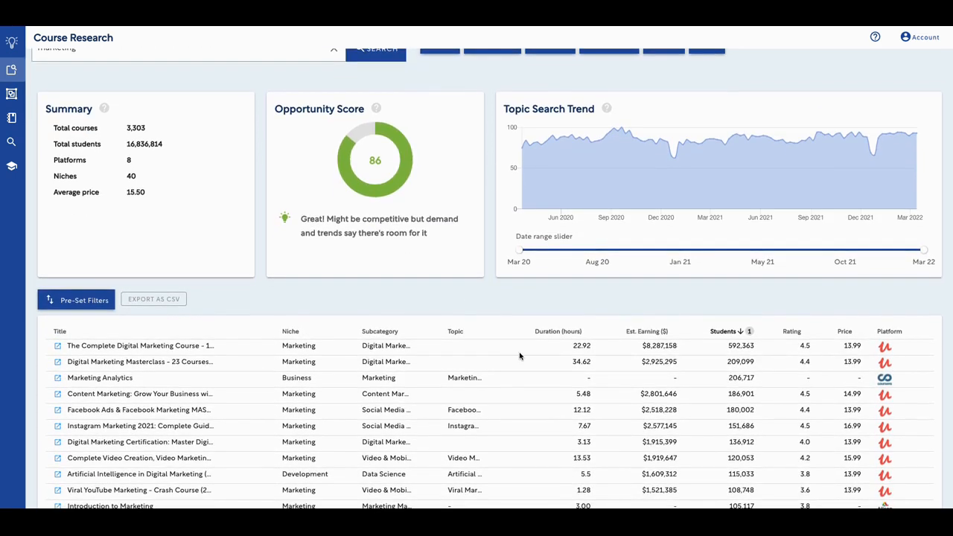
scroll(down, 3)
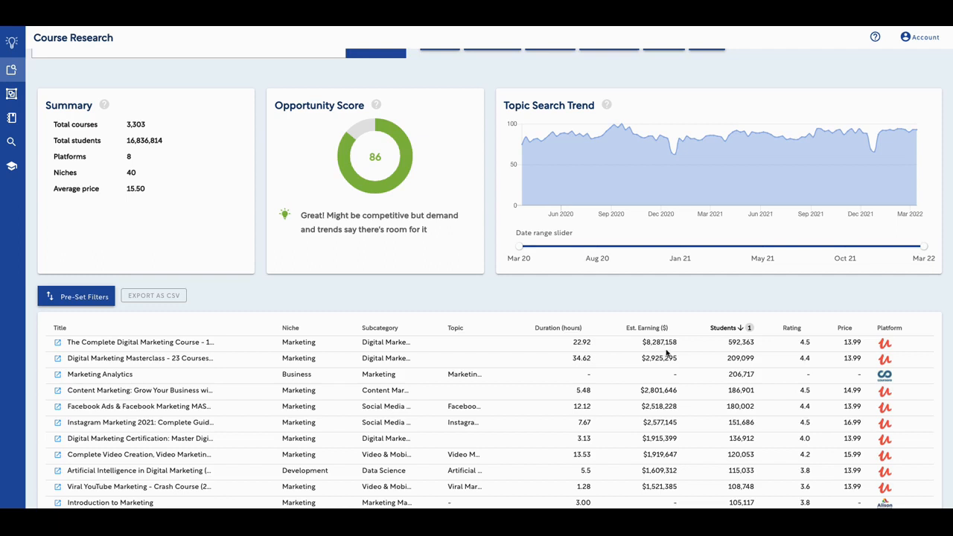
mouse_move(789, 344)
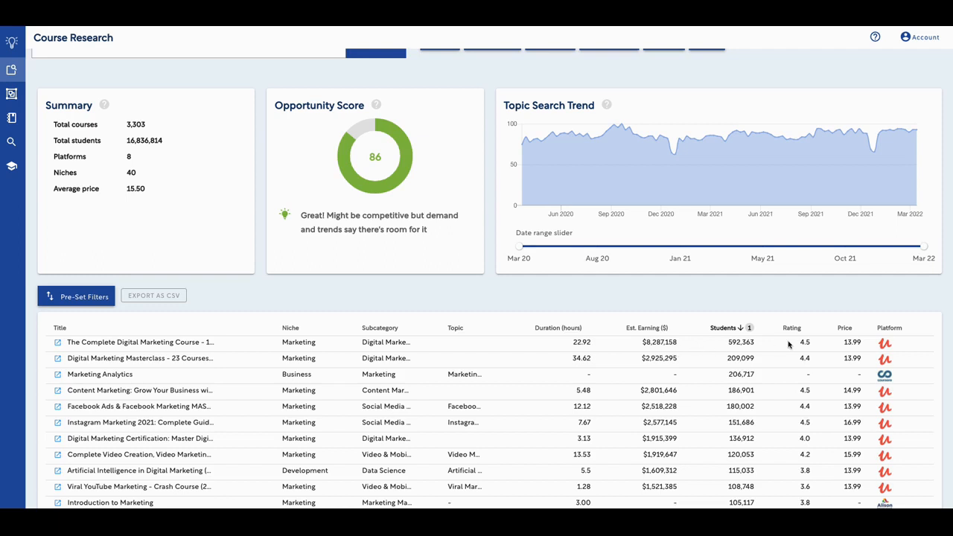
mouse_move(736, 346)
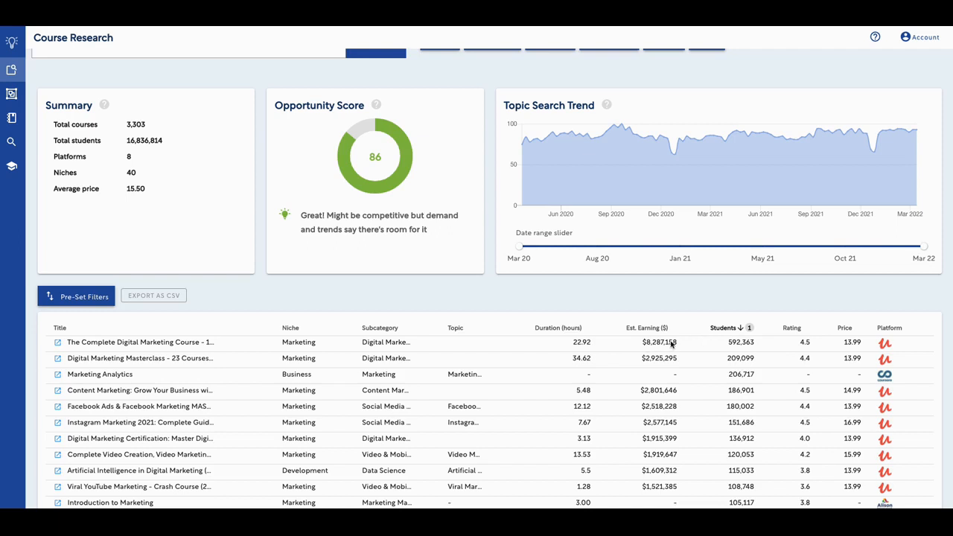
mouse_move(634, 343)
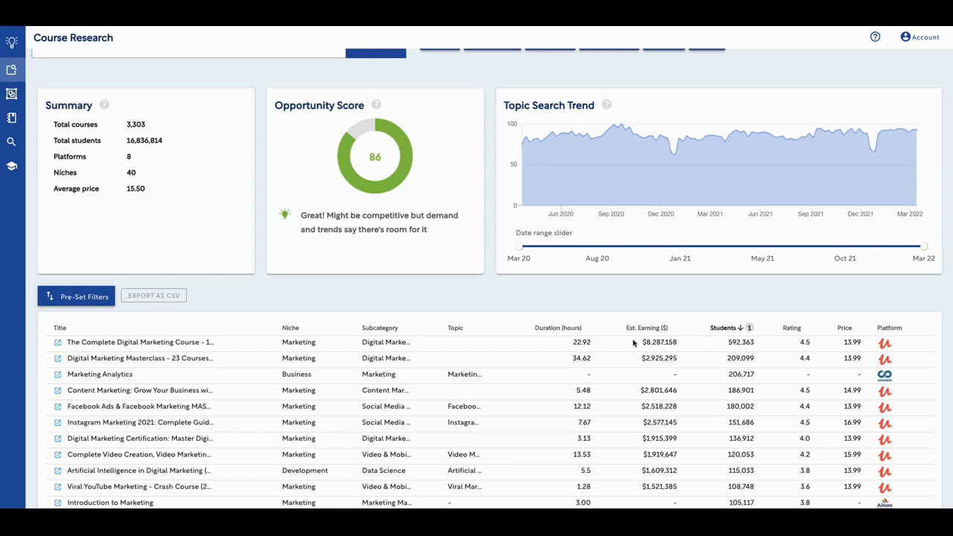
mouse_move(129, 350)
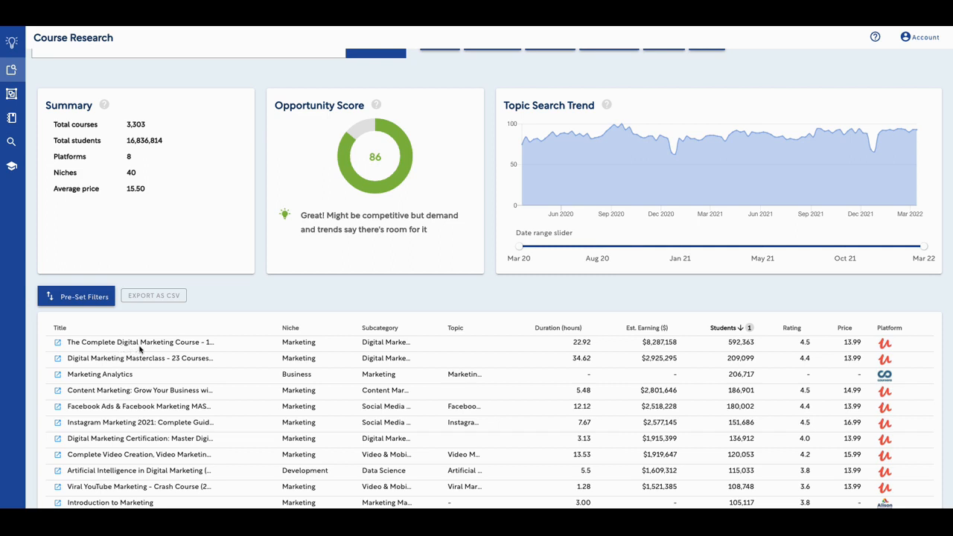
mouse_move(895, 346)
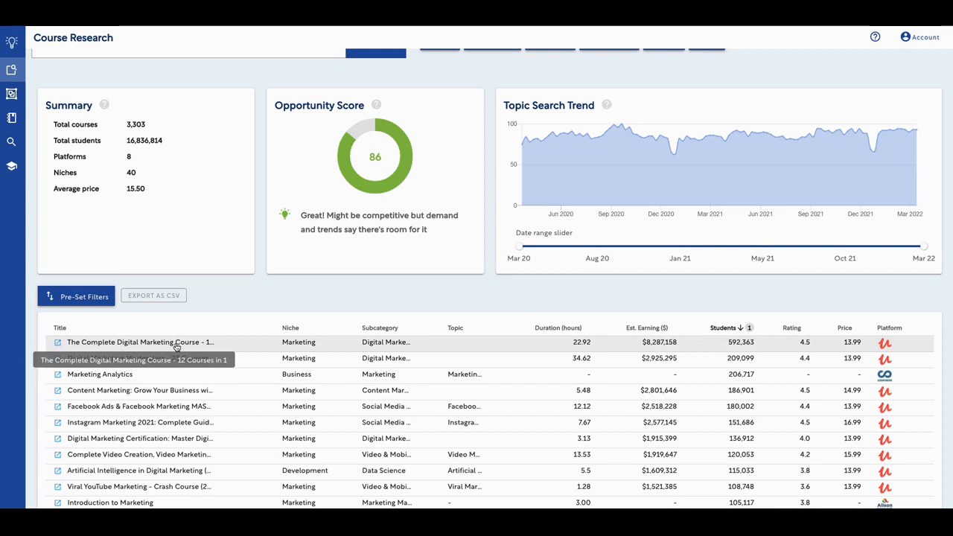
Step: Open 'The Complete Digital Marketing Course - 12 Courses In 1' and review its details, sales copy and outline
click(140, 341)
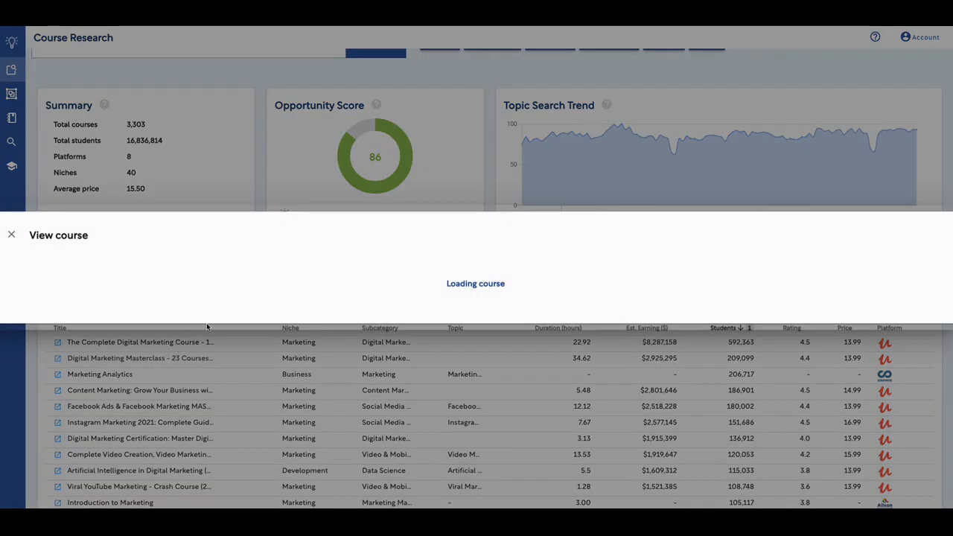
mouse_move(353, 295)
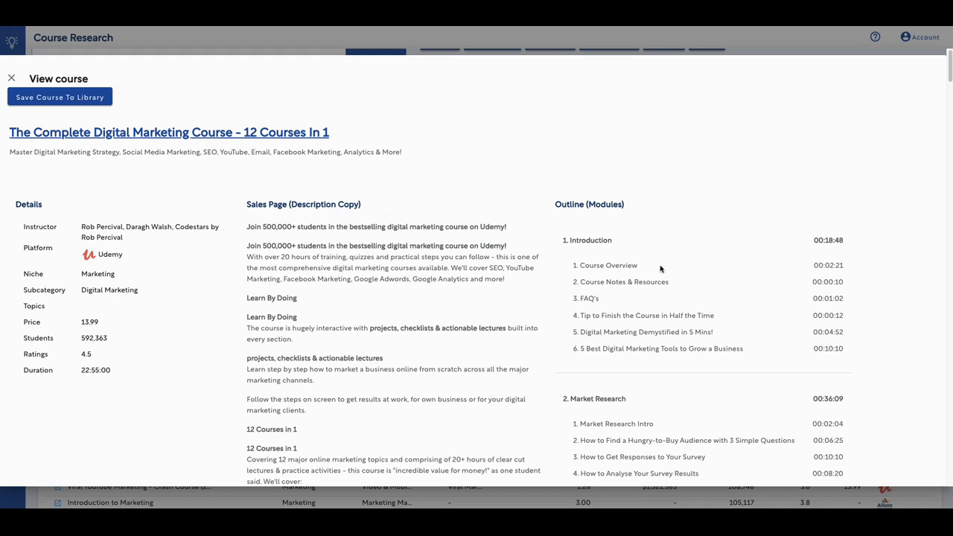
scroll(down, 3)
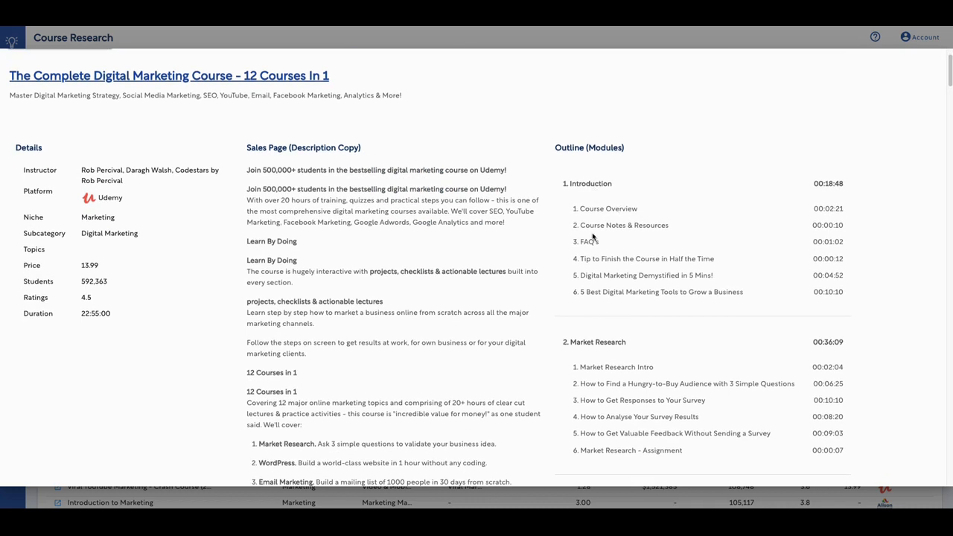
scroll(down, 3)
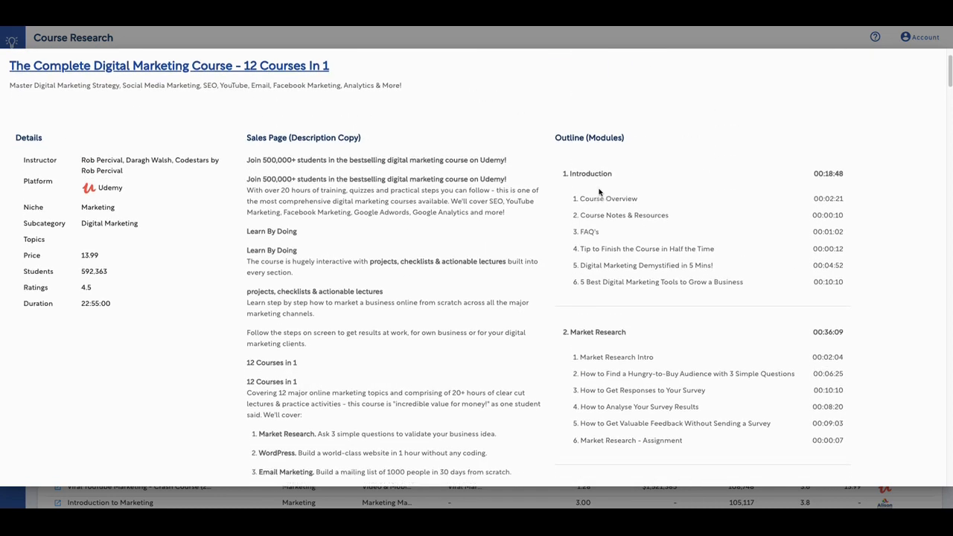
scroll(down, 3)
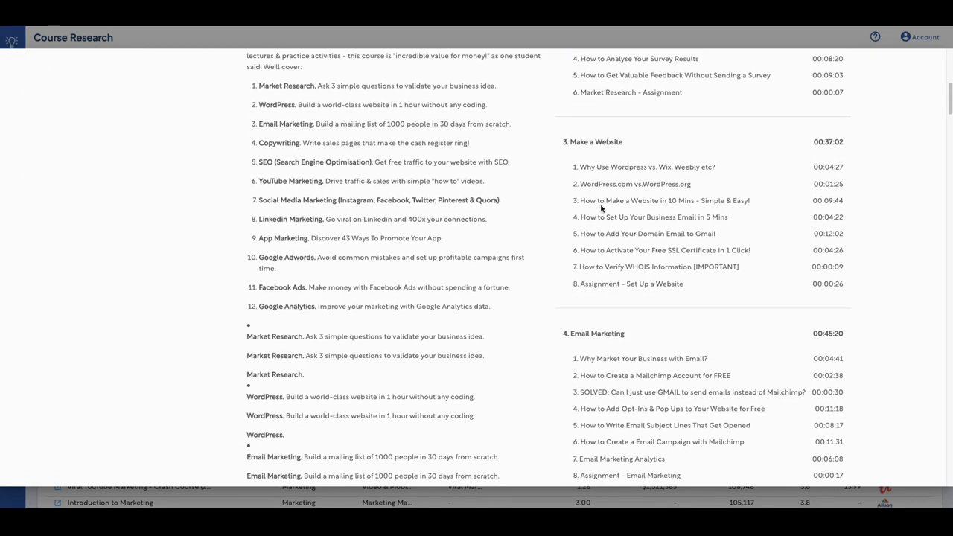
scroll(down, 3)
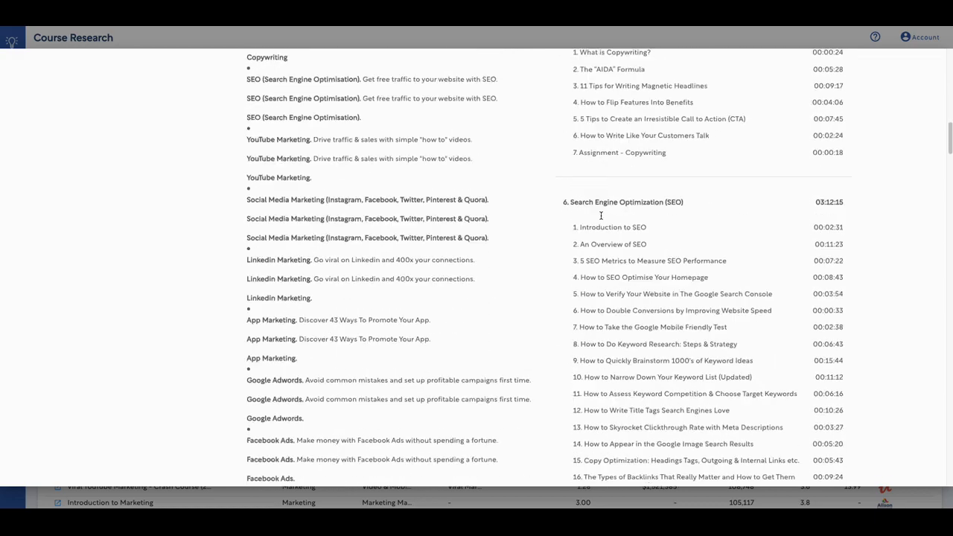
scroll(down, 3)
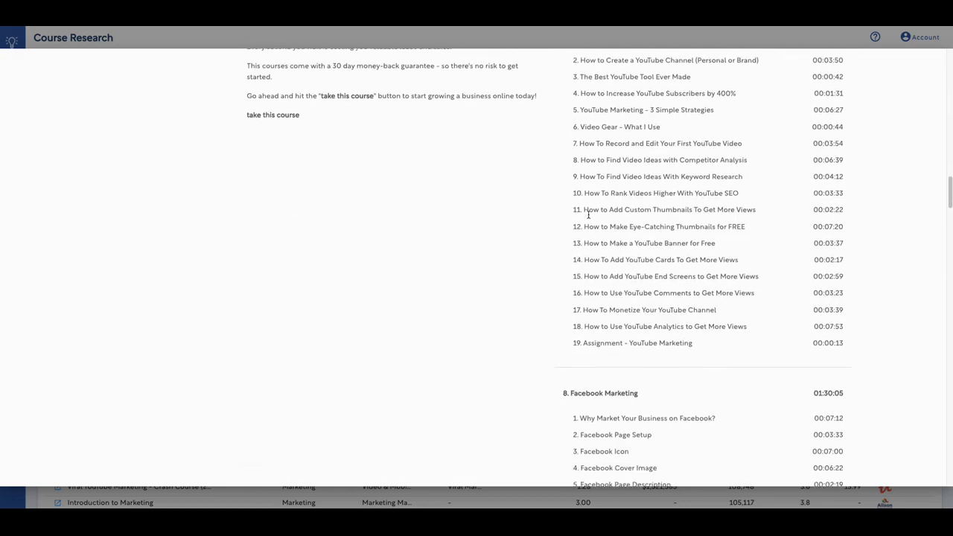
scroll(down, 3)
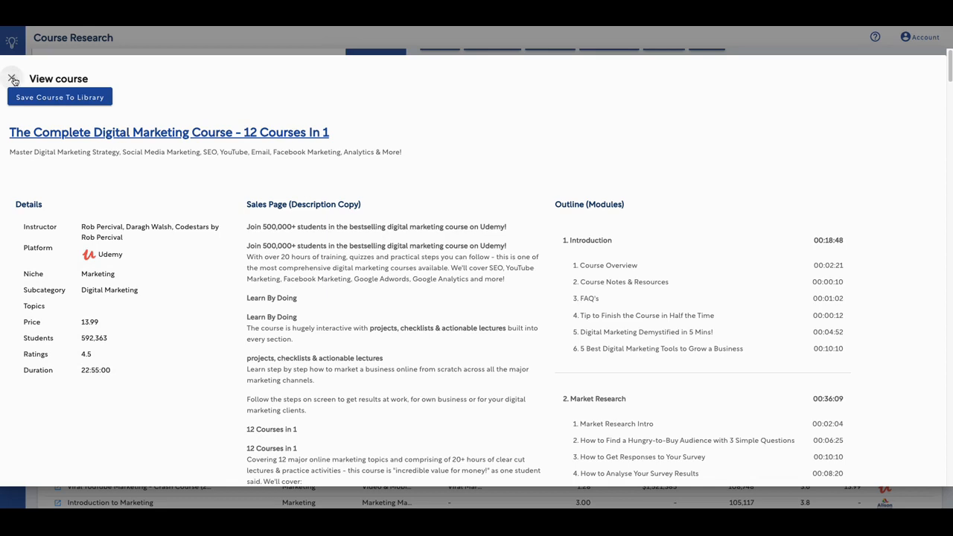
click(12, 79)
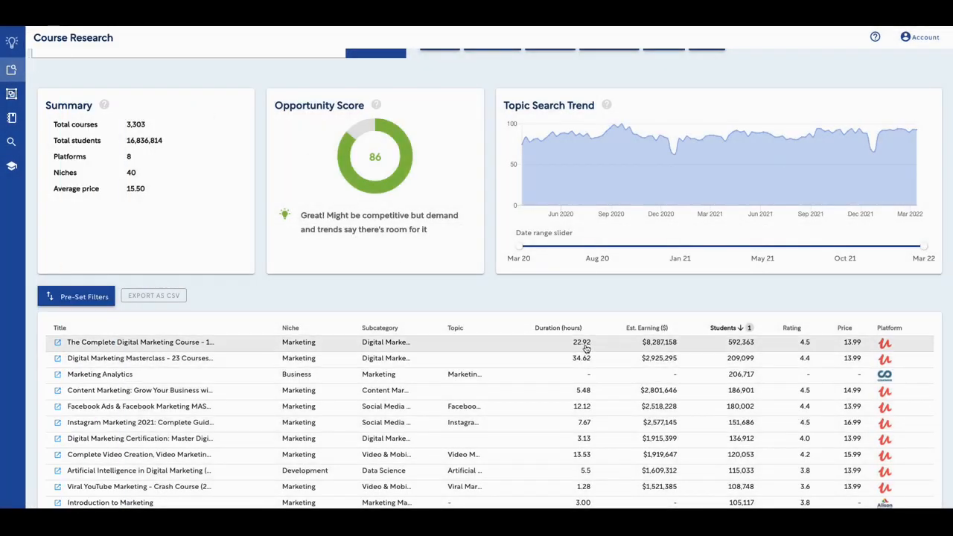
mouse_move(721, 352)
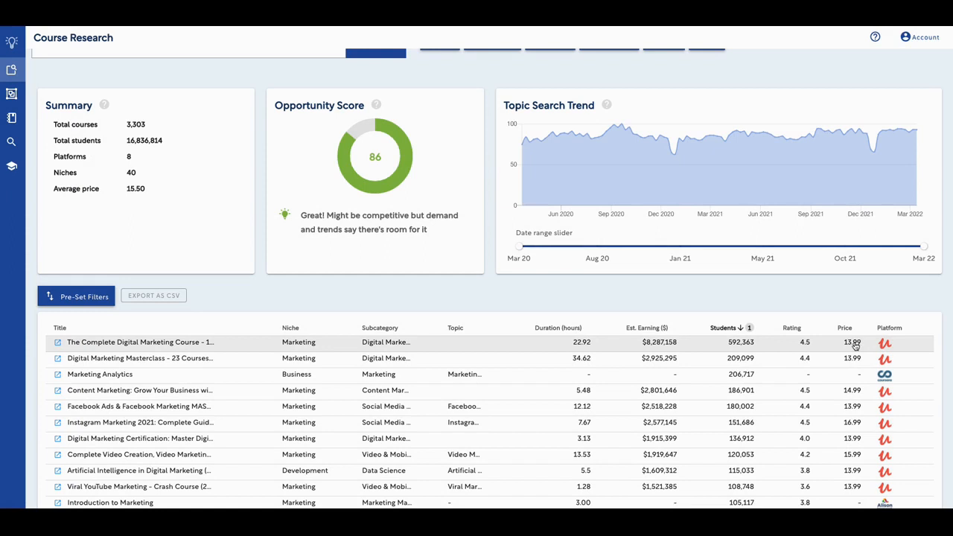
mouse_move(819, 339)
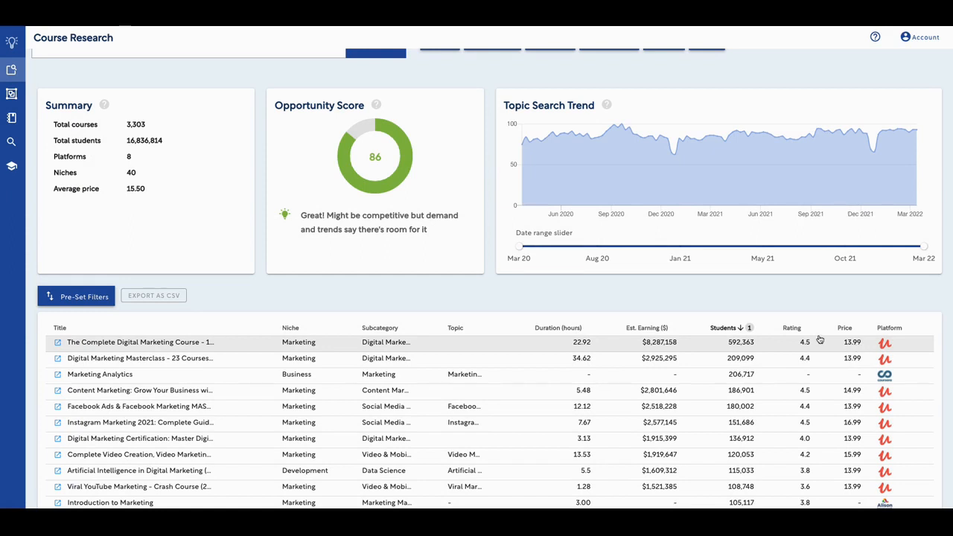
mouse_move(760, 357)
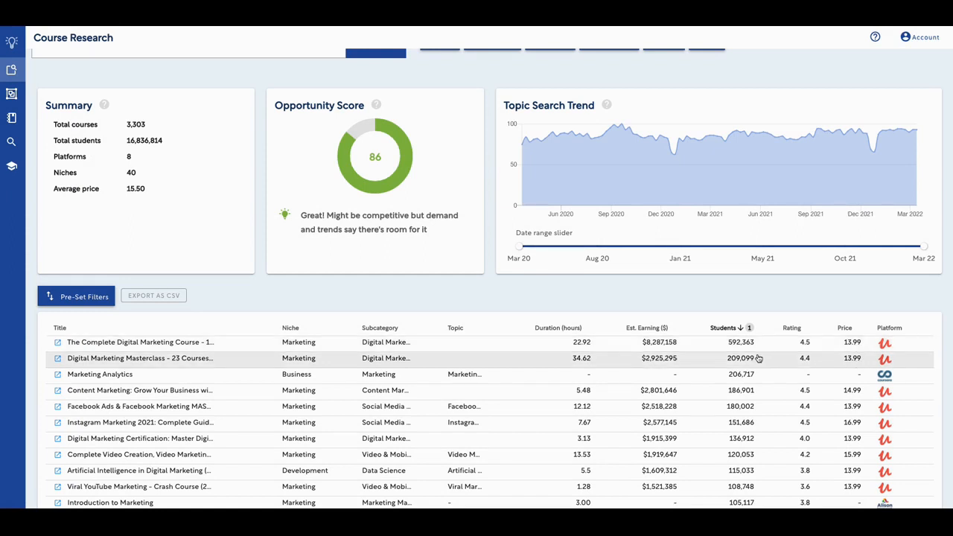
click(557, 328)
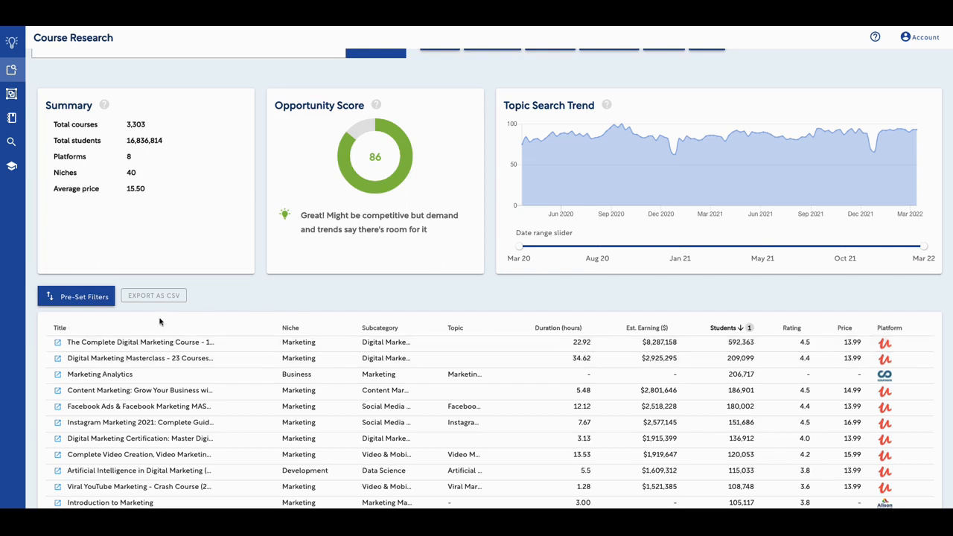
mouse_move(140, 341)
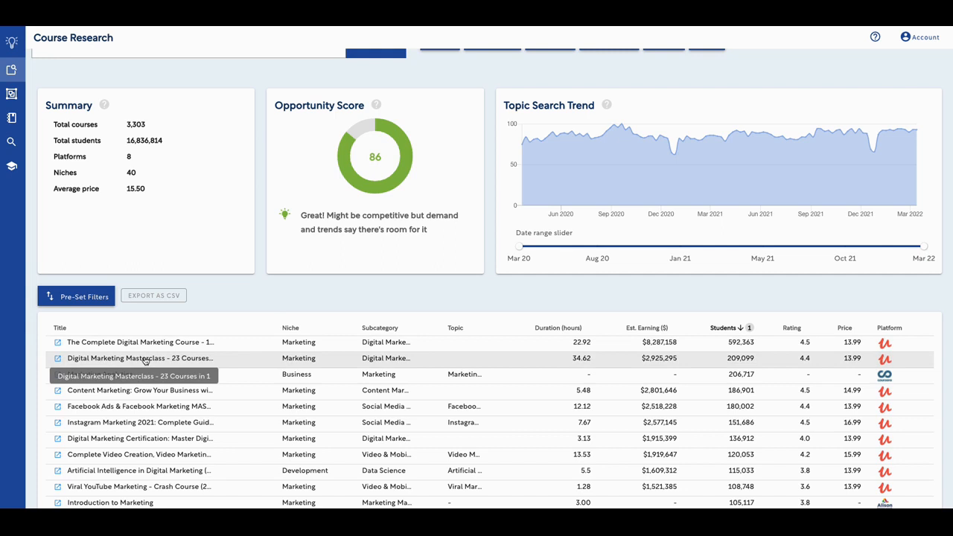
Step: Open 'Digital Marketing Masterclass - 23 Courses In 1' and scroll its details, sales copy and module outline
click(140, 358)
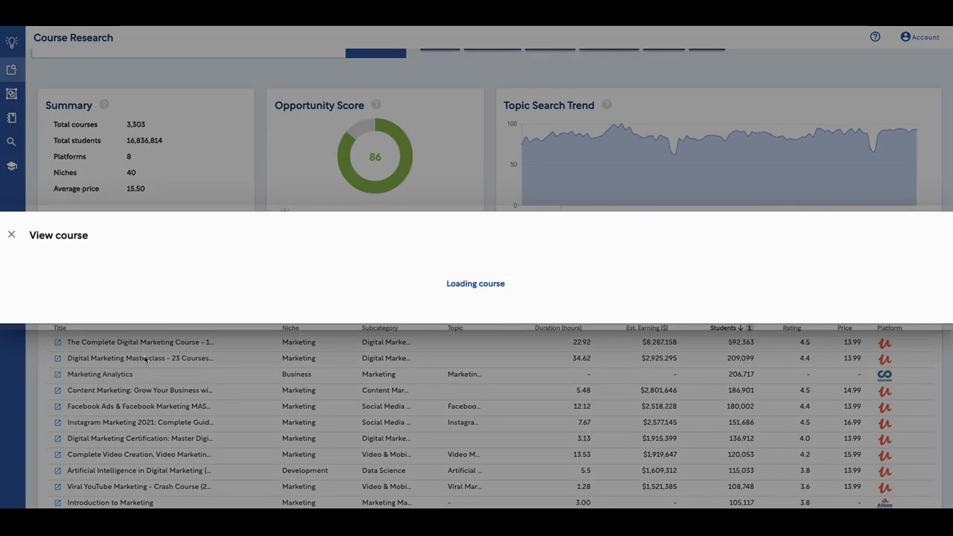
mouse_move(365, 286)
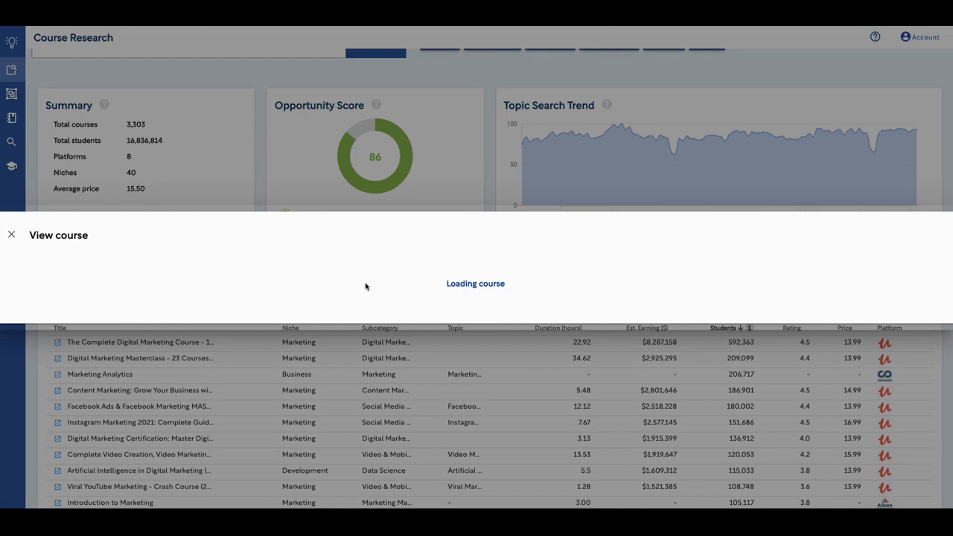
mouse_move(407, 283)
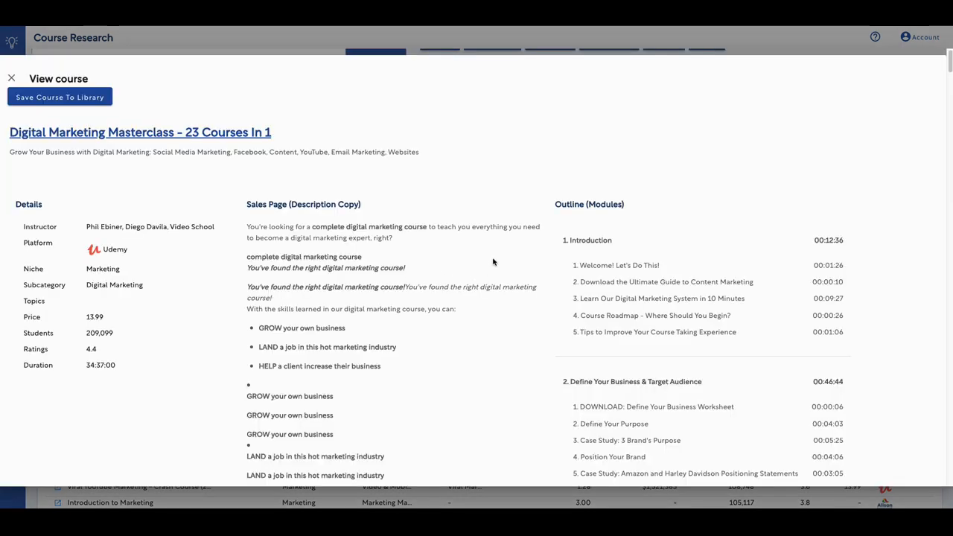
mouse_move(468, 246)
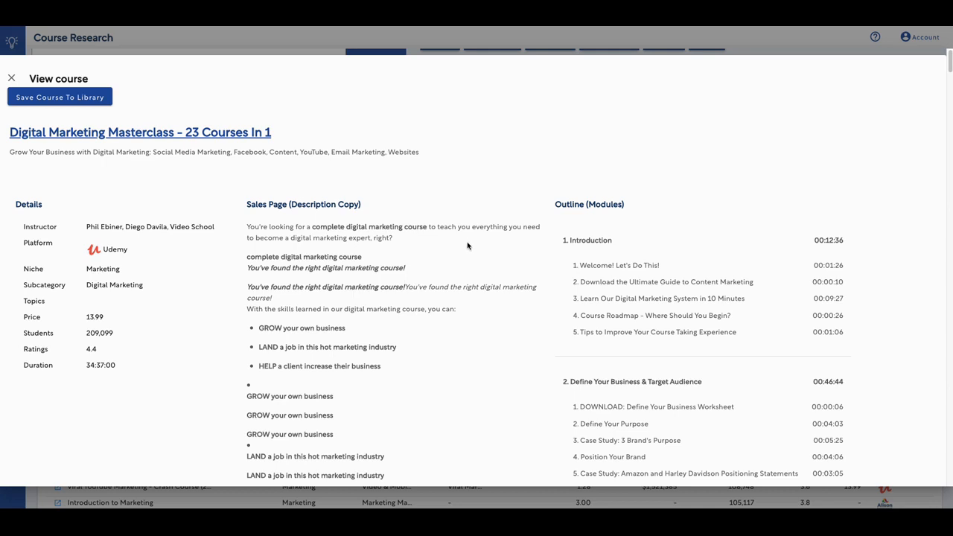
scroll(down, 3)
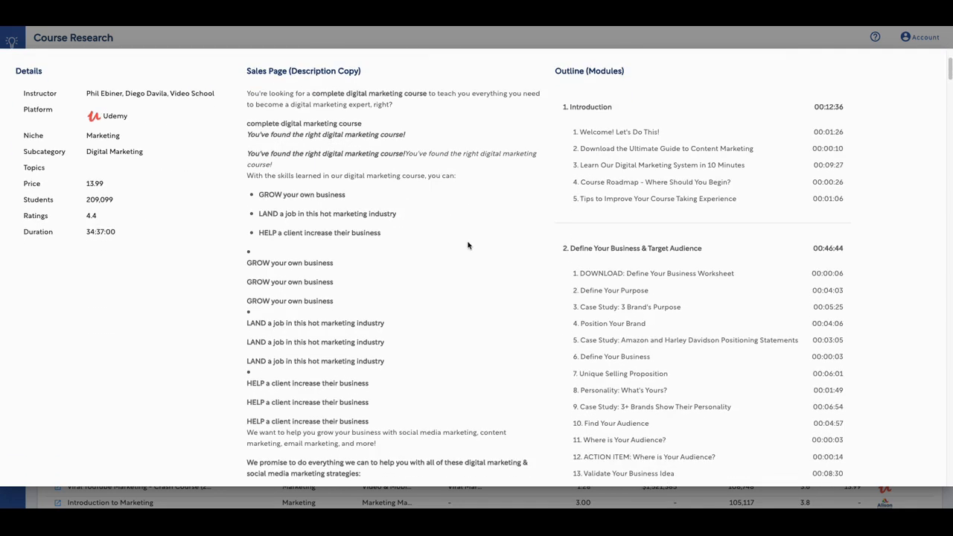
scroll(down, 3)
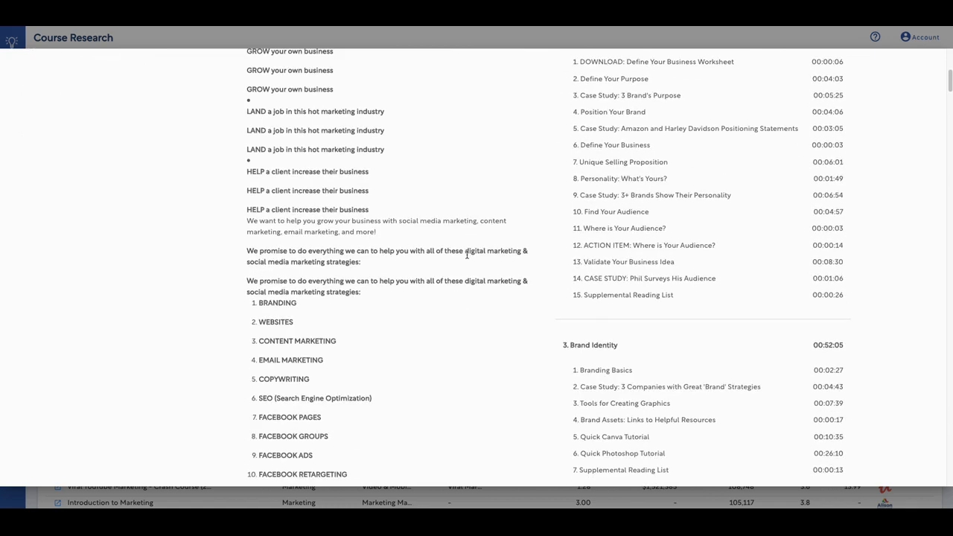
scroll(down, 3)
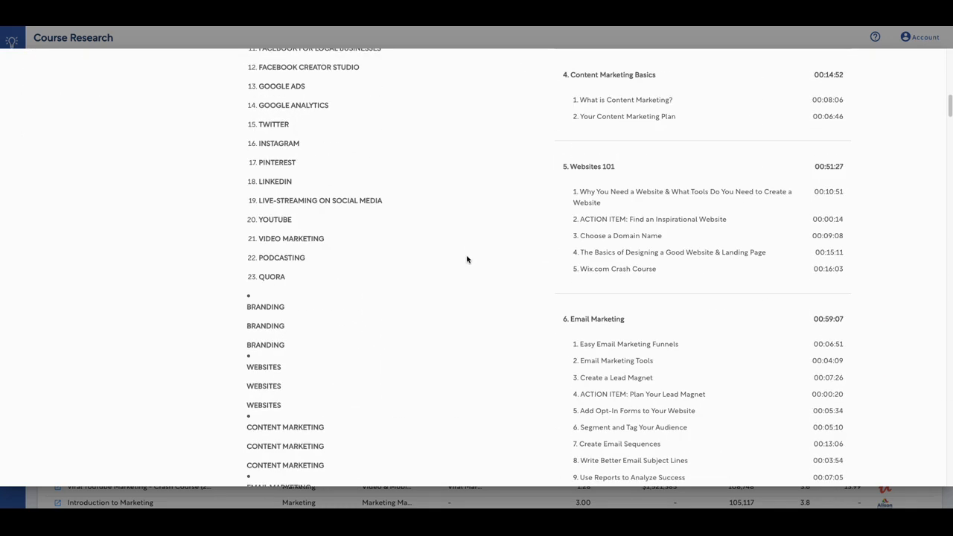
scroll(down, 3)
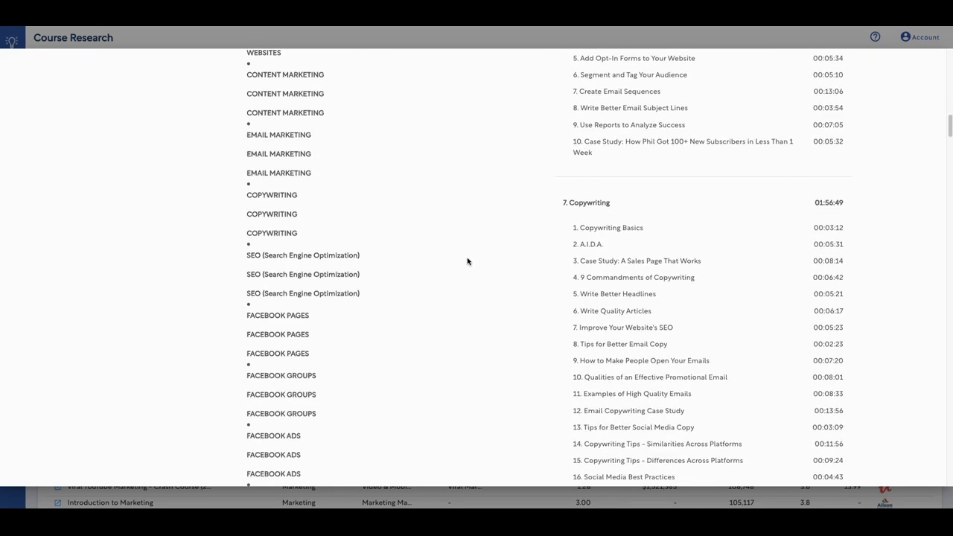
scroll(down, 3)
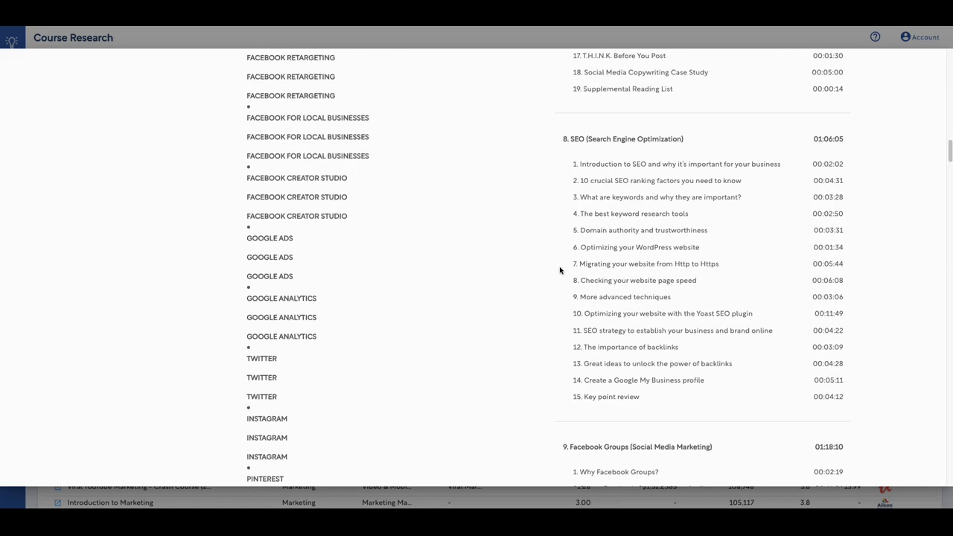
scroll(down, 3)
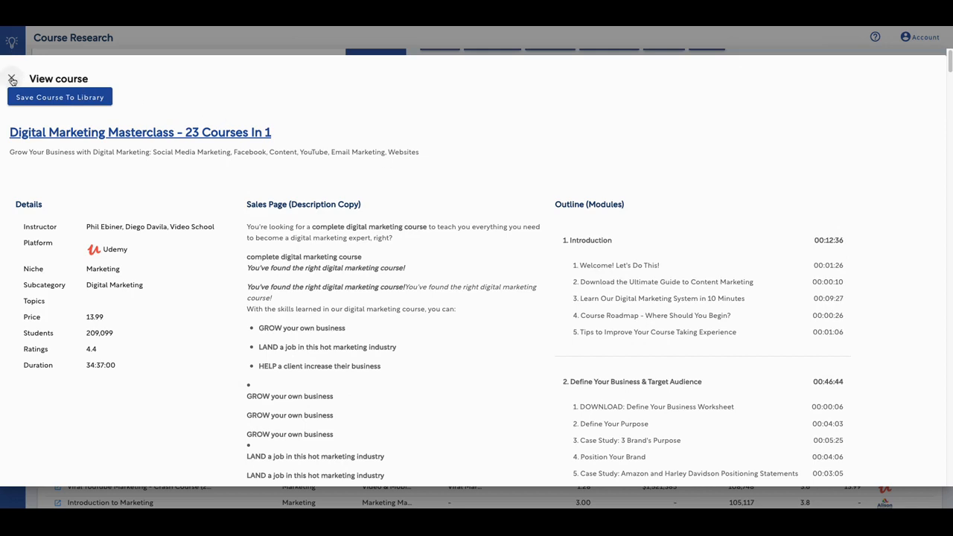
Step: Close the View course panel and scroll back through the marketing results table
click(12, 79)
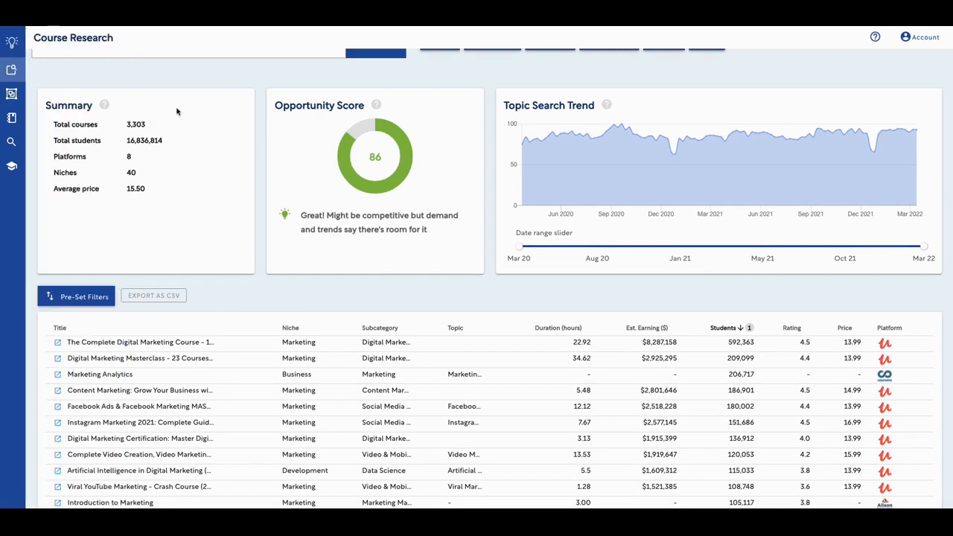
mouse_move(368, 146)
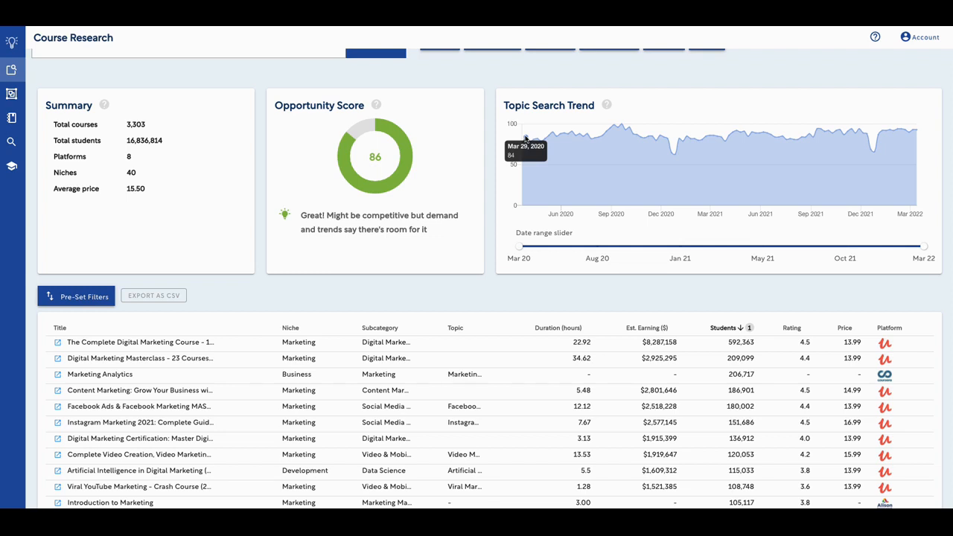
mouse_move(817, 149)
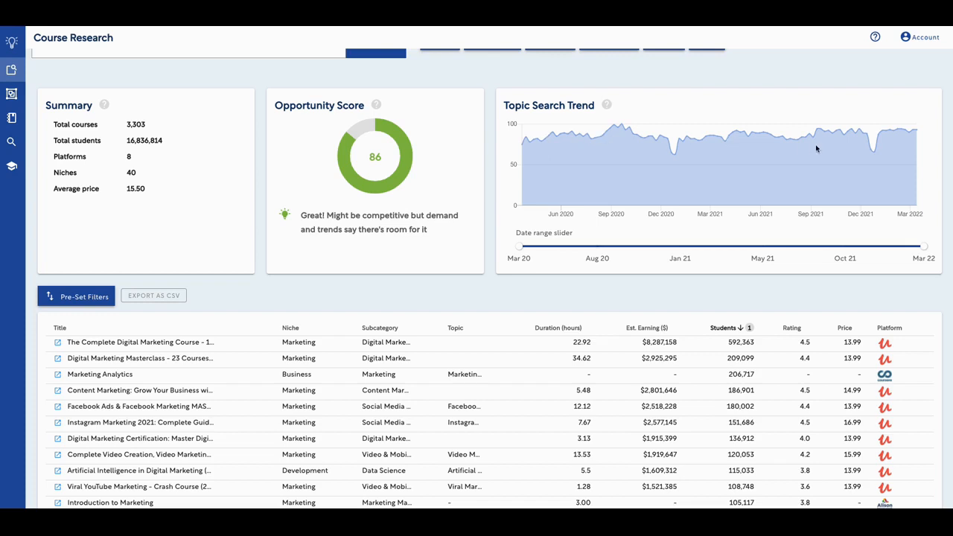
mouse_move(917, 134)
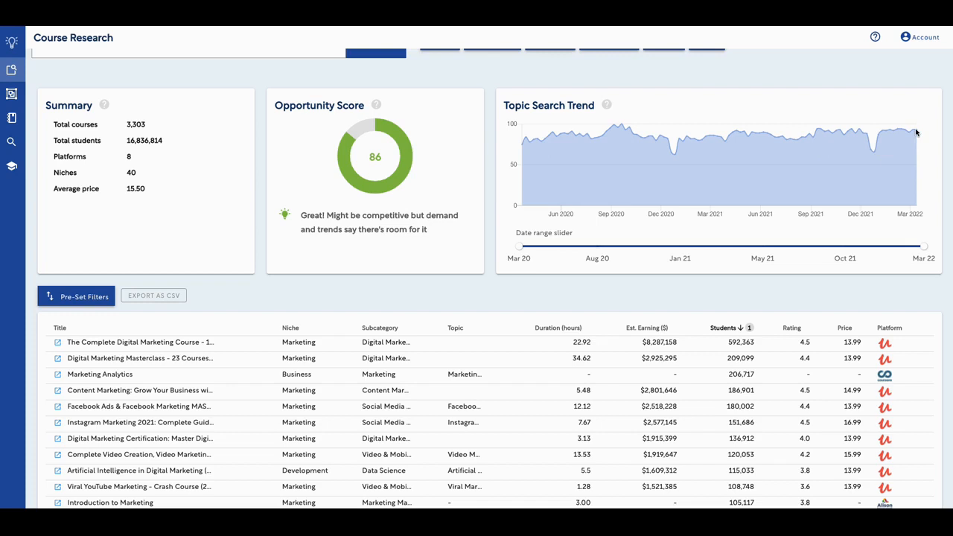
mouse_move(918, 133)
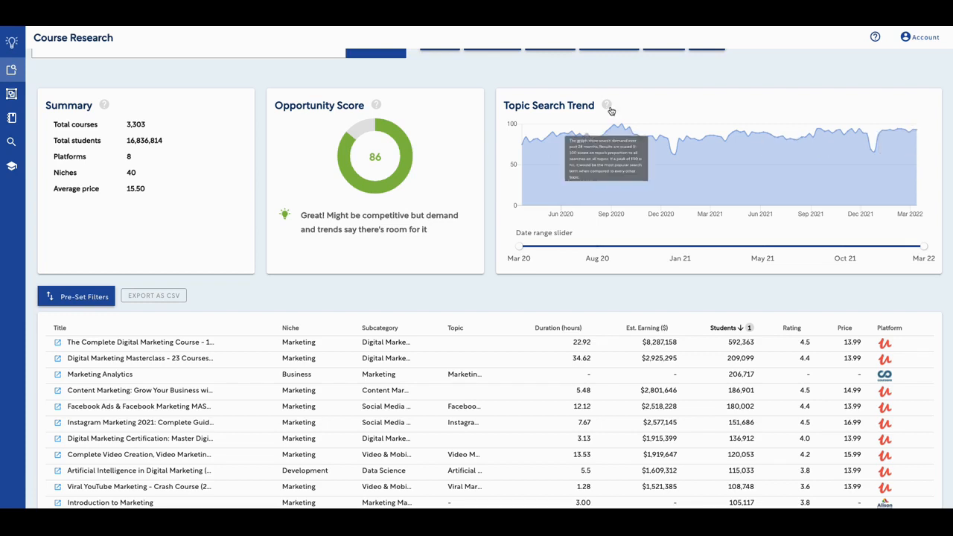
mouse_move(601, 107)
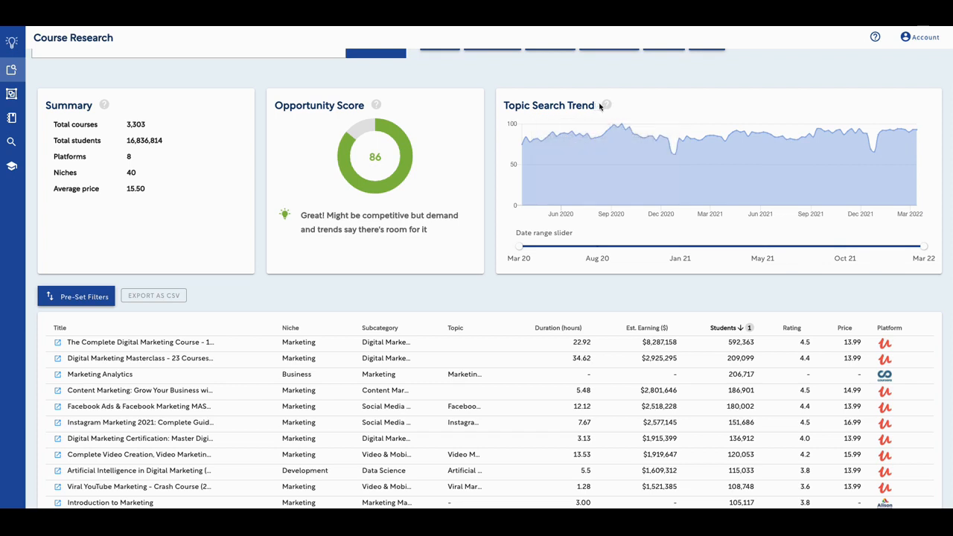
mouse_move(608, 105)
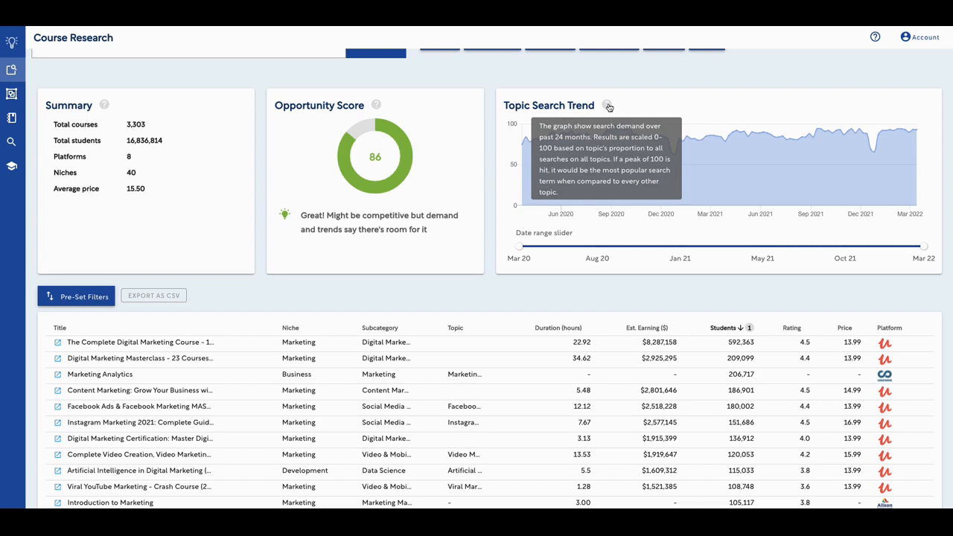
mouse_move(375, 172)
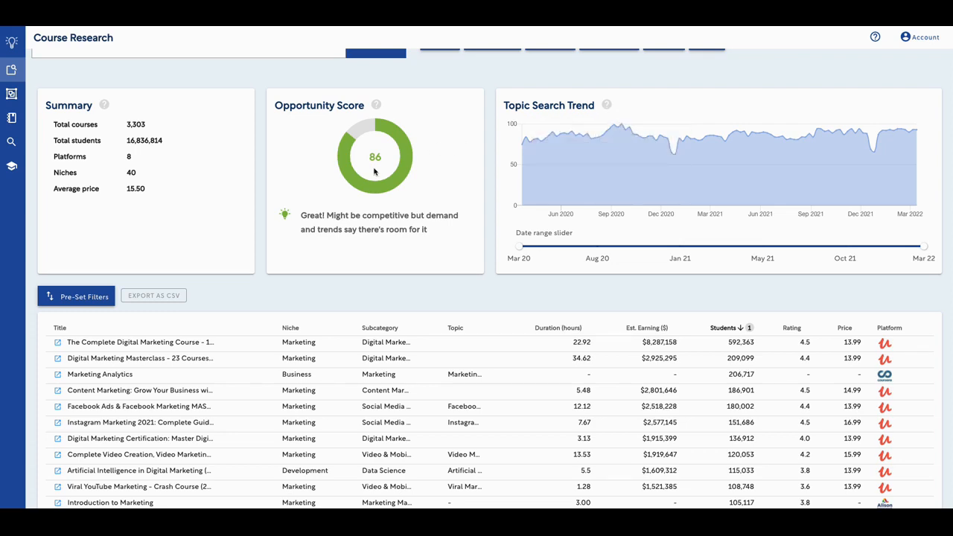
scroll(down, 3)
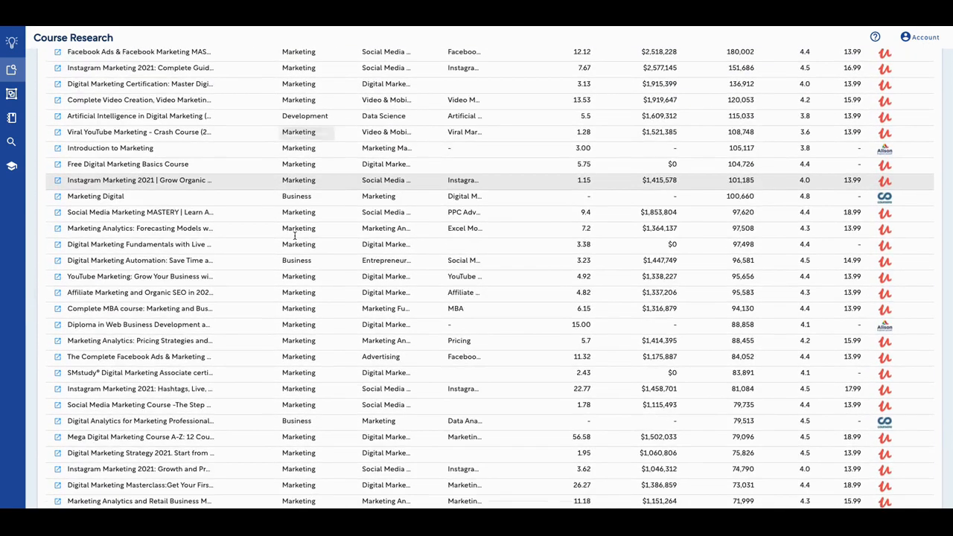
scroll(down, 3)
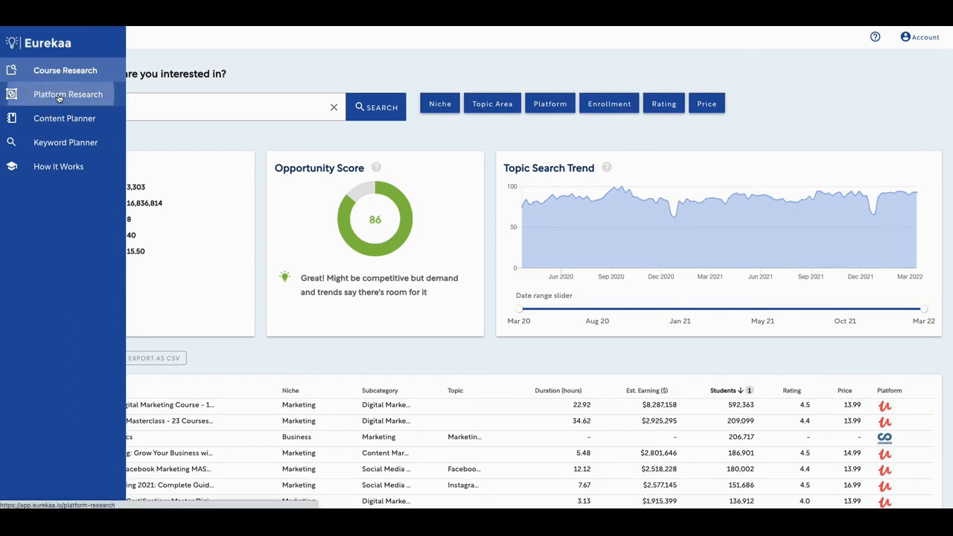
Step: Go to Platform Research and choose Coursera as the platform
click(68, 93)
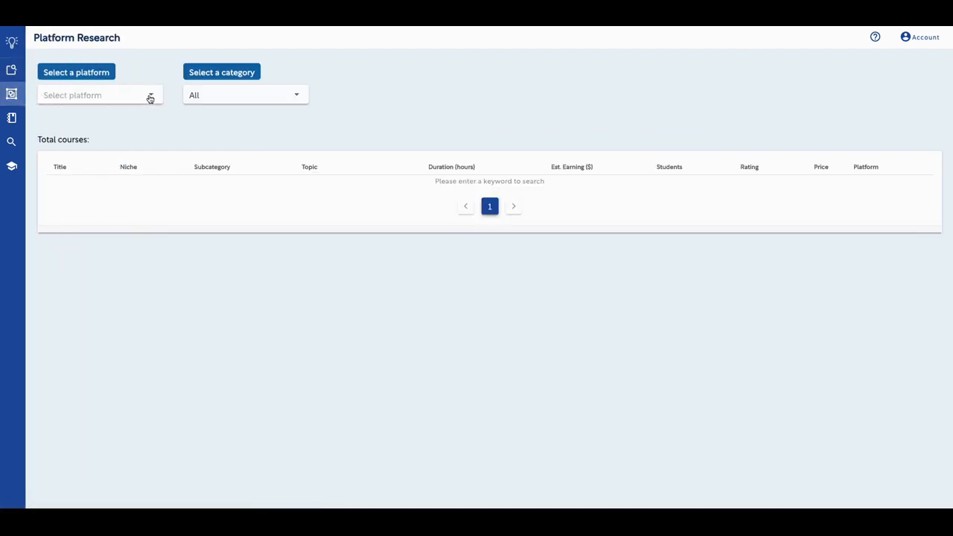
click(97, 96)
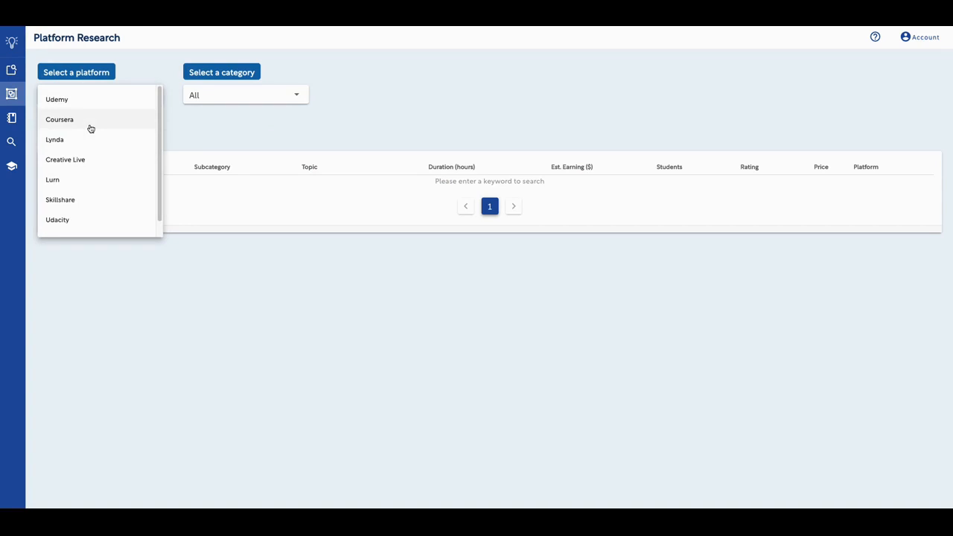
click(60, 120)
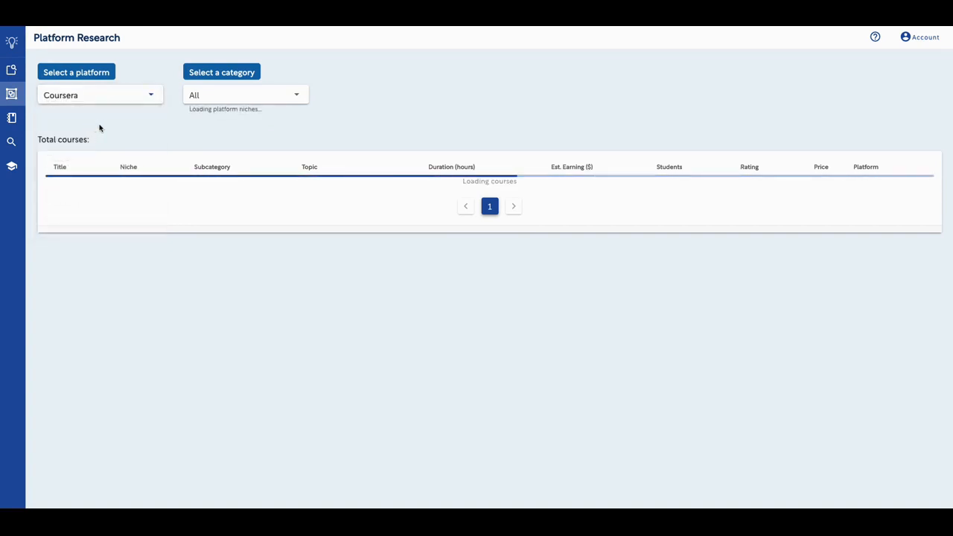
mouse_move(176, 118)
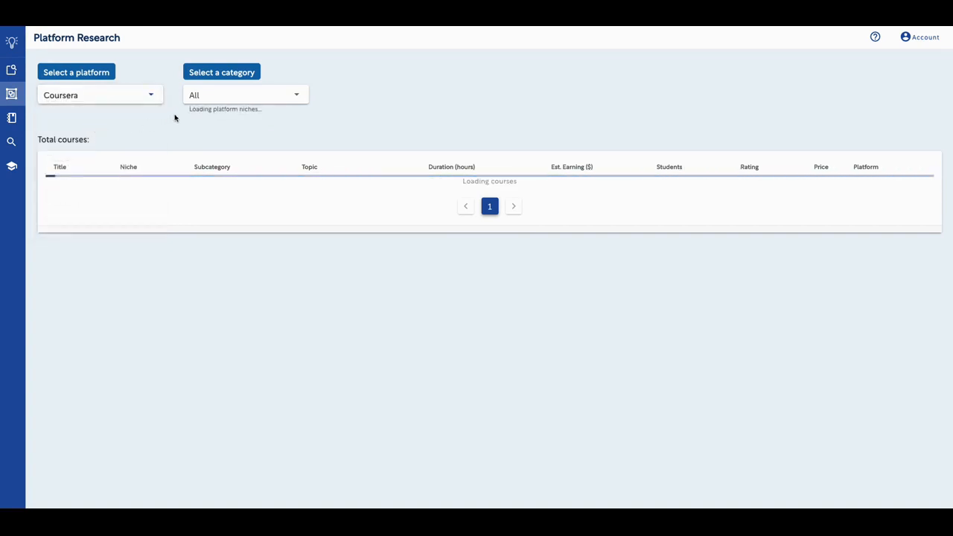
mouse_move(233, 129)
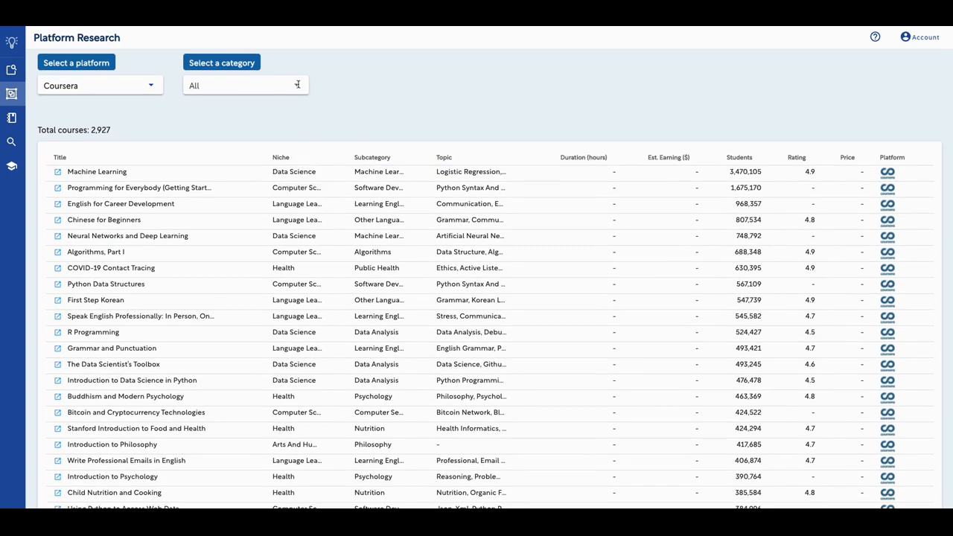
Step: Limit Coursera courses to the Business category, browse the 159 results, then reopen the platform choices
click(246, 85)
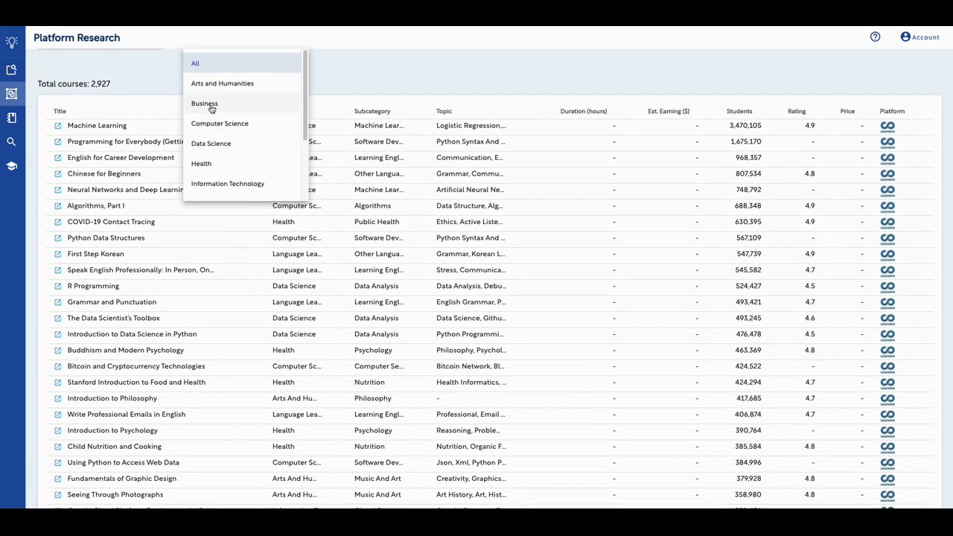
click(206, 103)
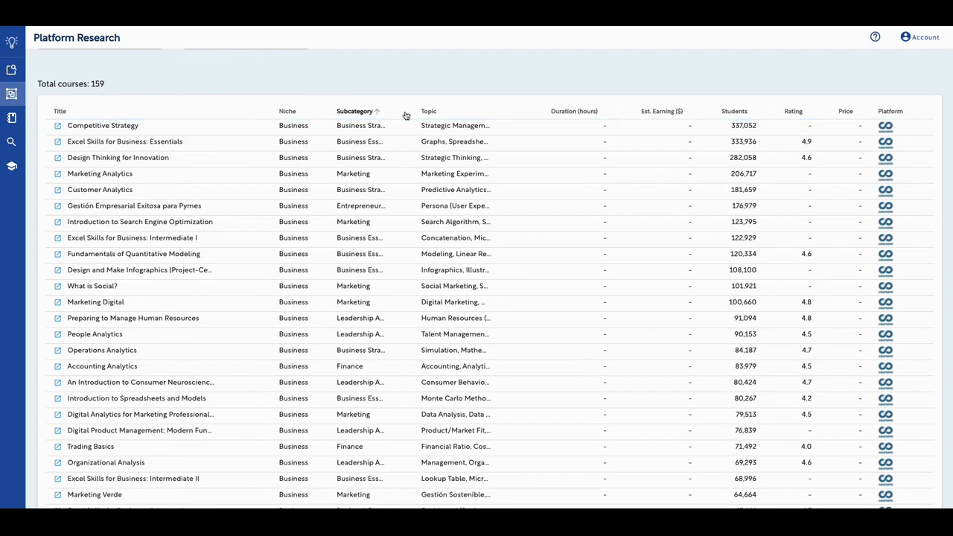
click(429, 111)
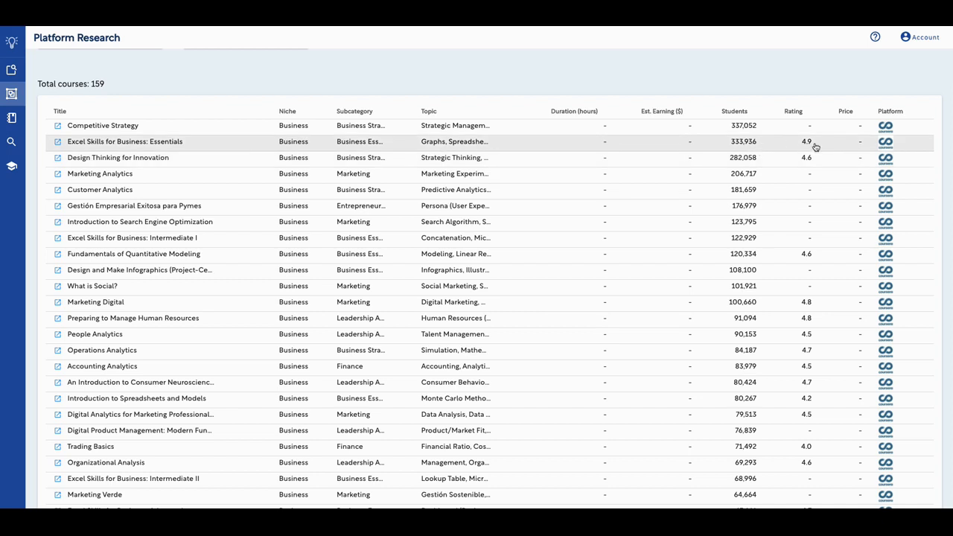
scroll(down, 3)
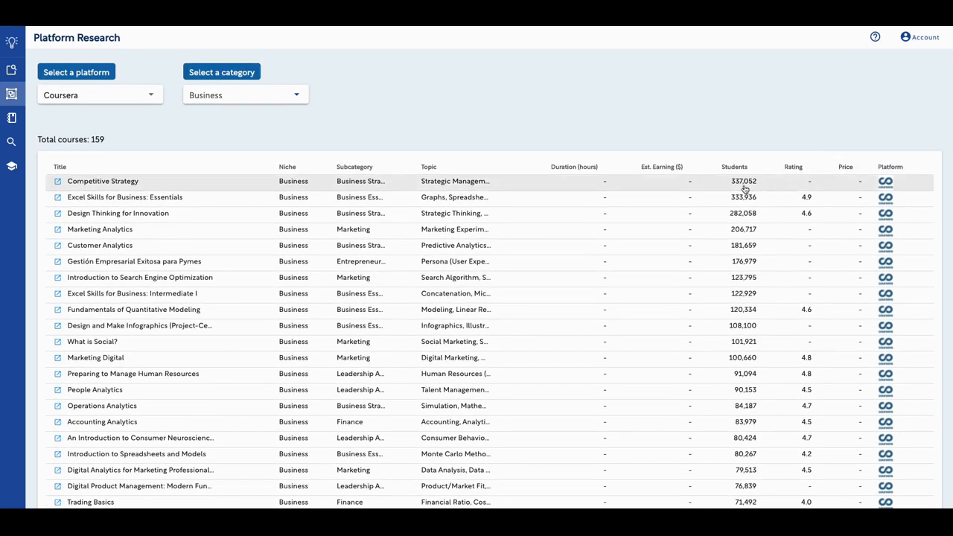
click(355, 162)
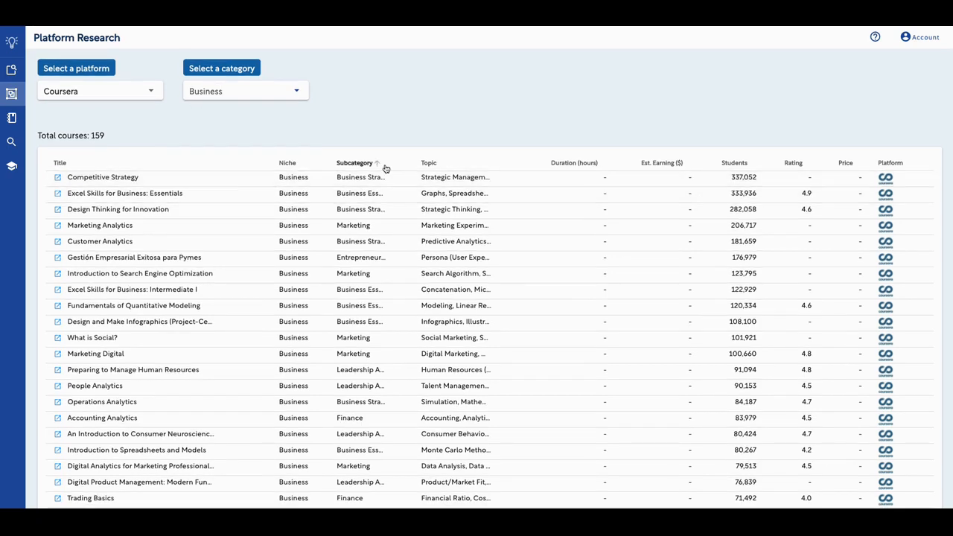
scroll(down, 3)
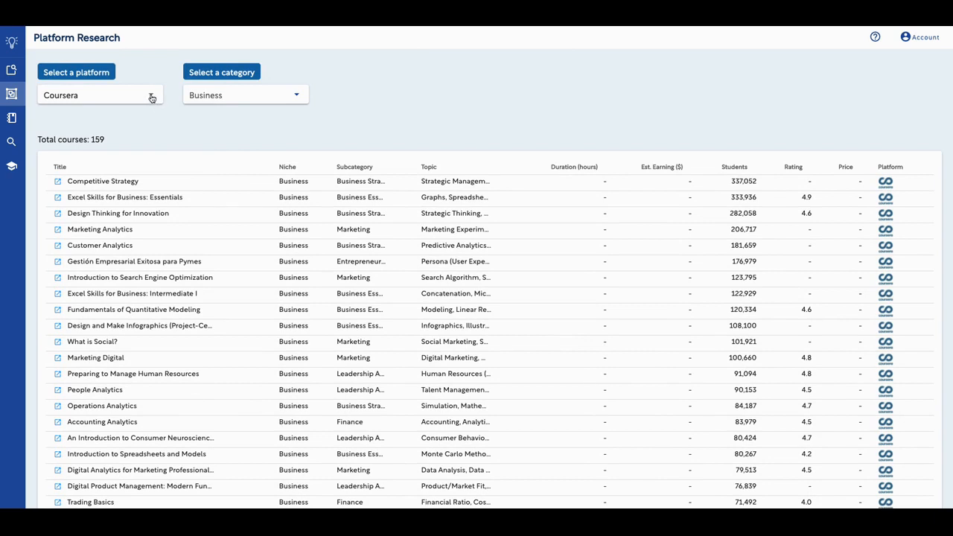
click(99, 96)
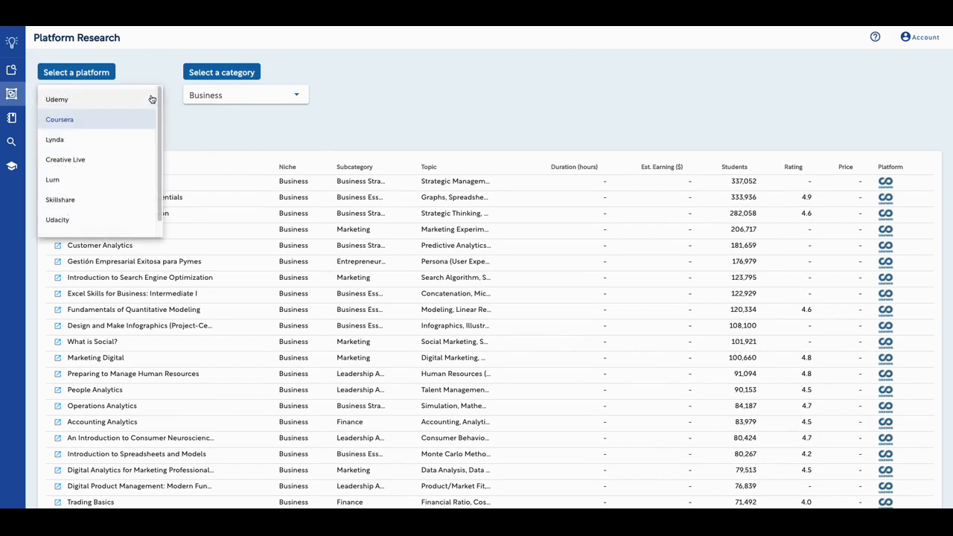
Step: Show Udemy courses across all categories (105,723 listed), then move on to the Content Planner
click(57, 98)
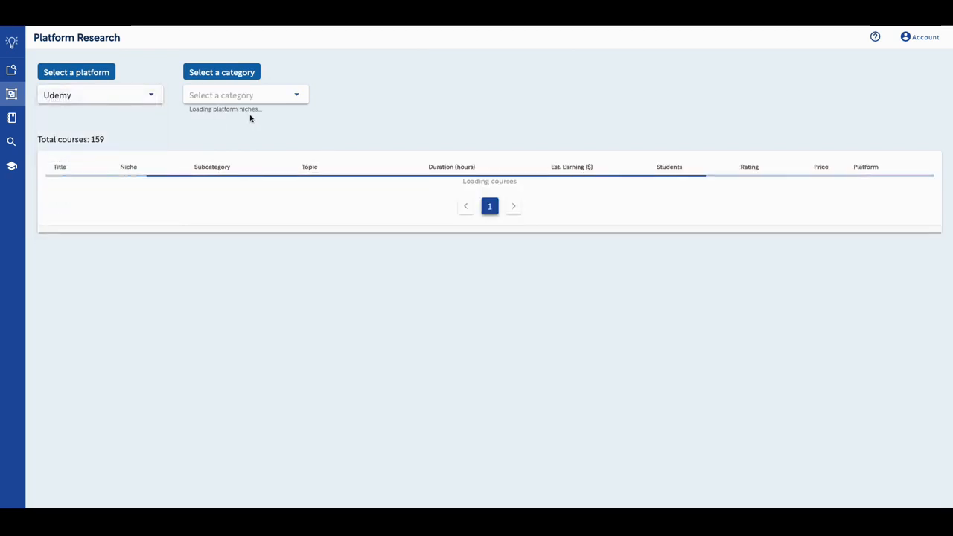
click(245, 95)
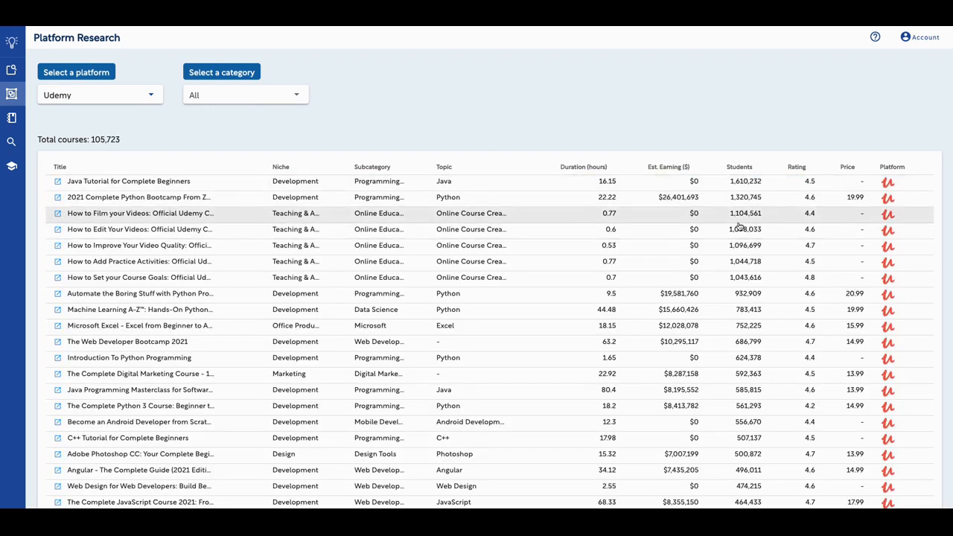
scroll(down, 3)
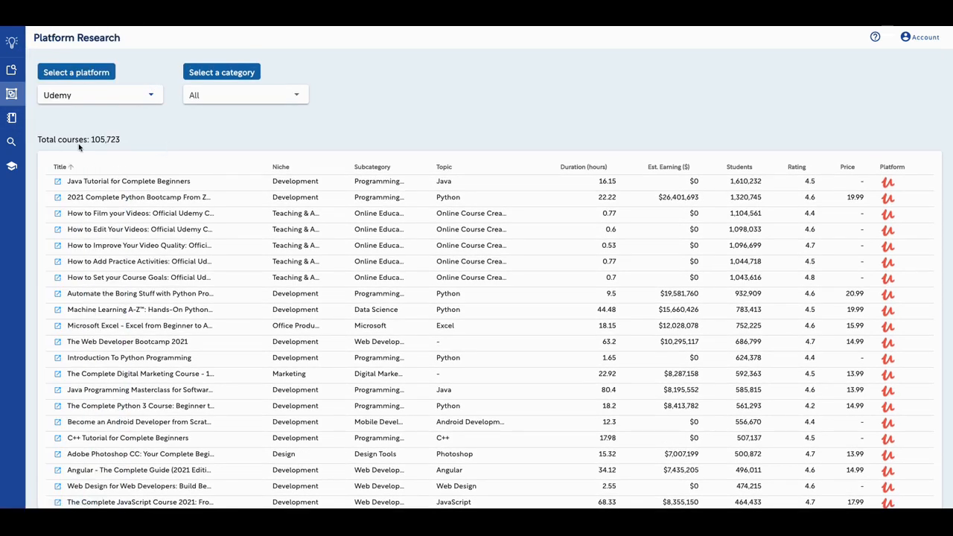
click(64, 119)
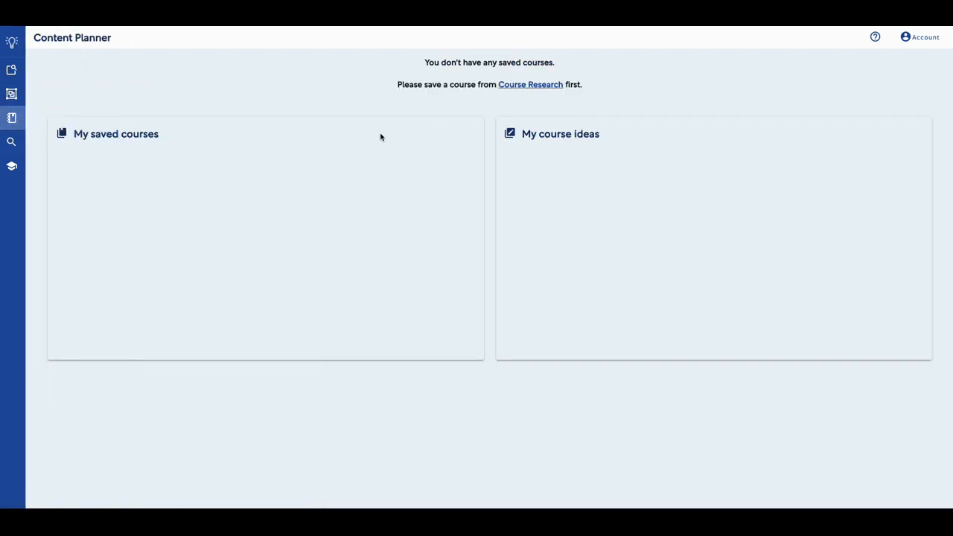
mouse_move(330, 159)
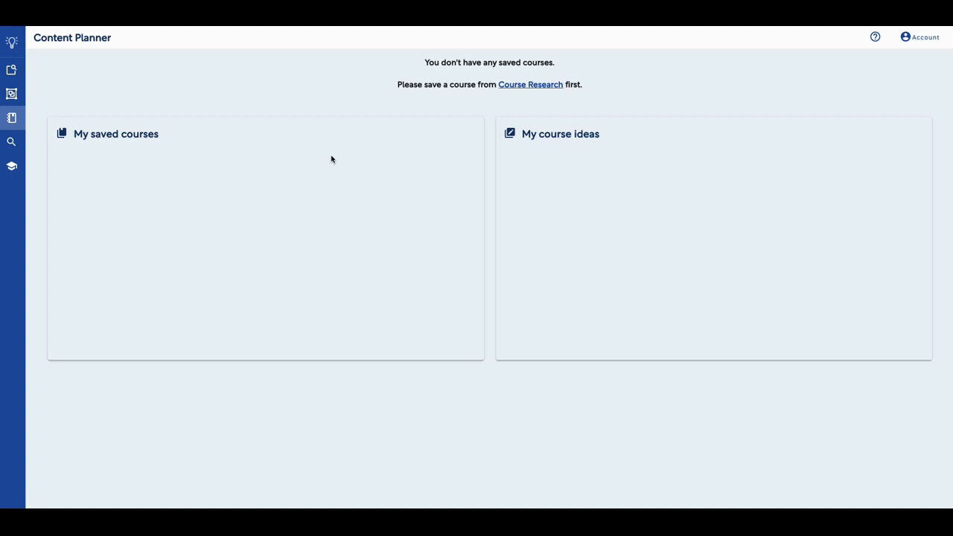
mouse_move(441, 116)
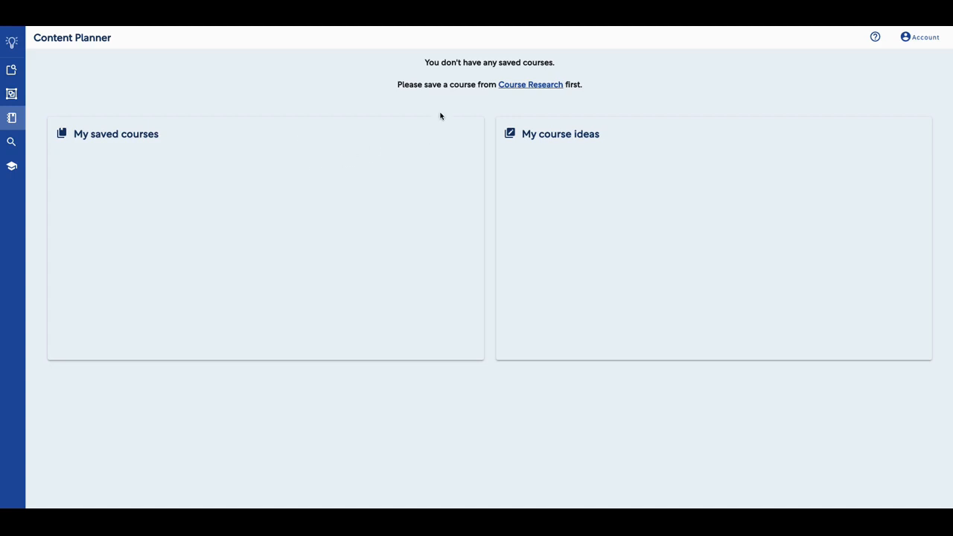
mouse_move(542, 97)
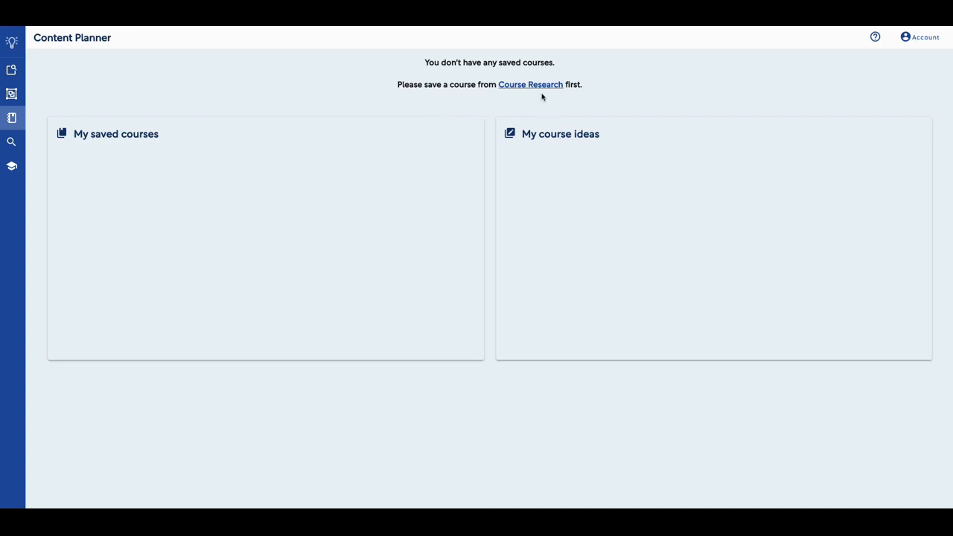
mouse_move(530, 83)
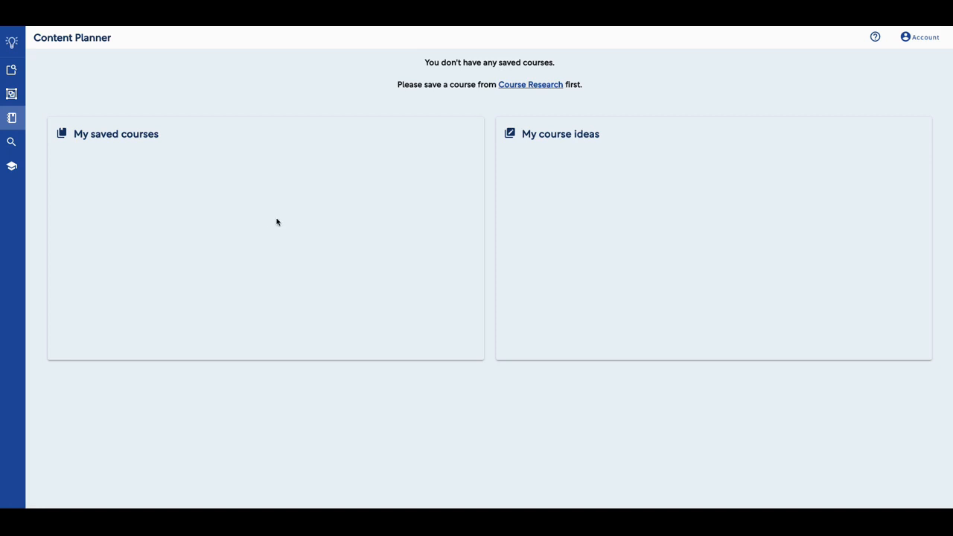
mouse_move(443, 211)
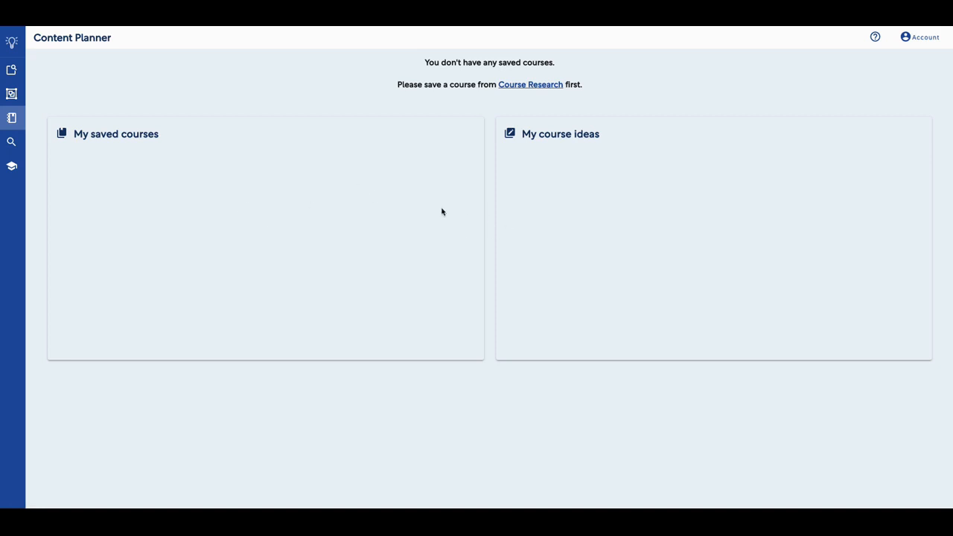
mouse_move(596, 211)
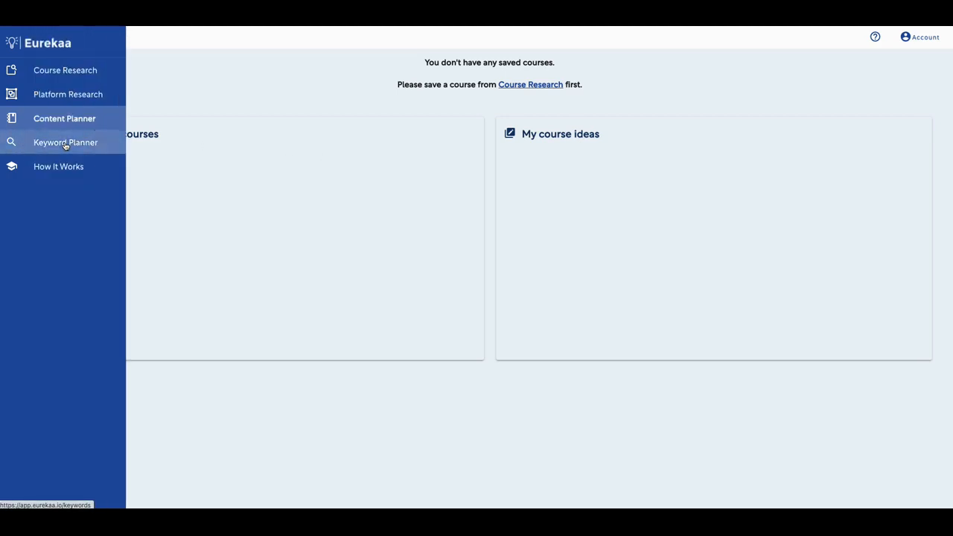
Step: Visit the Keyword Planner with 0 of 30 searches left, then return to the Course Research dashboard
click(65, 143)
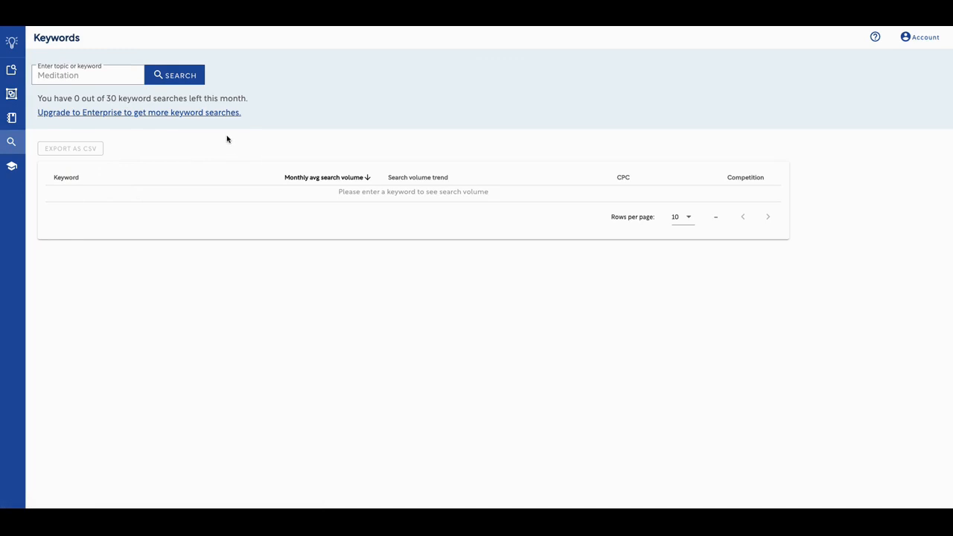
mouse_move(178, 107)
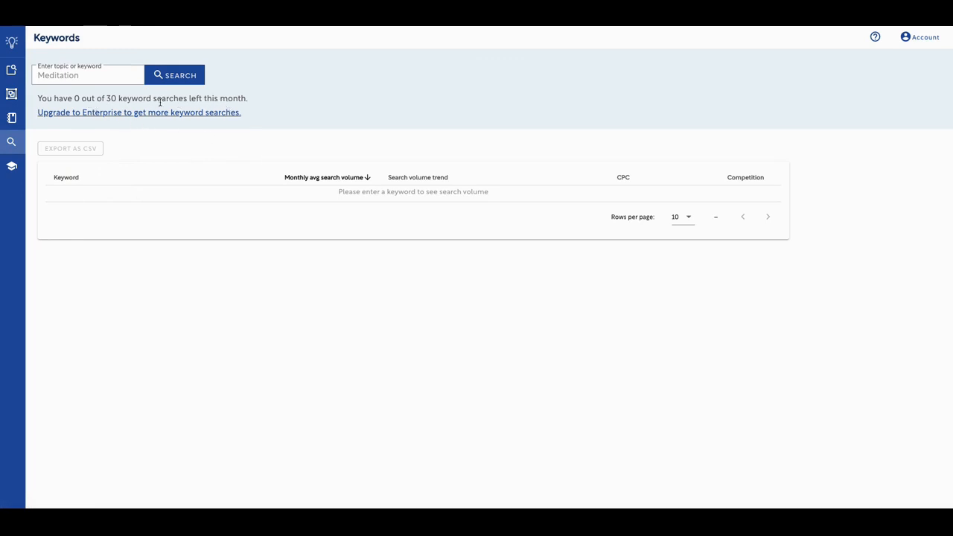
mouse_move(238, 156)
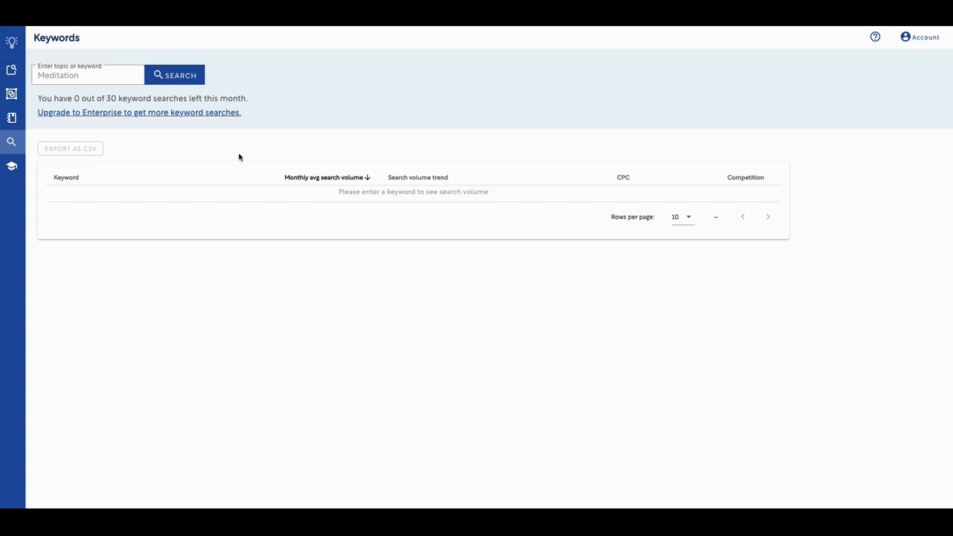
mouse_move(244, 148)
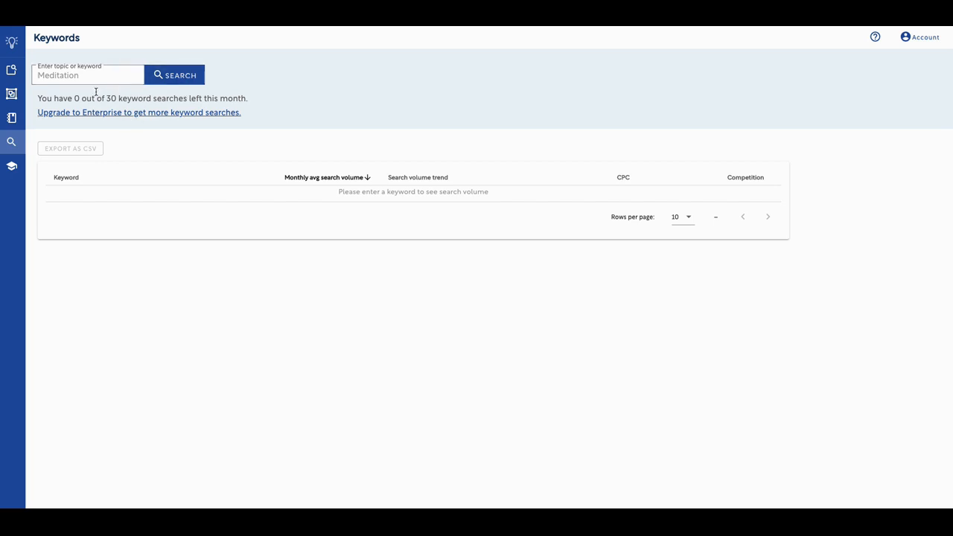
click(88, 74)
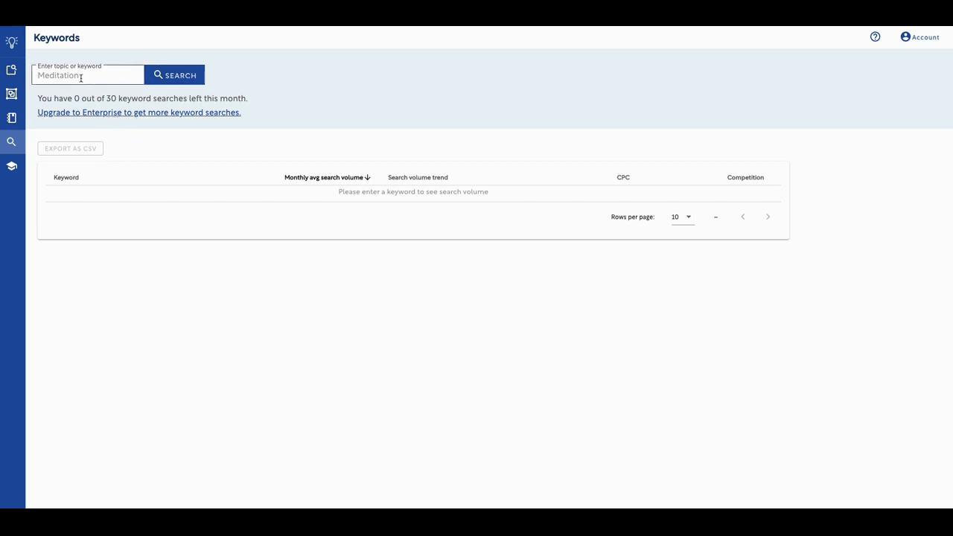
click(12, 42)
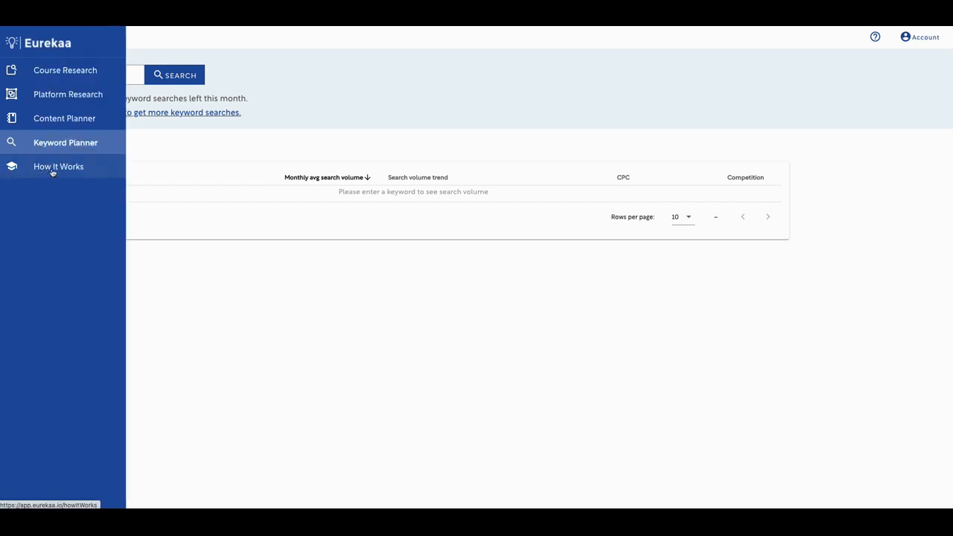
mouse_move(44, 178)
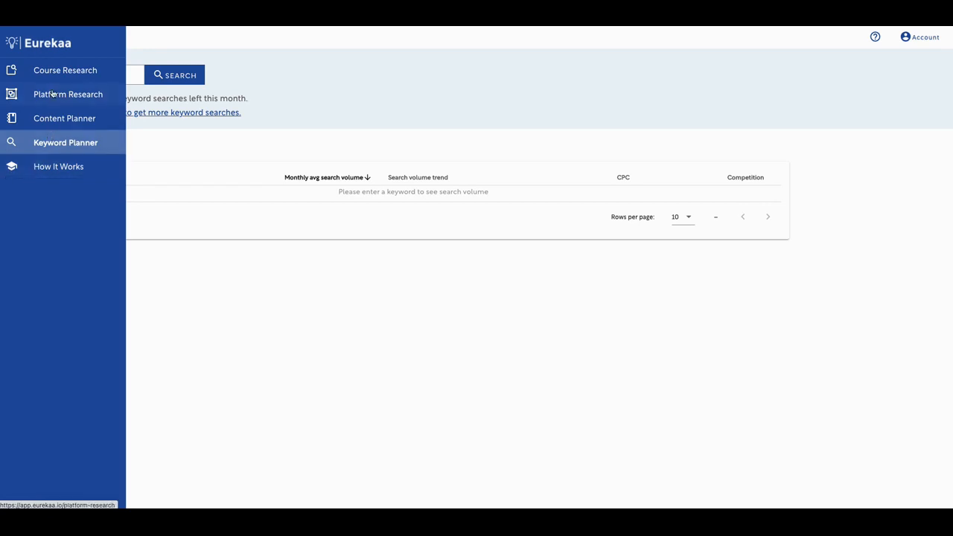
click(65, 70)
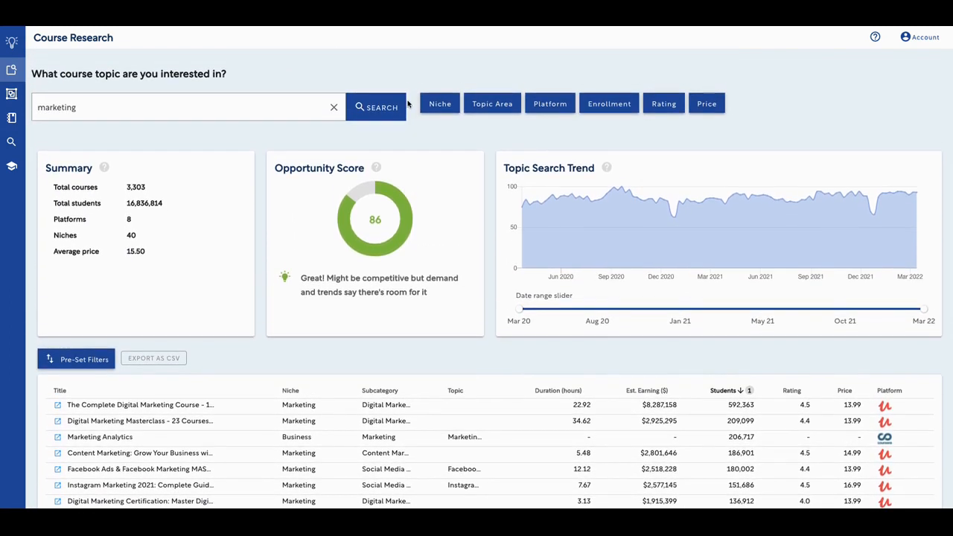
Step: Filter the marketing results by niche to ART & DESIGN only, leaving Audio + Music unticked
click(440, 104)
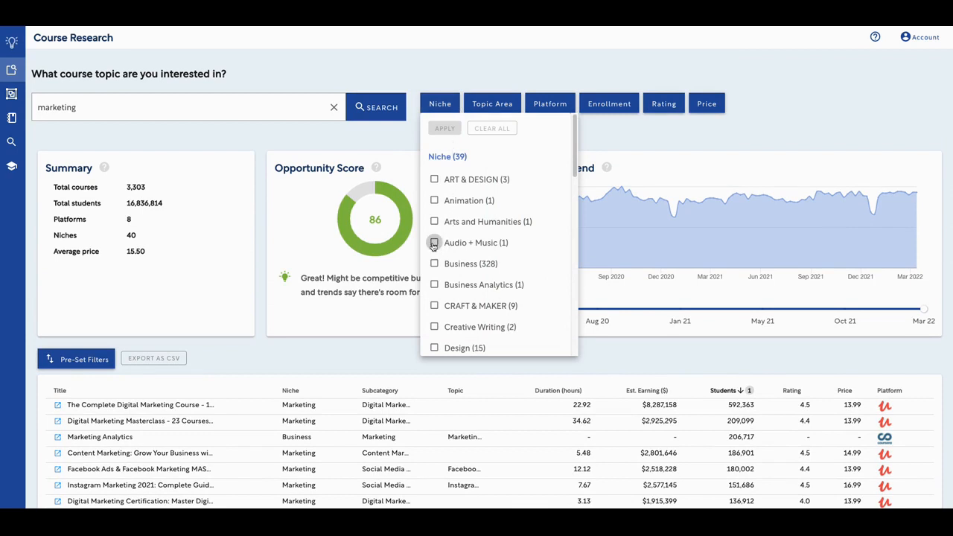
click(435, 242)
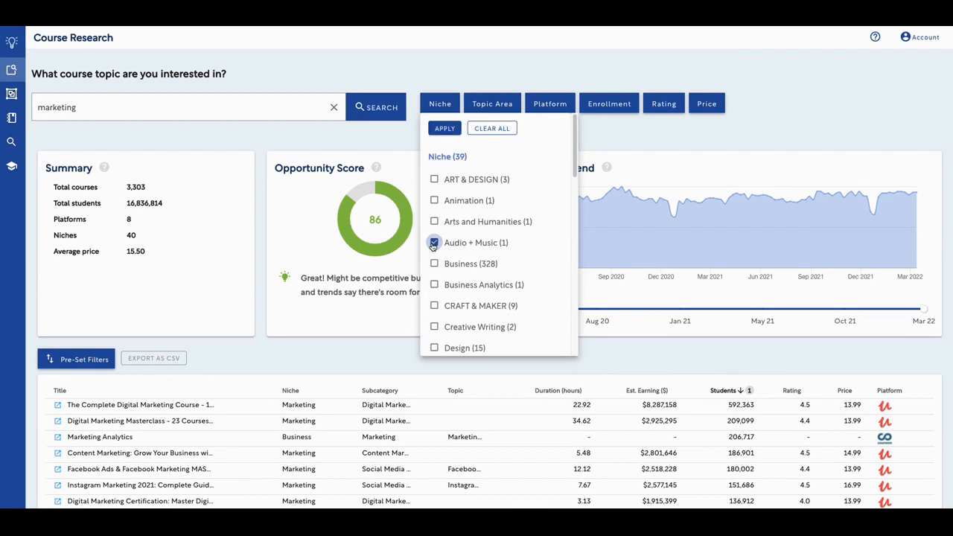
click(434, 243)
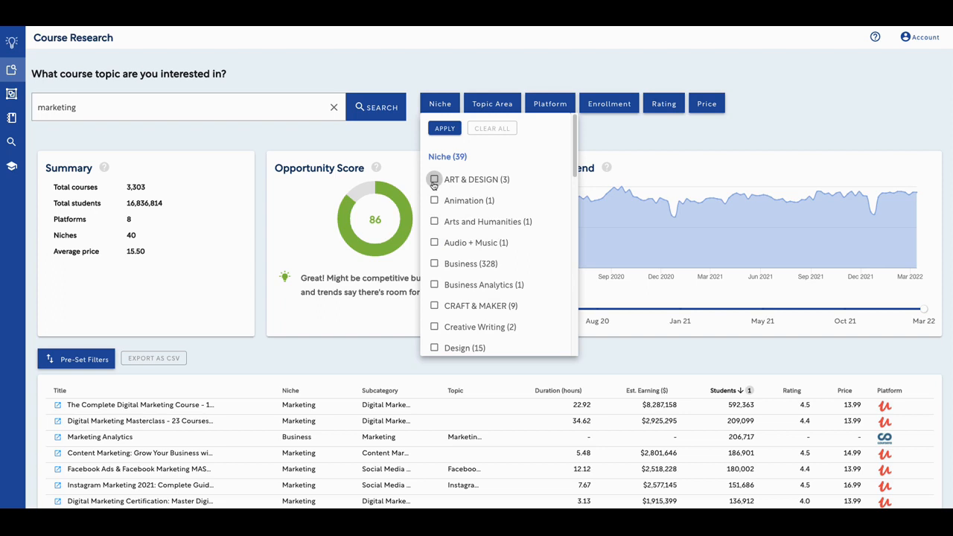
click(435, 179)
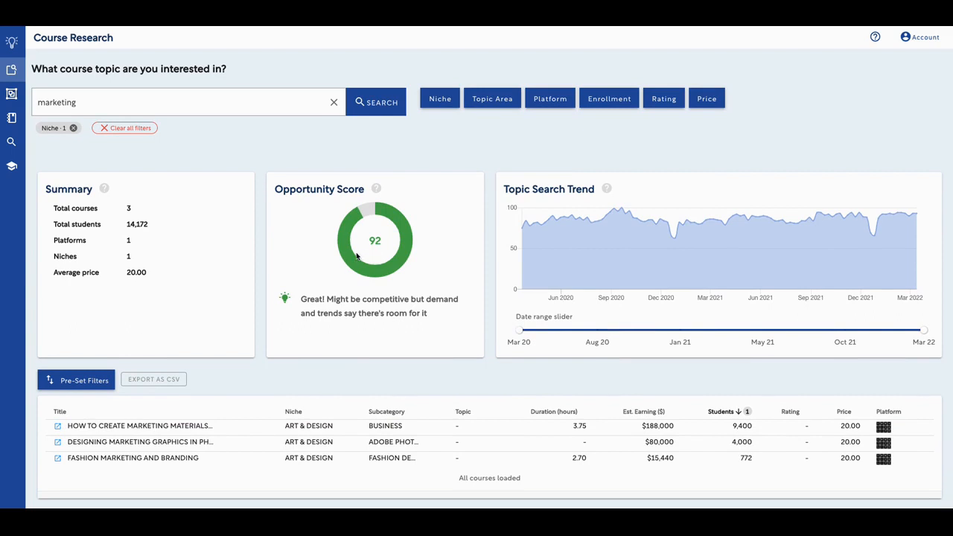
mouse_move(358, 283)
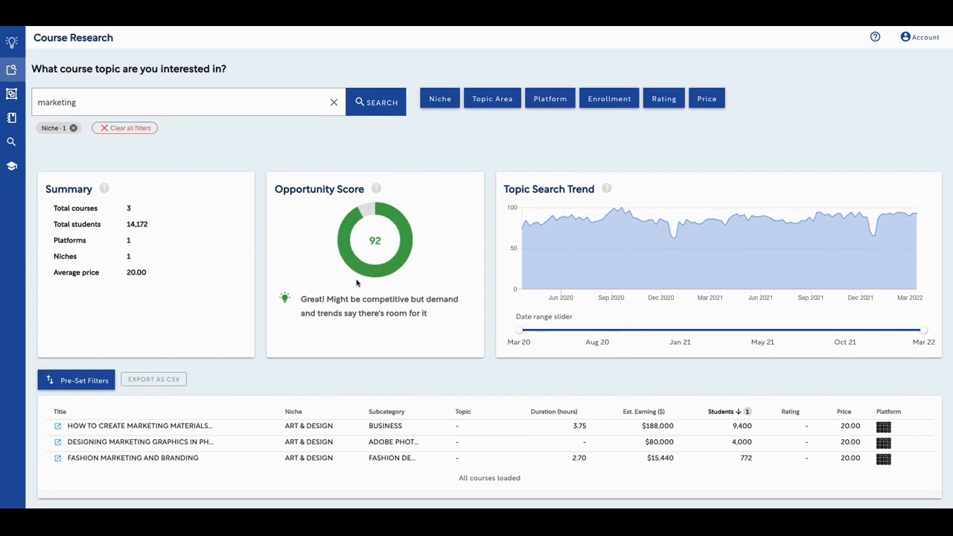
mouse_move(426, 303)
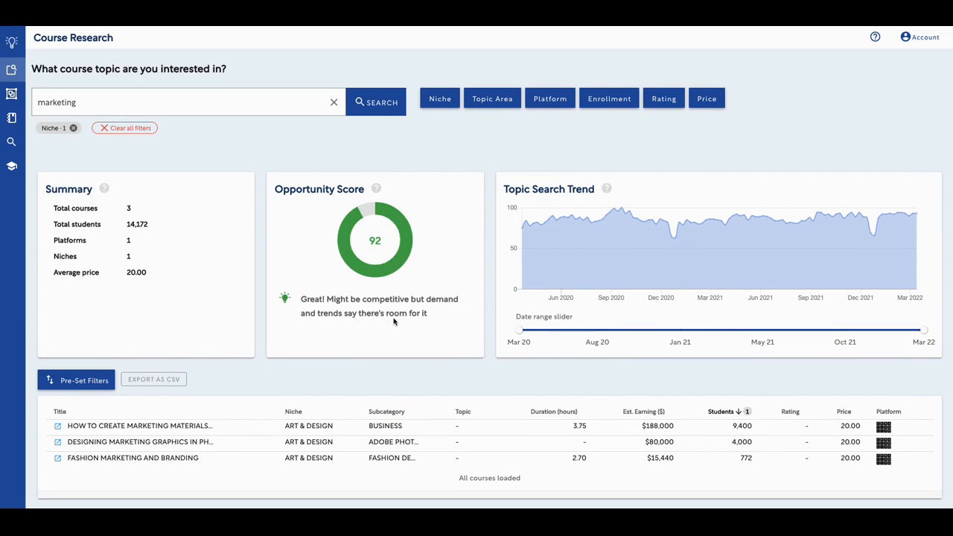
mouse_move(584, 229)
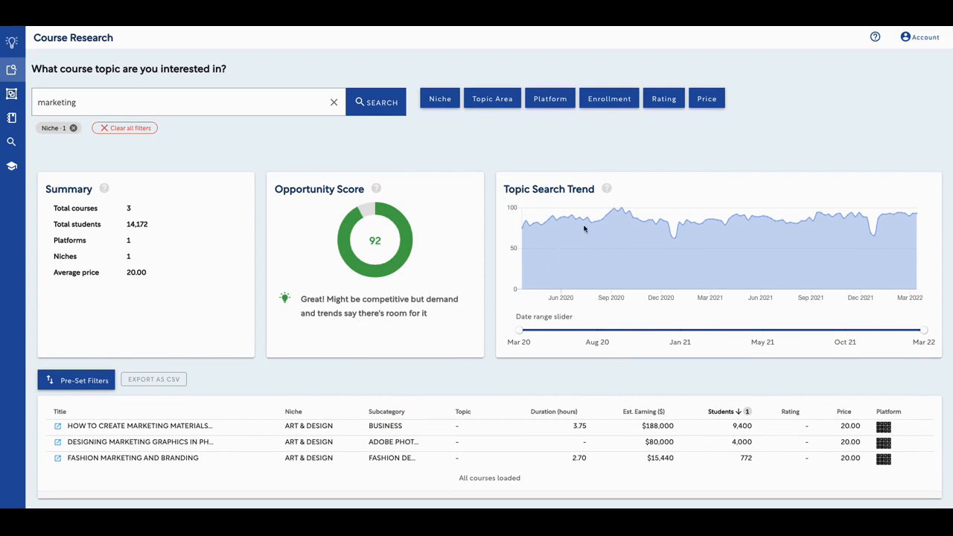
mouse_move(797, 217)
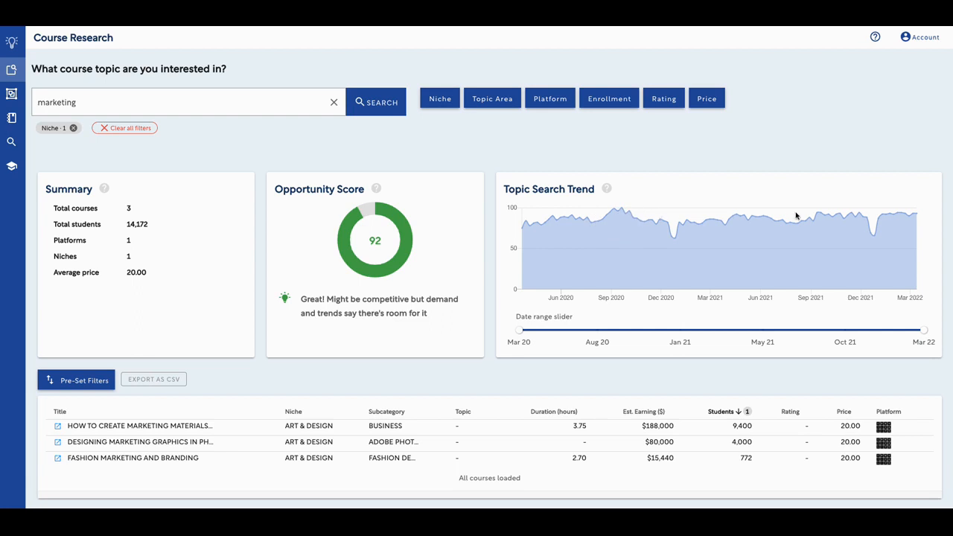
mouse_move(912, 220)
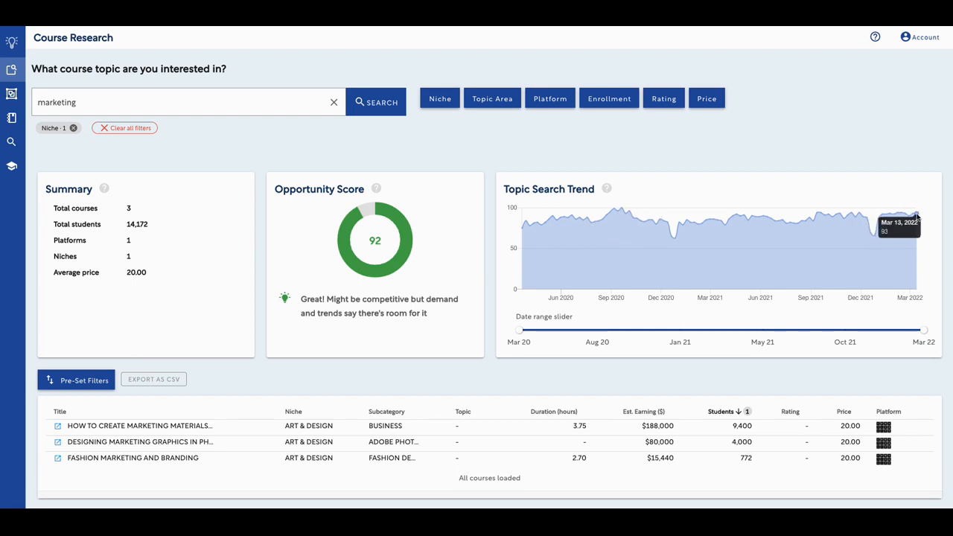
mouse_move(470, 415)
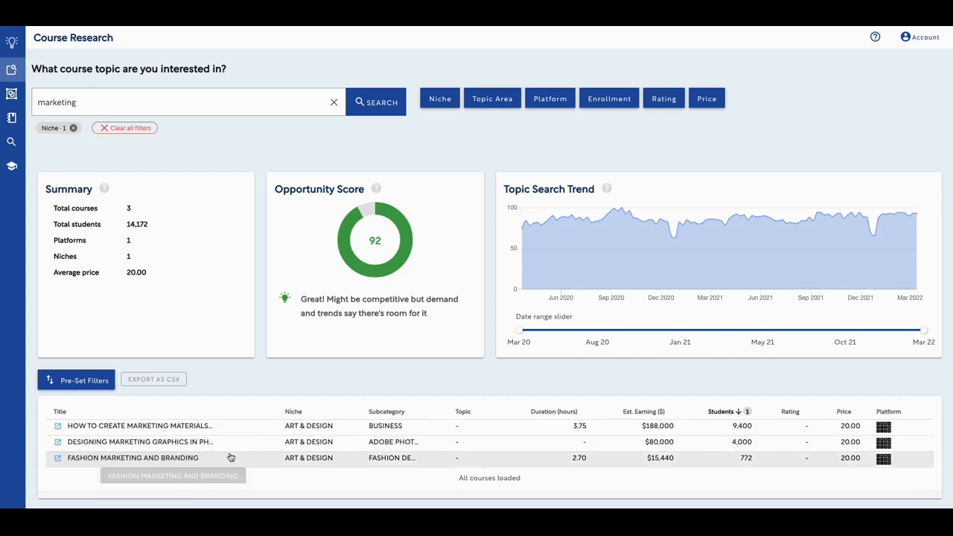
mouse_move(885, 426)
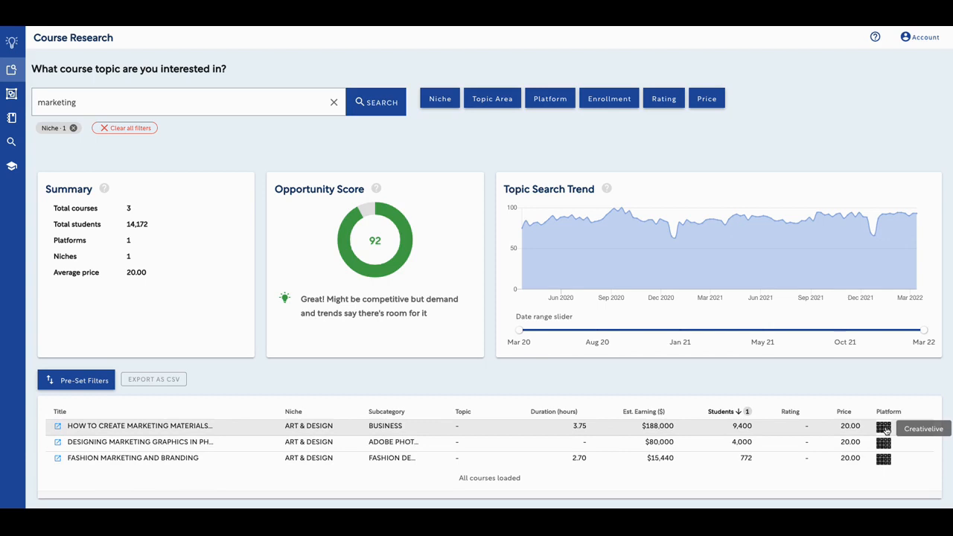
mouse_move(449, 110)
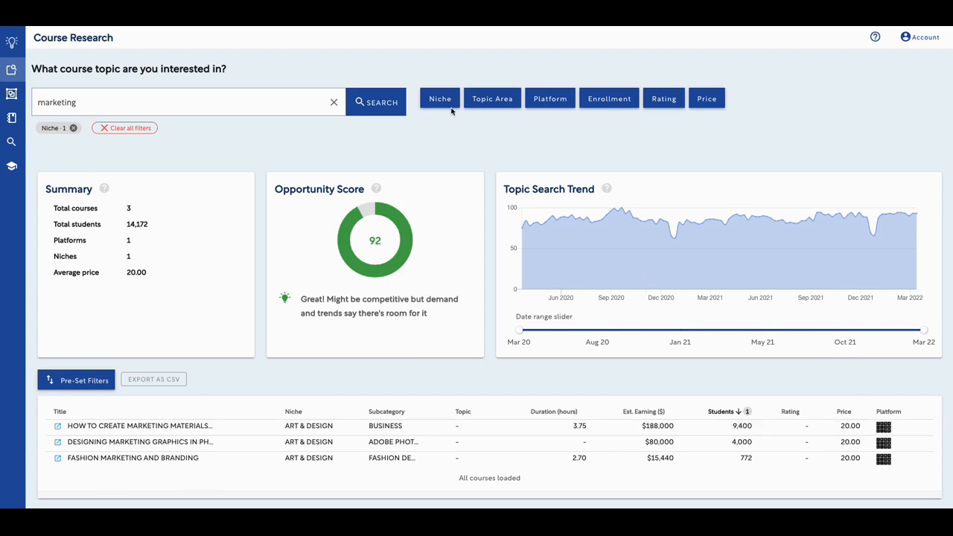
Step: Change the niche filter from ART & DESIGN to Digital Marketing and apply it
click(439, 98)
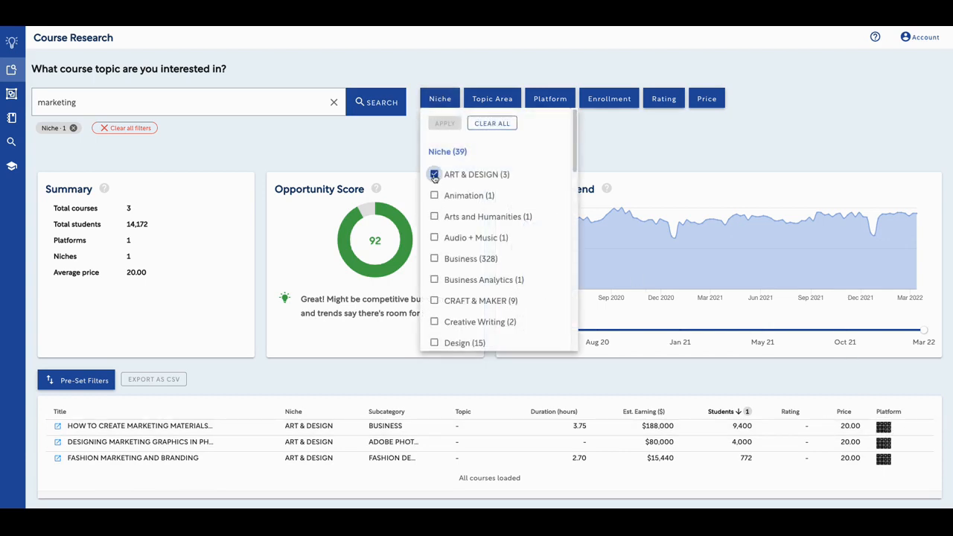
click(435, 174)
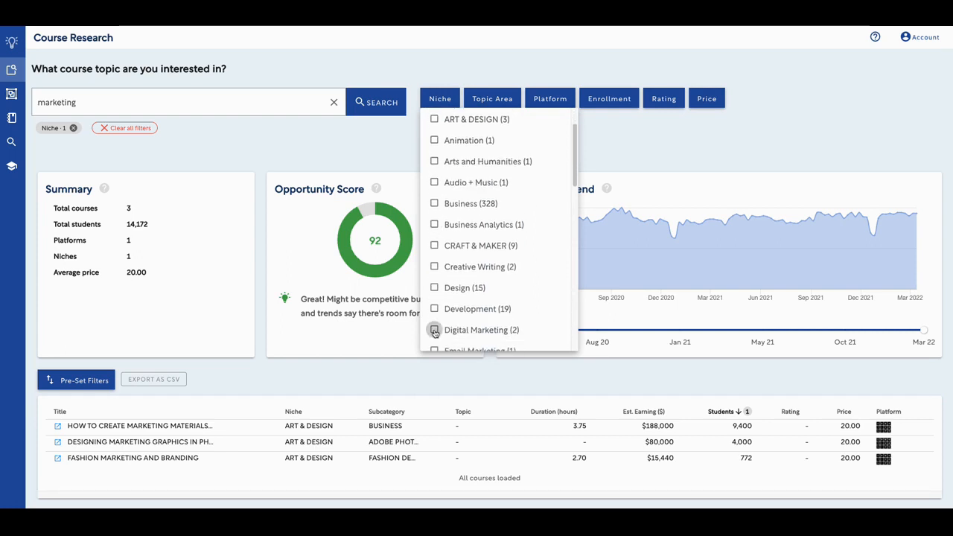
click(435, 331)
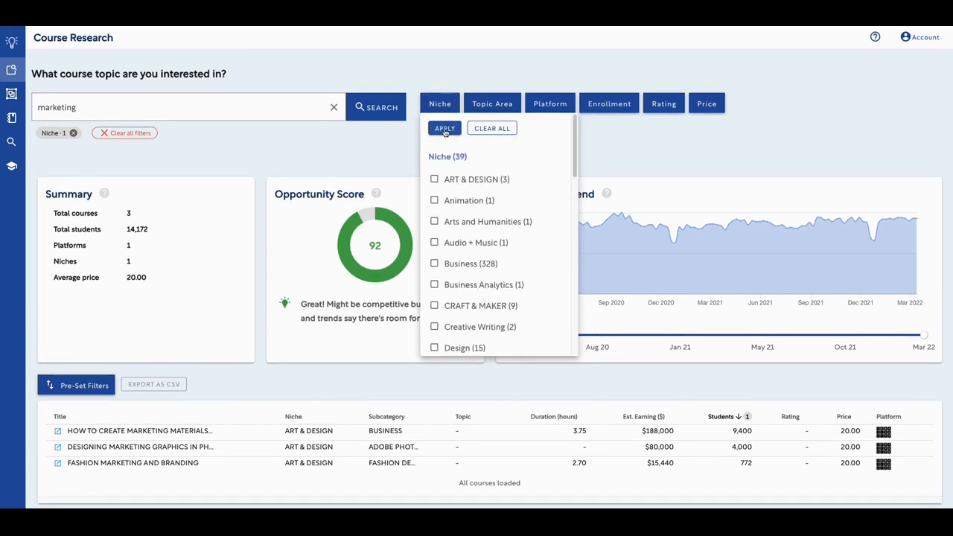
click(443, 128)
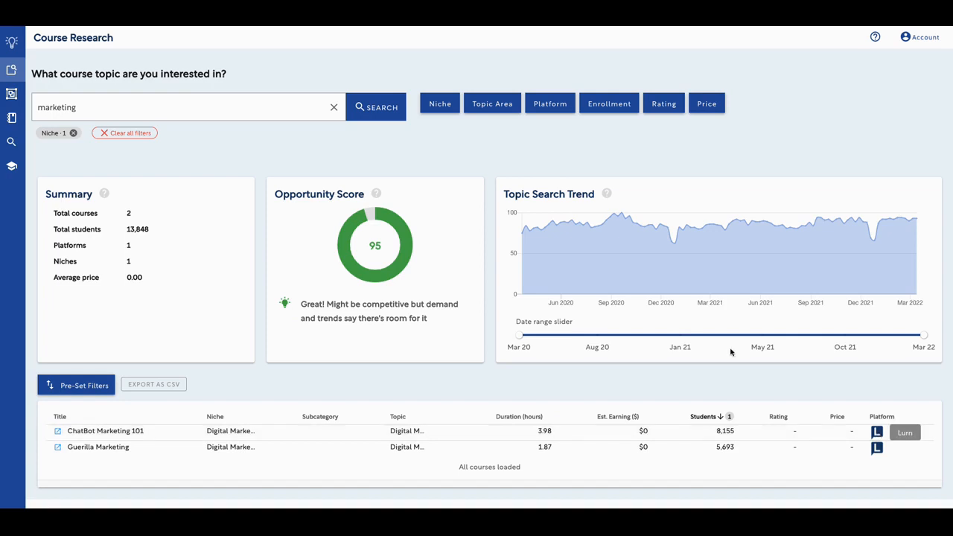
click(491, 104)
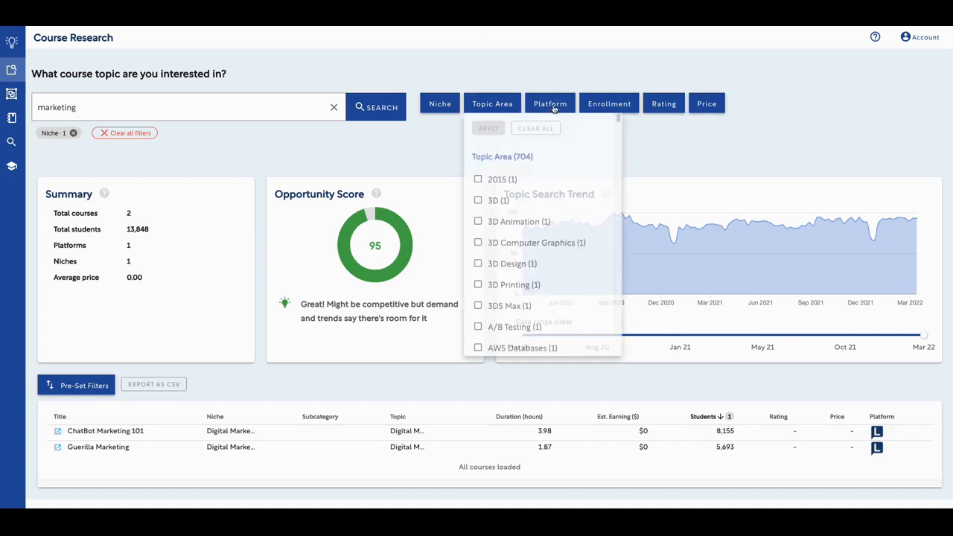
click(609, 104)
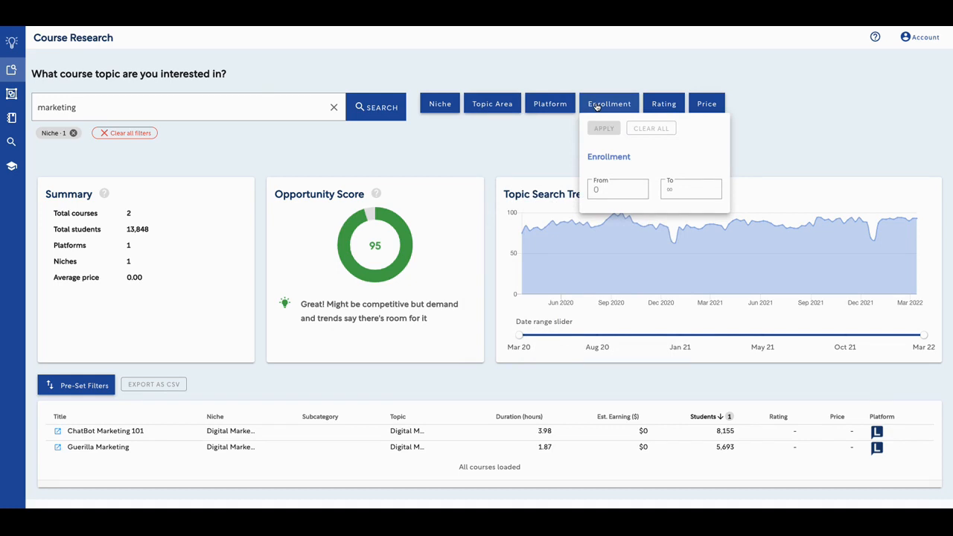
click(551, 104)
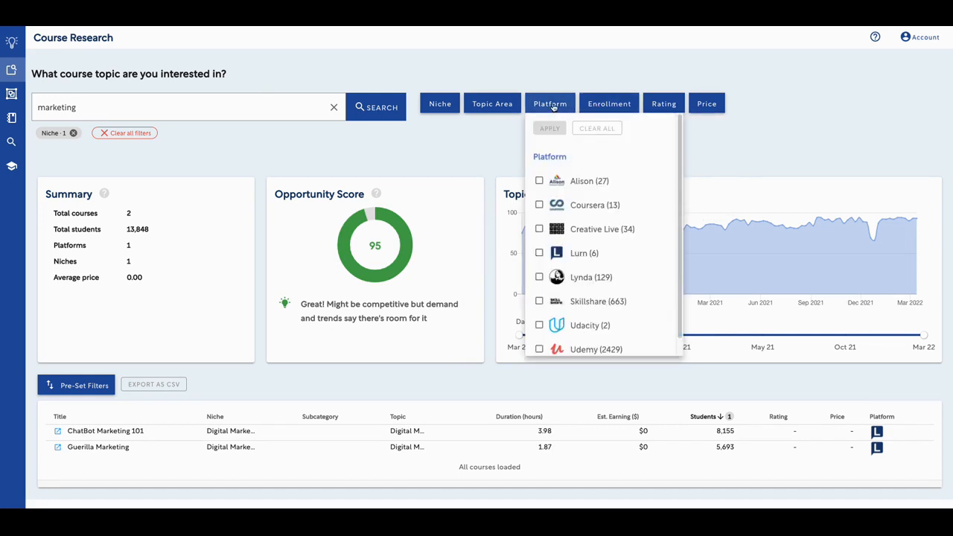
mouse_move(548, 337)
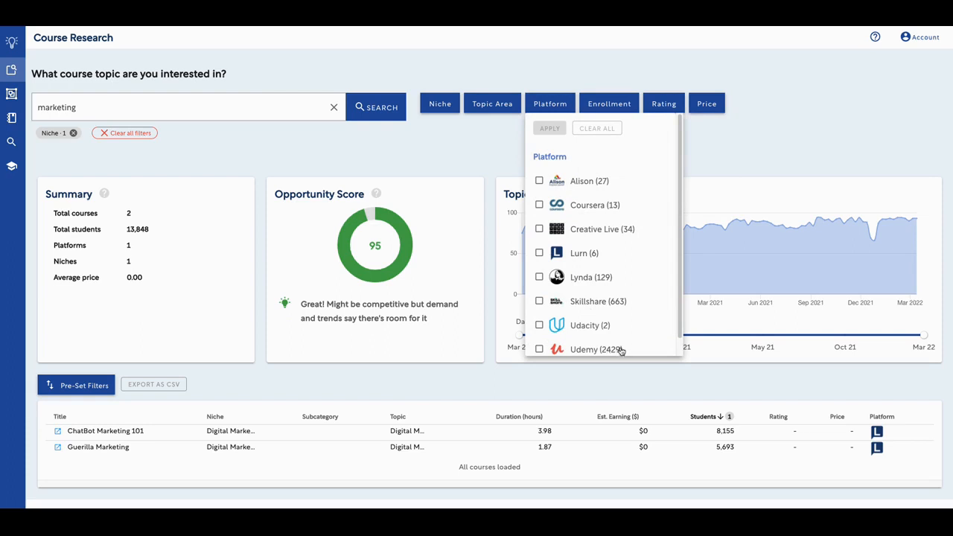
scroll(down, 3)
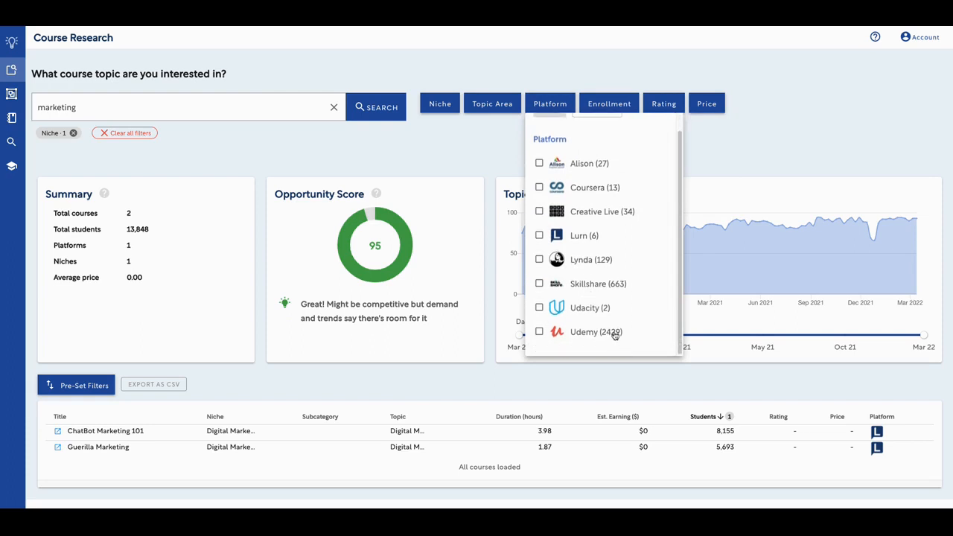
mouse_move(617, 341)
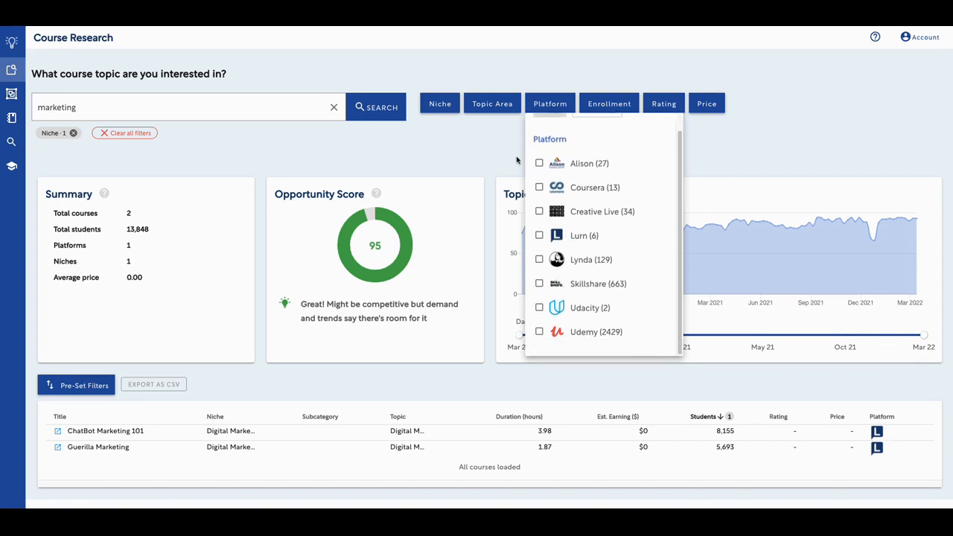
click(664, 104)
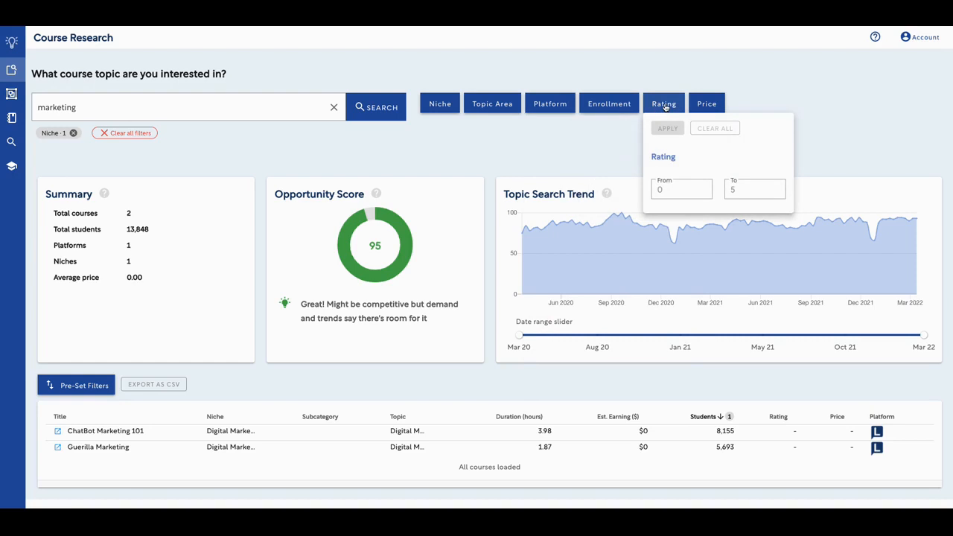
click(610, 104)
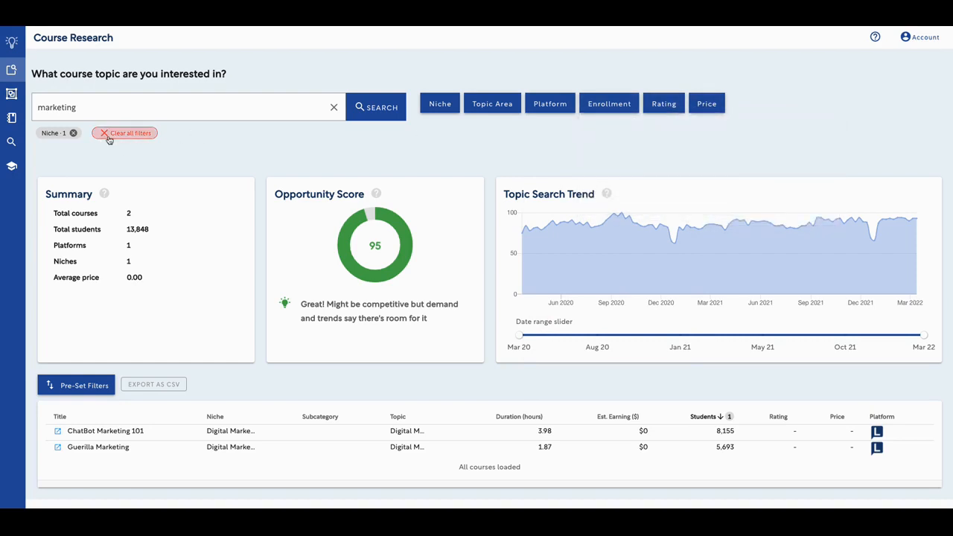
Step: Clear all filters to list all 3,303 marketing courses and scroll through the longer table
click(125, 133)
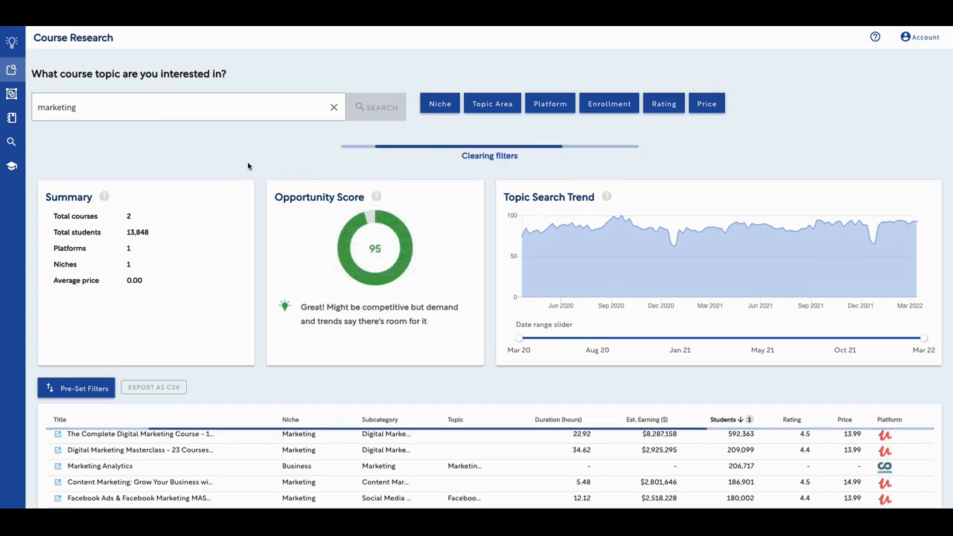
click(376, 107)
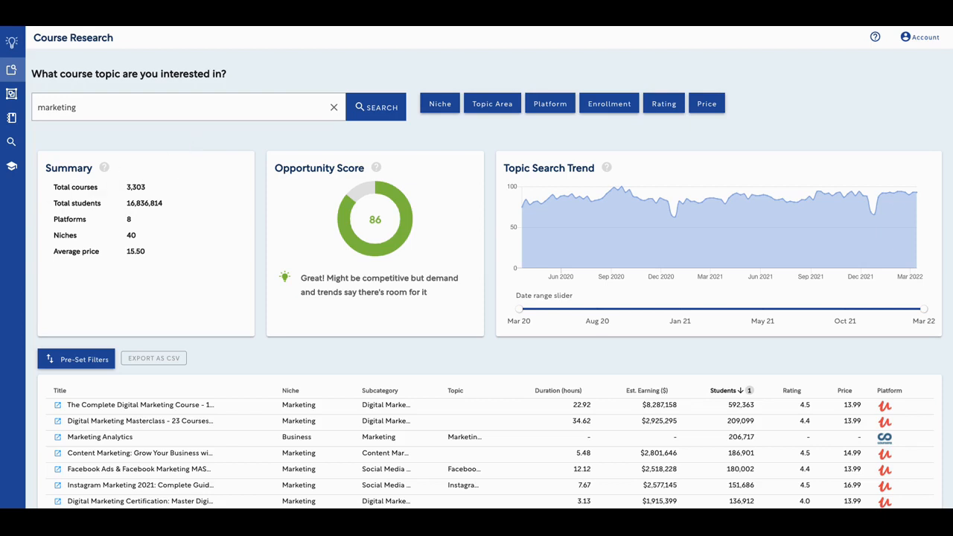
scroll(down, 3)
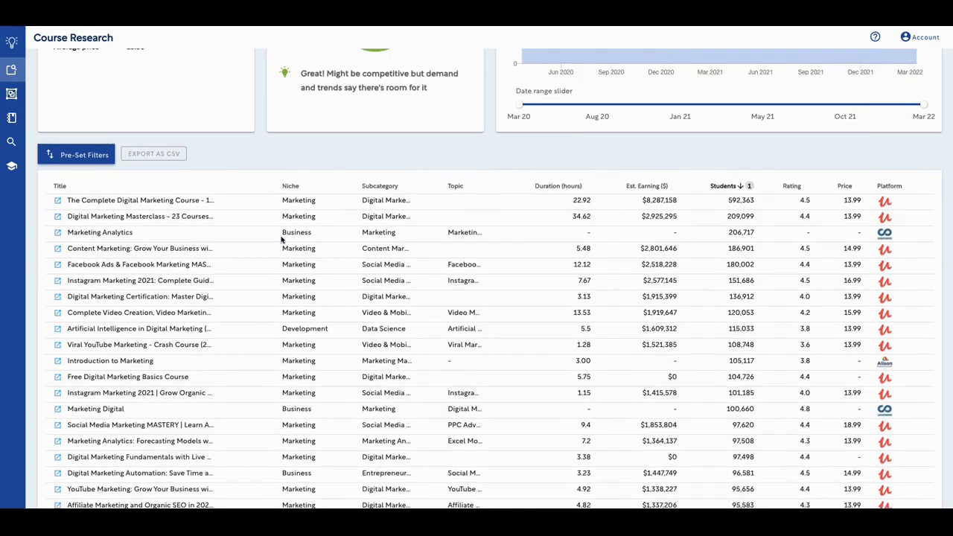
scroll(down, 3)
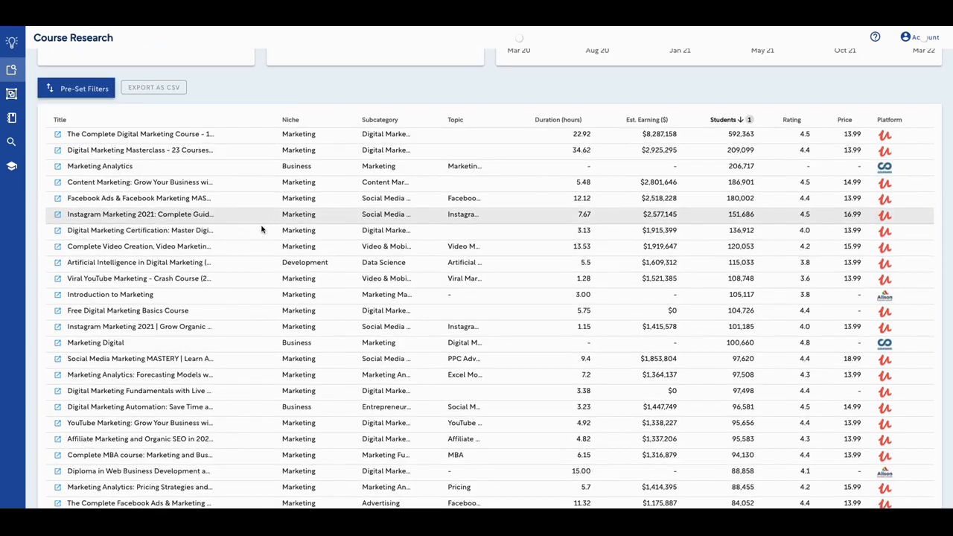
scroll(down, 3)
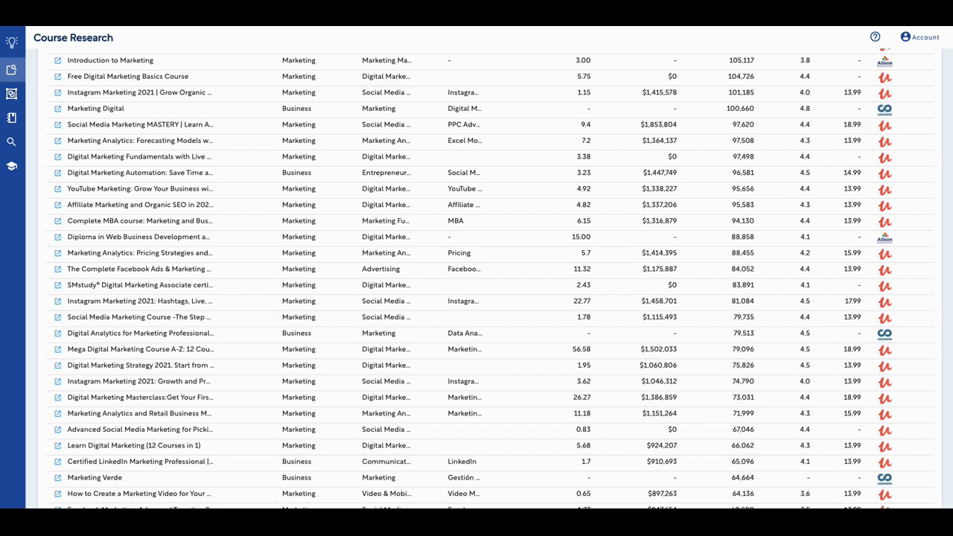
mouse_move(313, 268)
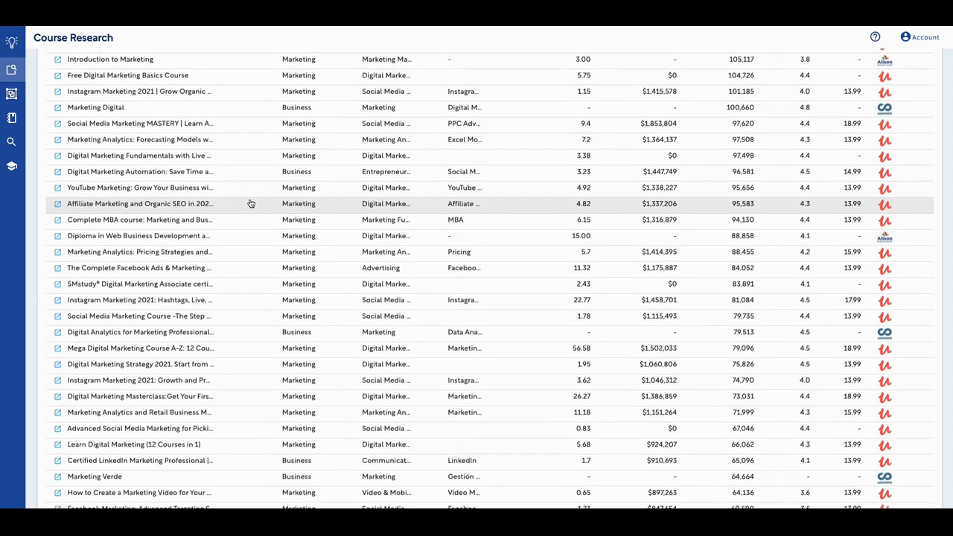
scroll(down, 3)
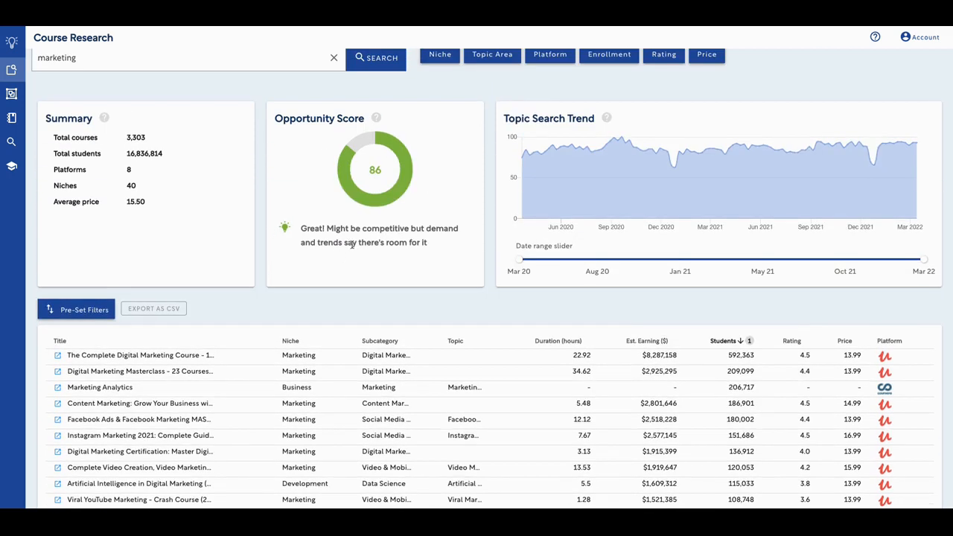
mouse_move(477, 173)
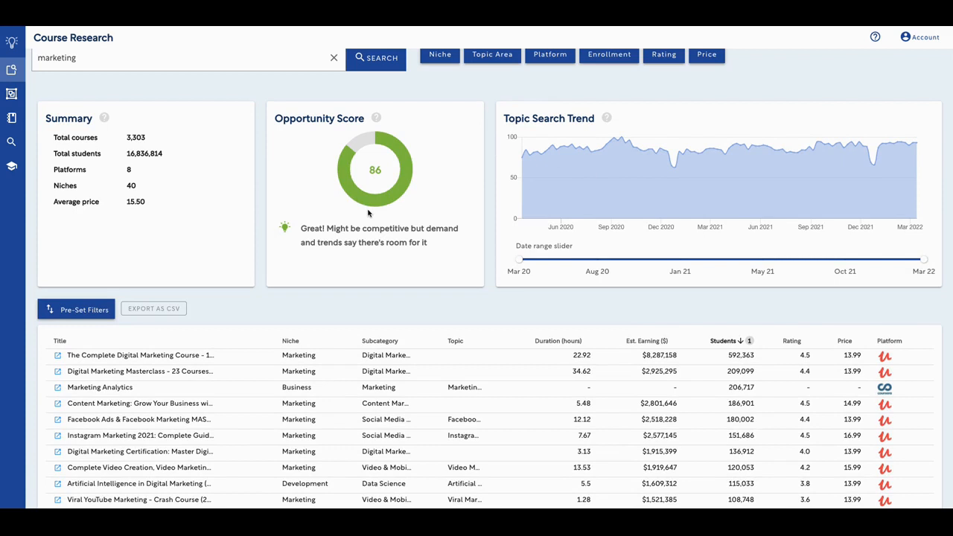
scroll(down, 3)
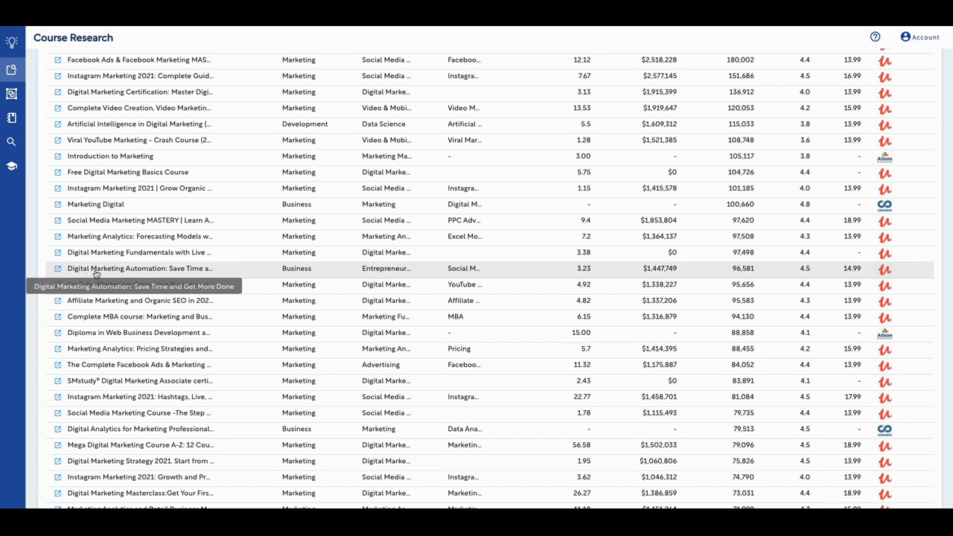
Step: Open 'Digital Marketing Automation: Save Time And Get More Done' and scroll its sales copy and outline
click(140, 268)
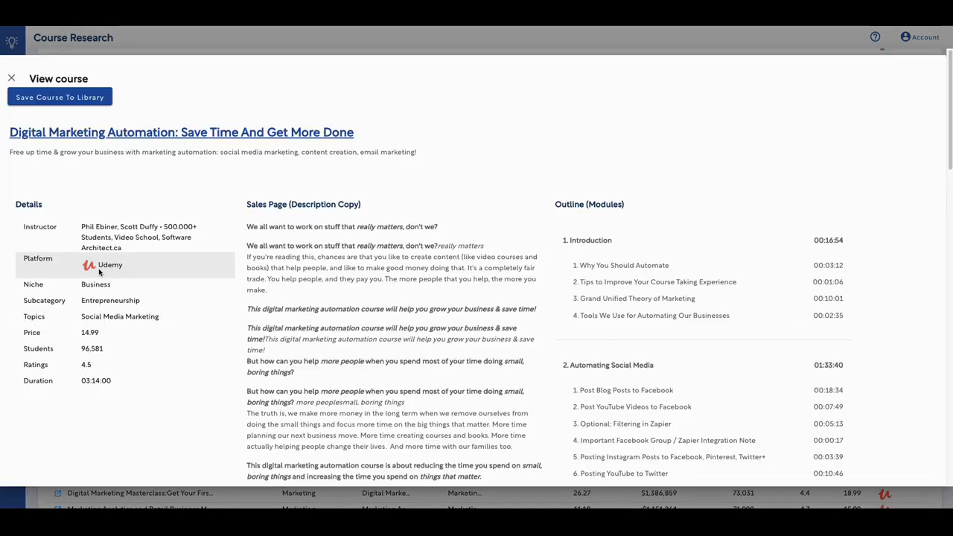
mouse_move(335, 164)
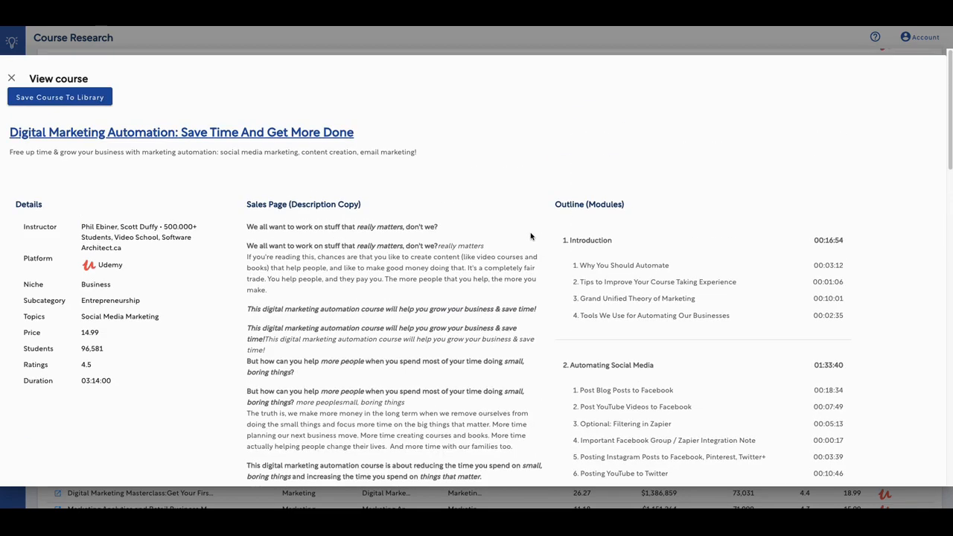
scroll(down, 3)
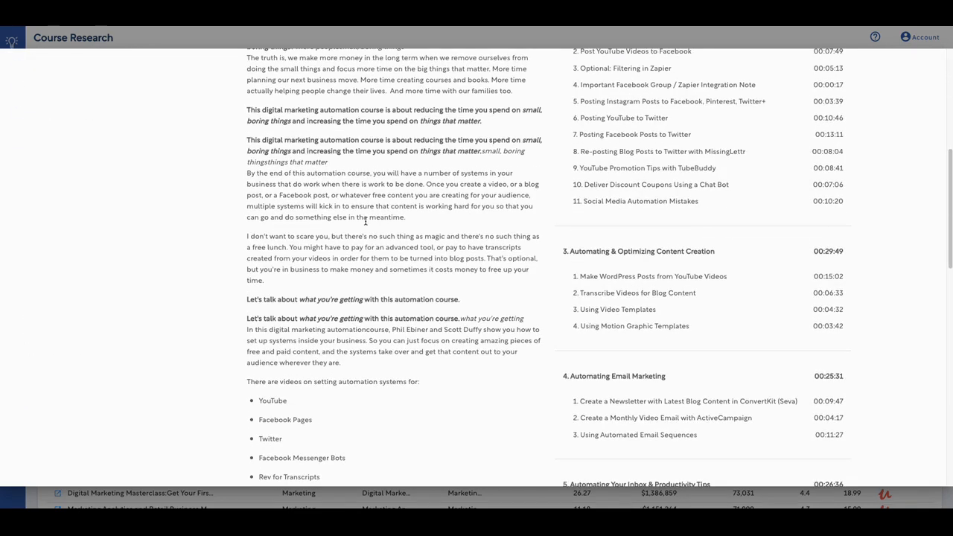
scroll(down, 3)
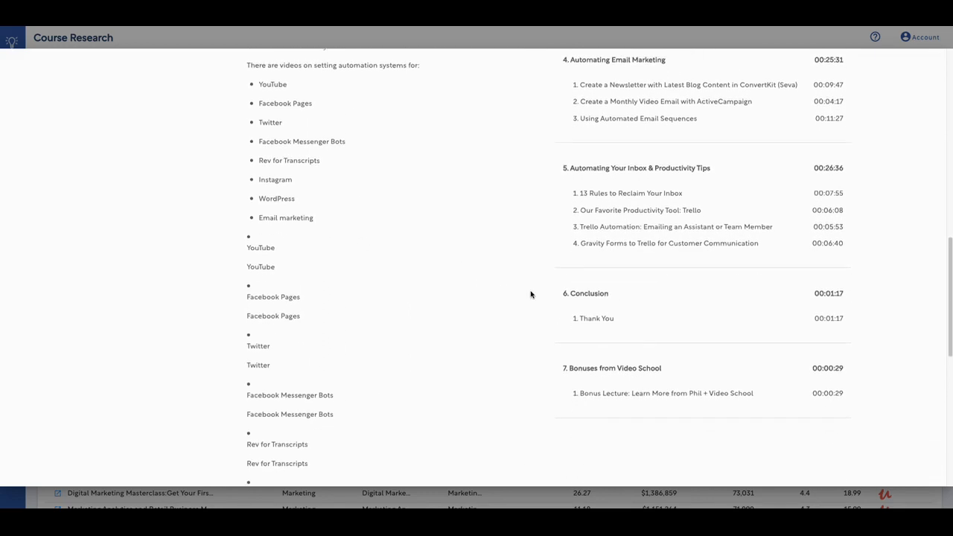
scroll(down, 3)
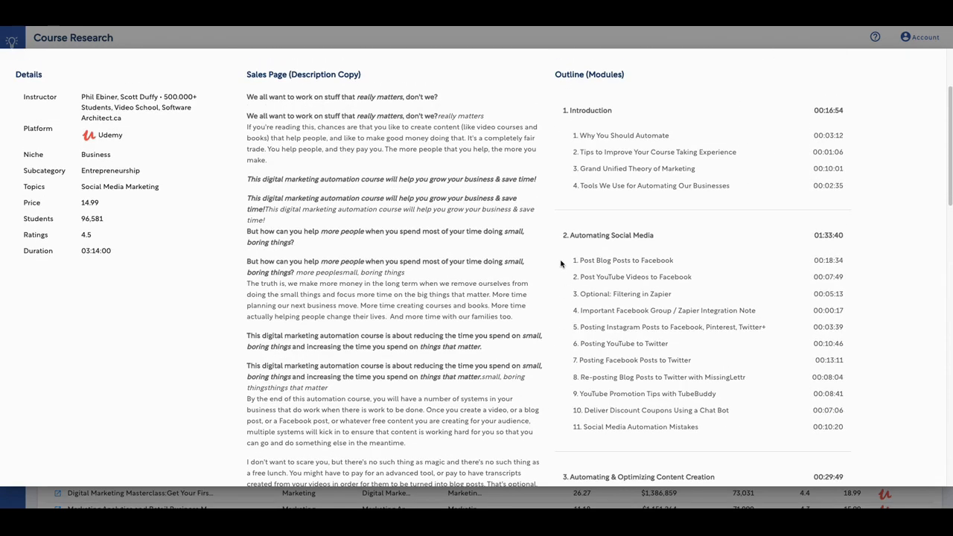
scroll(down, 3)
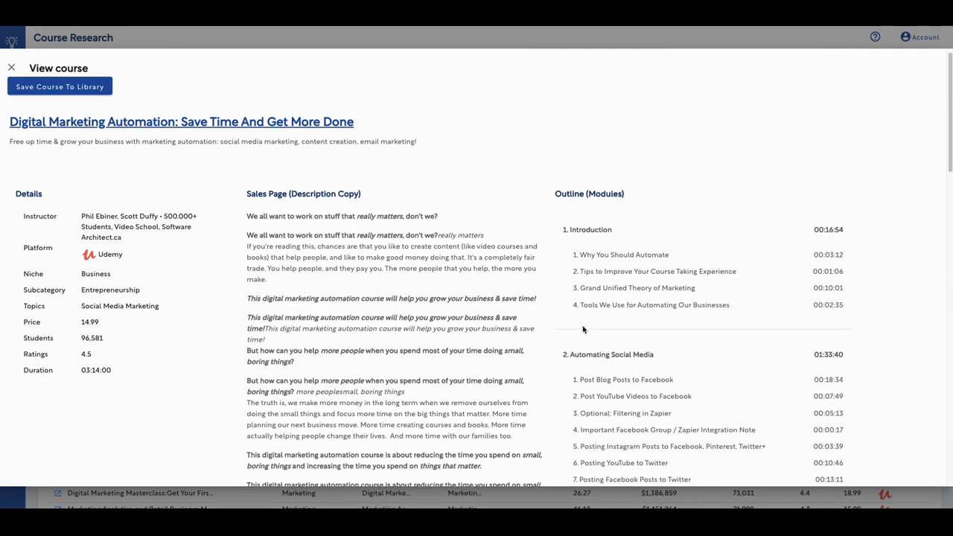
scroll(down, 3)
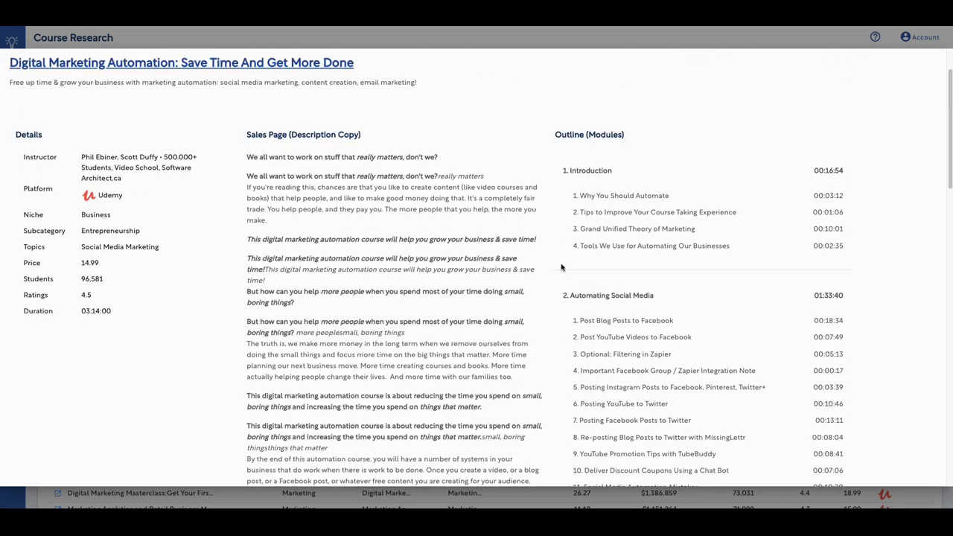
mouse_move(560, 260)
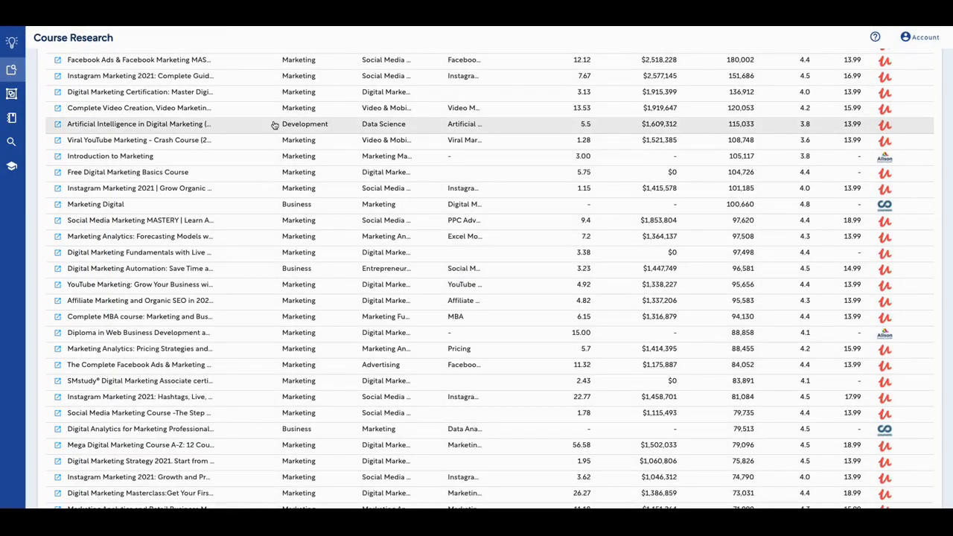
mouse_move(274, 124)
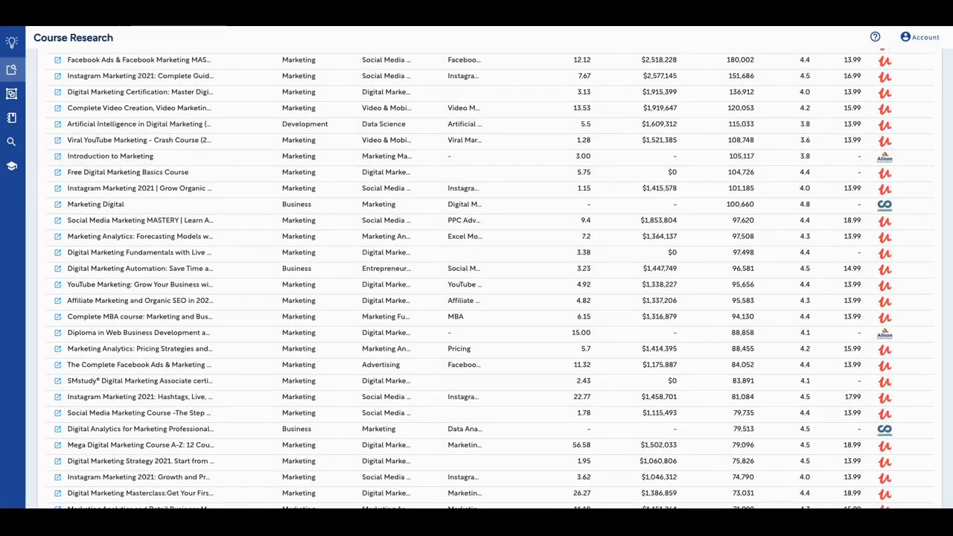